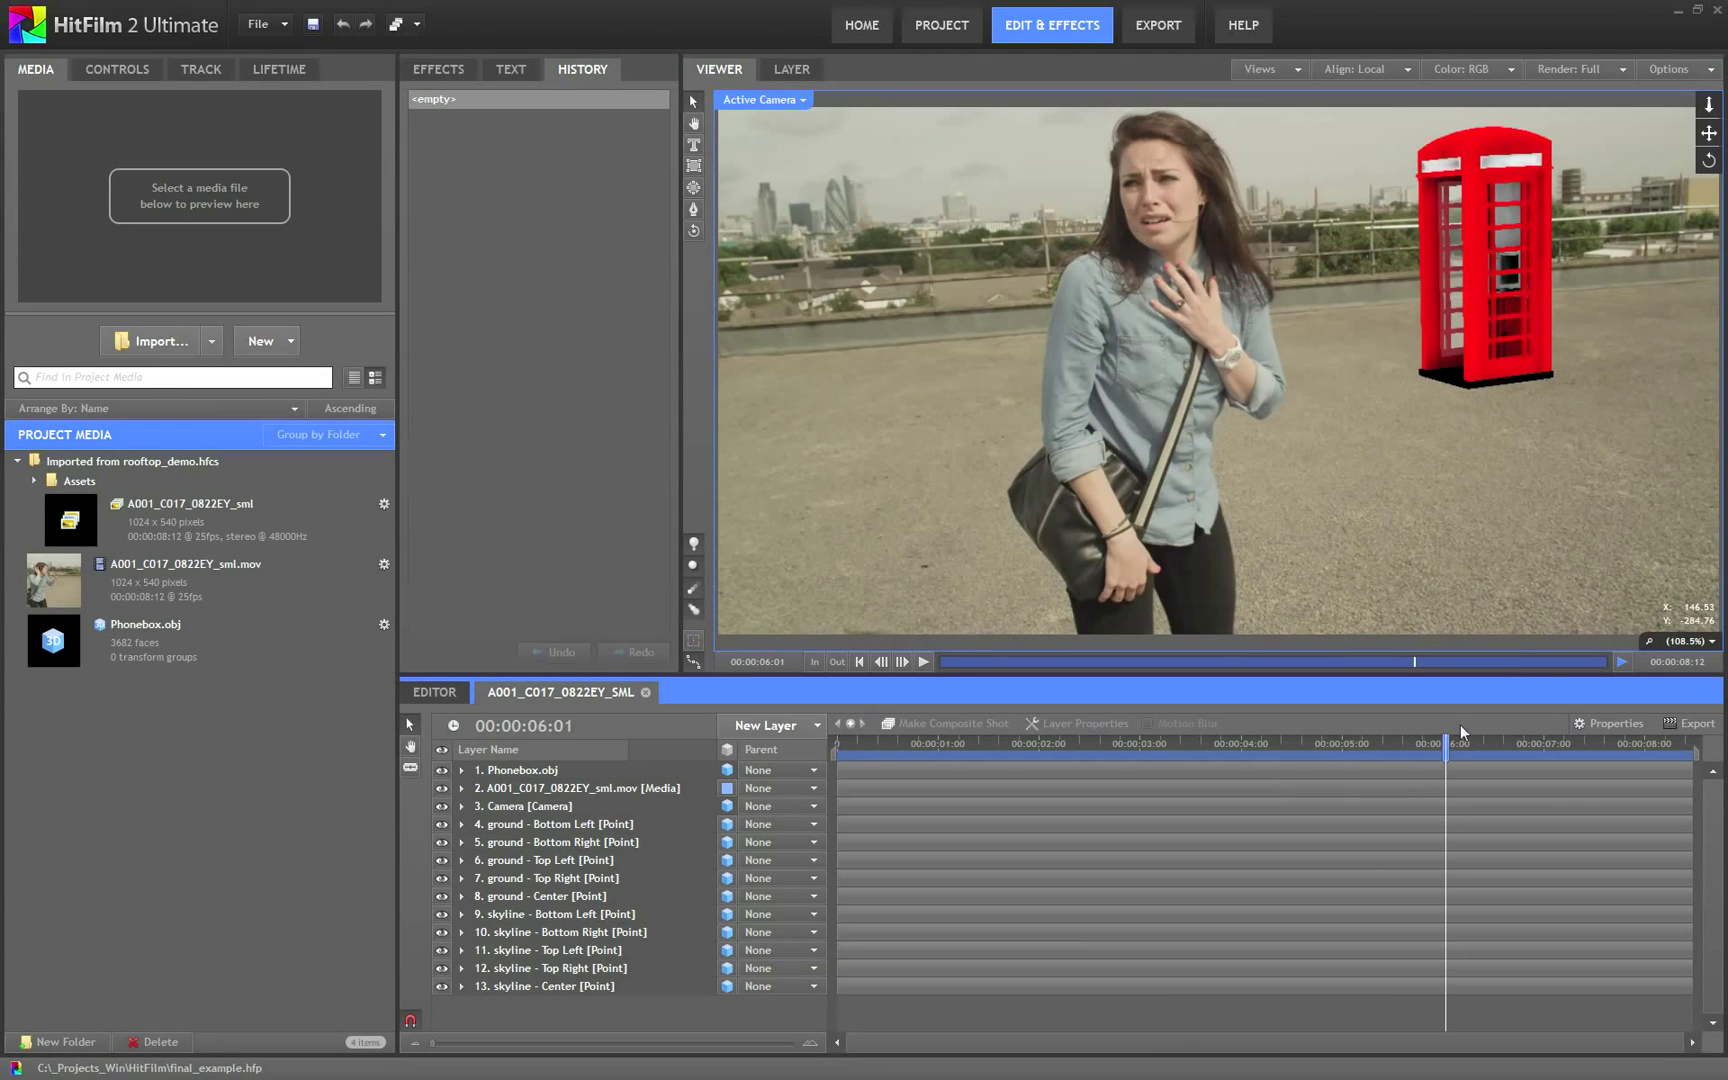
{"action": "mouse_move", "coordinate": [997, 325]}
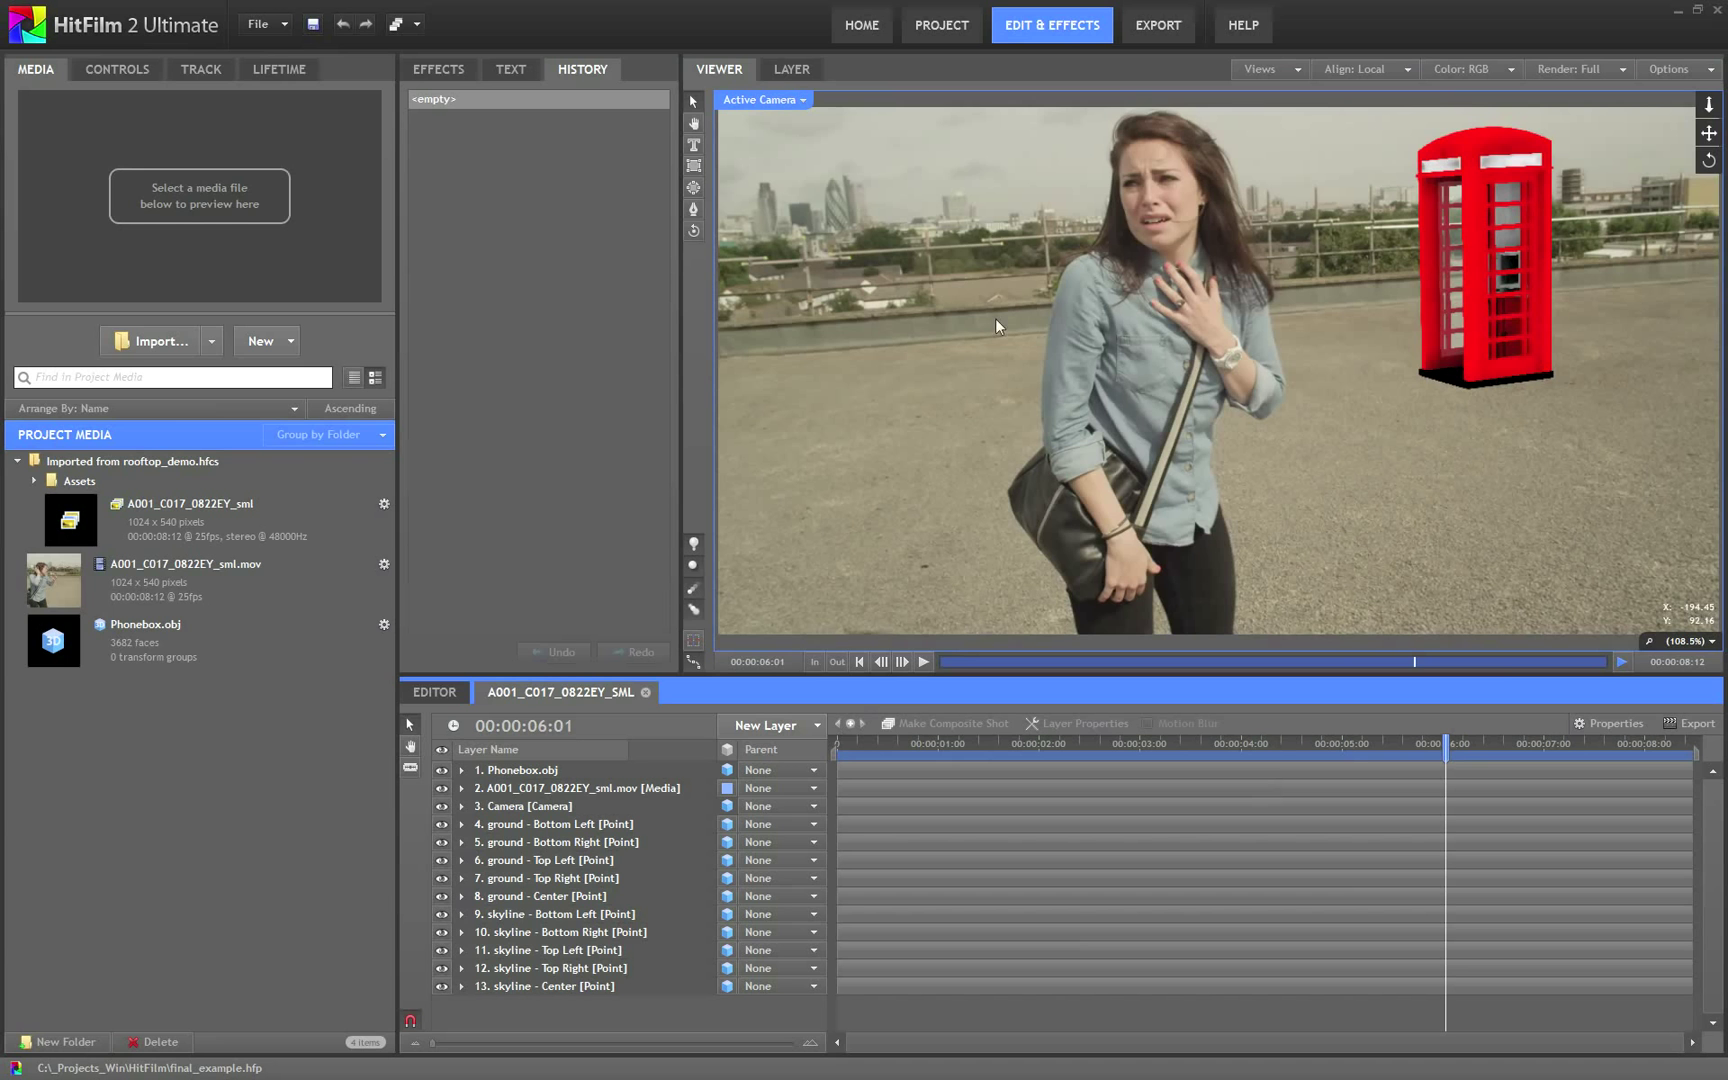
{"action": "mouse_move", "coordinate": [1499, 518]}
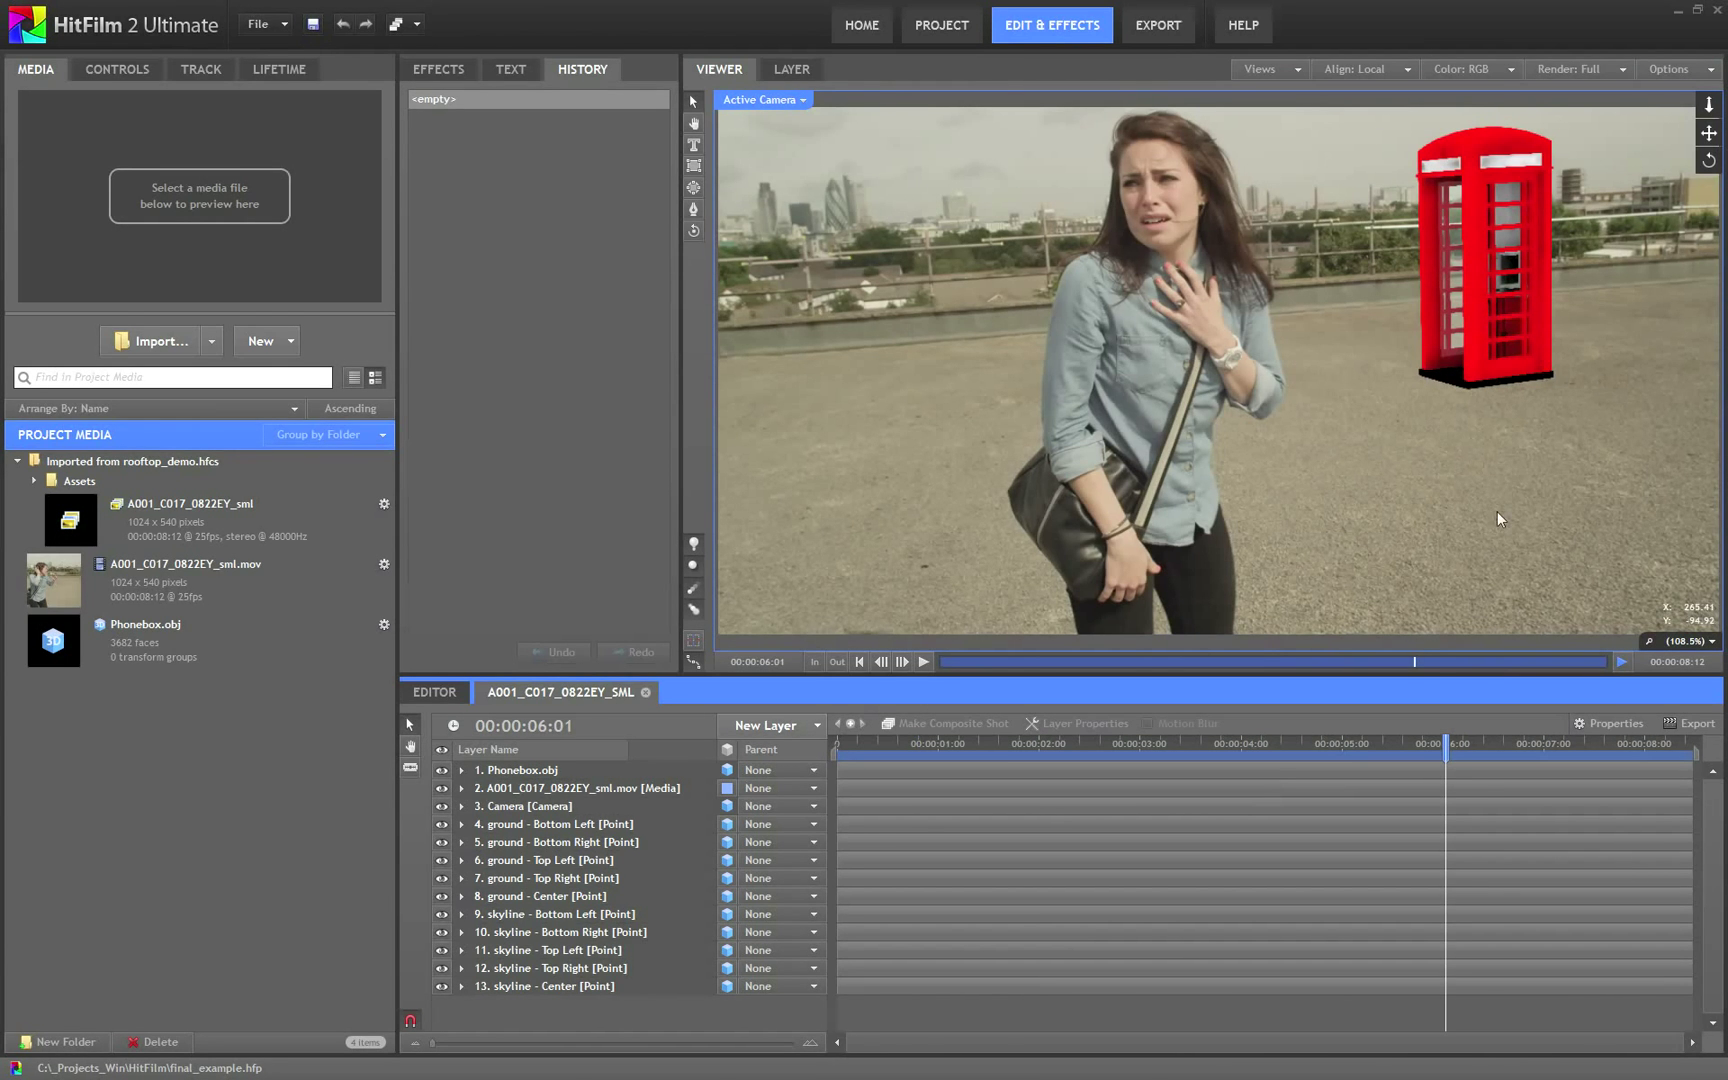
{"action": "mouse_move", "coordinate": [1532, 423]}
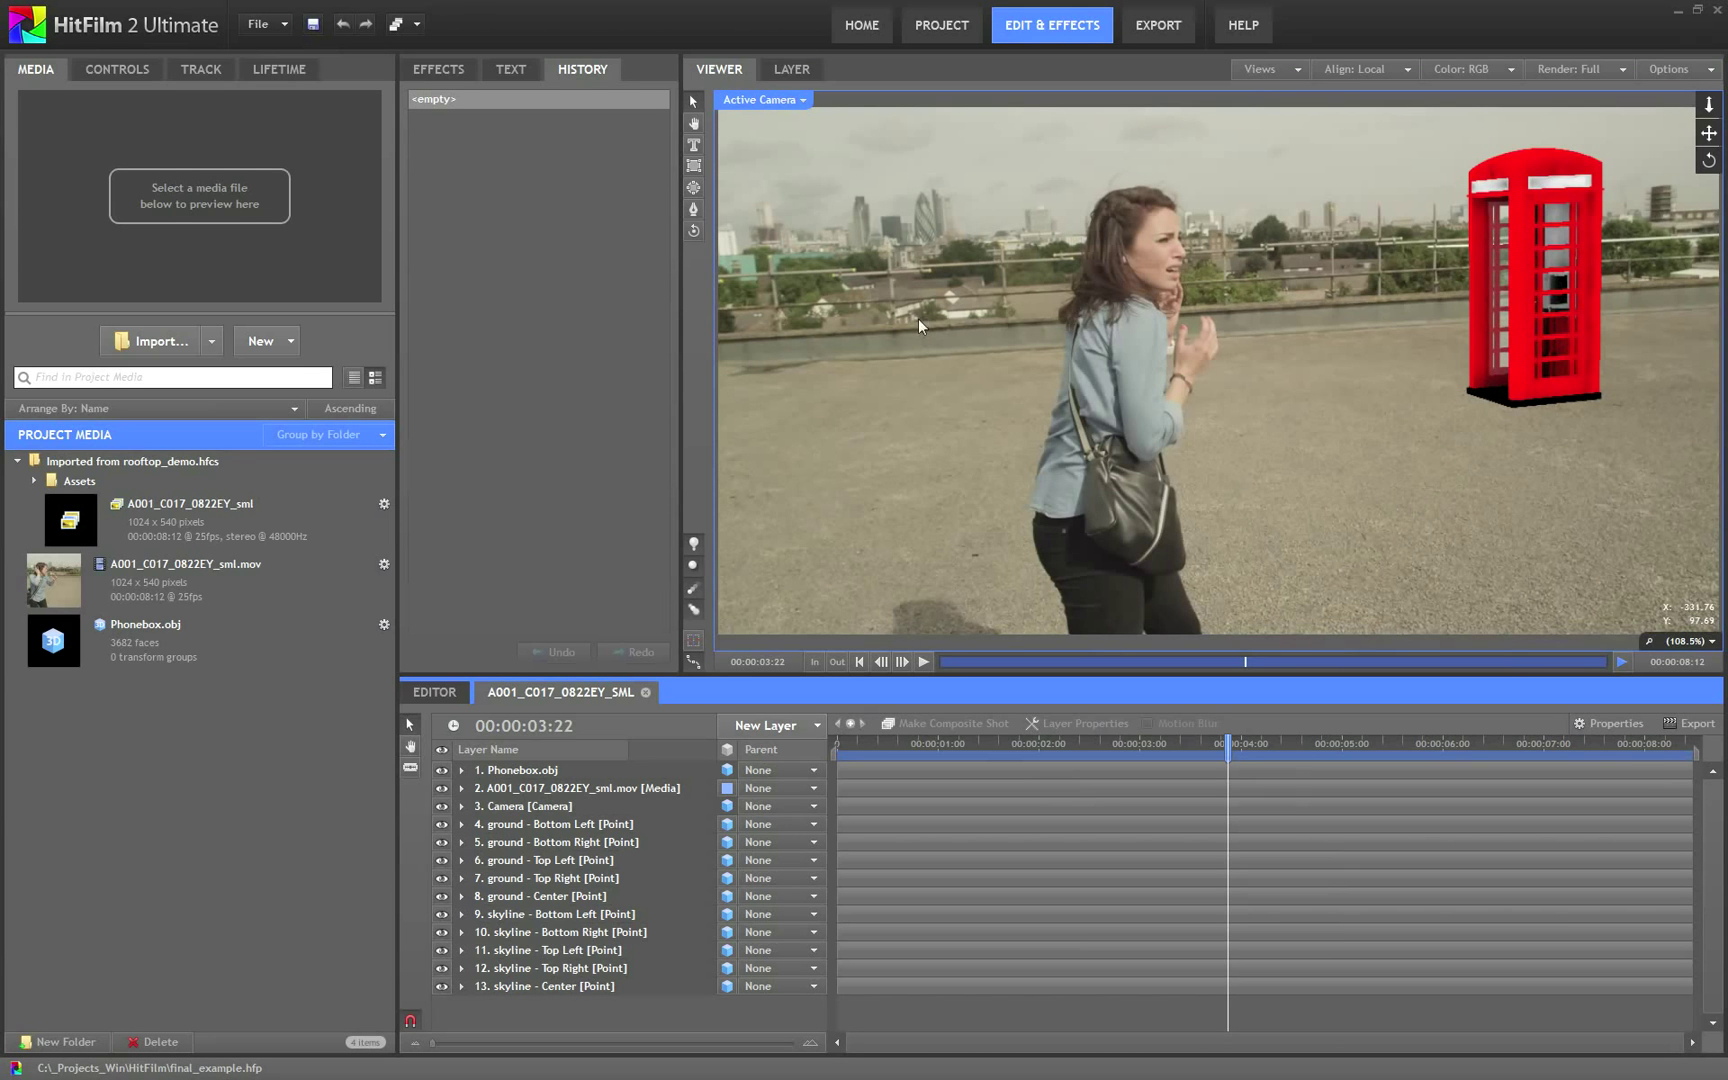
{"action": "mouse_move", "coordinate": [694, 650]}
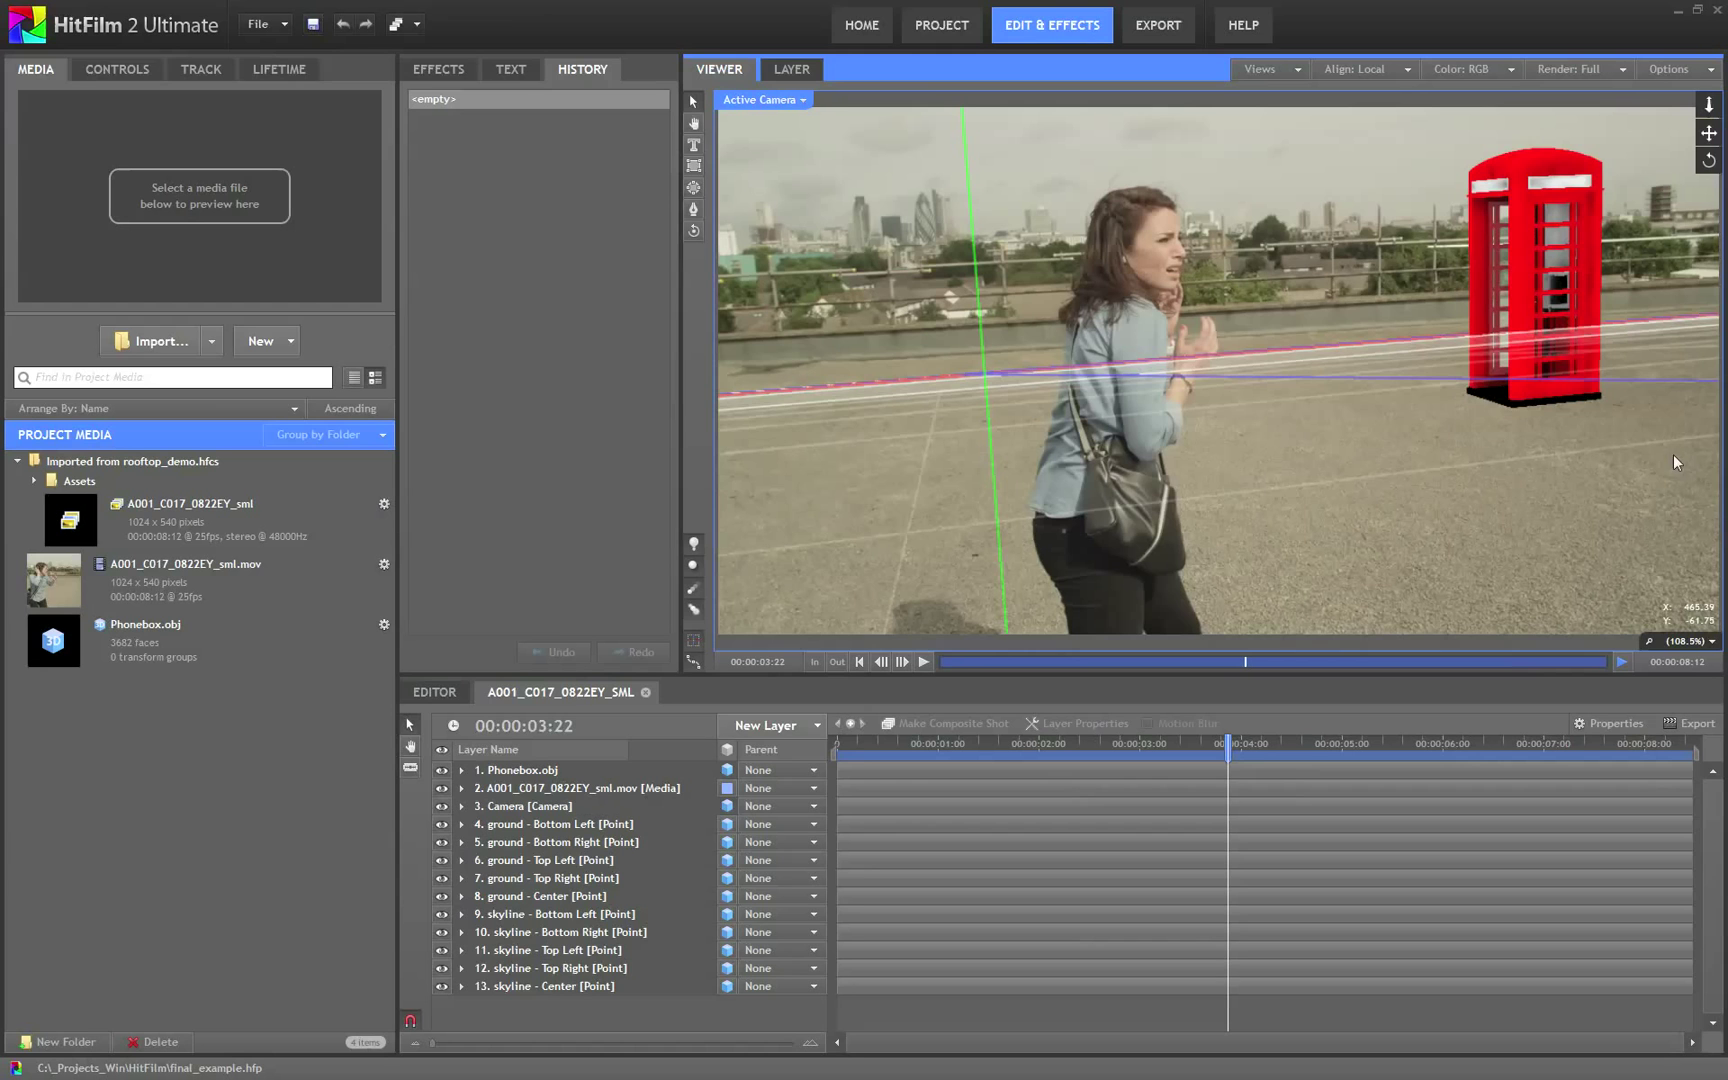
{"action": "mouse_move", "coordinate": [1154, 369]}
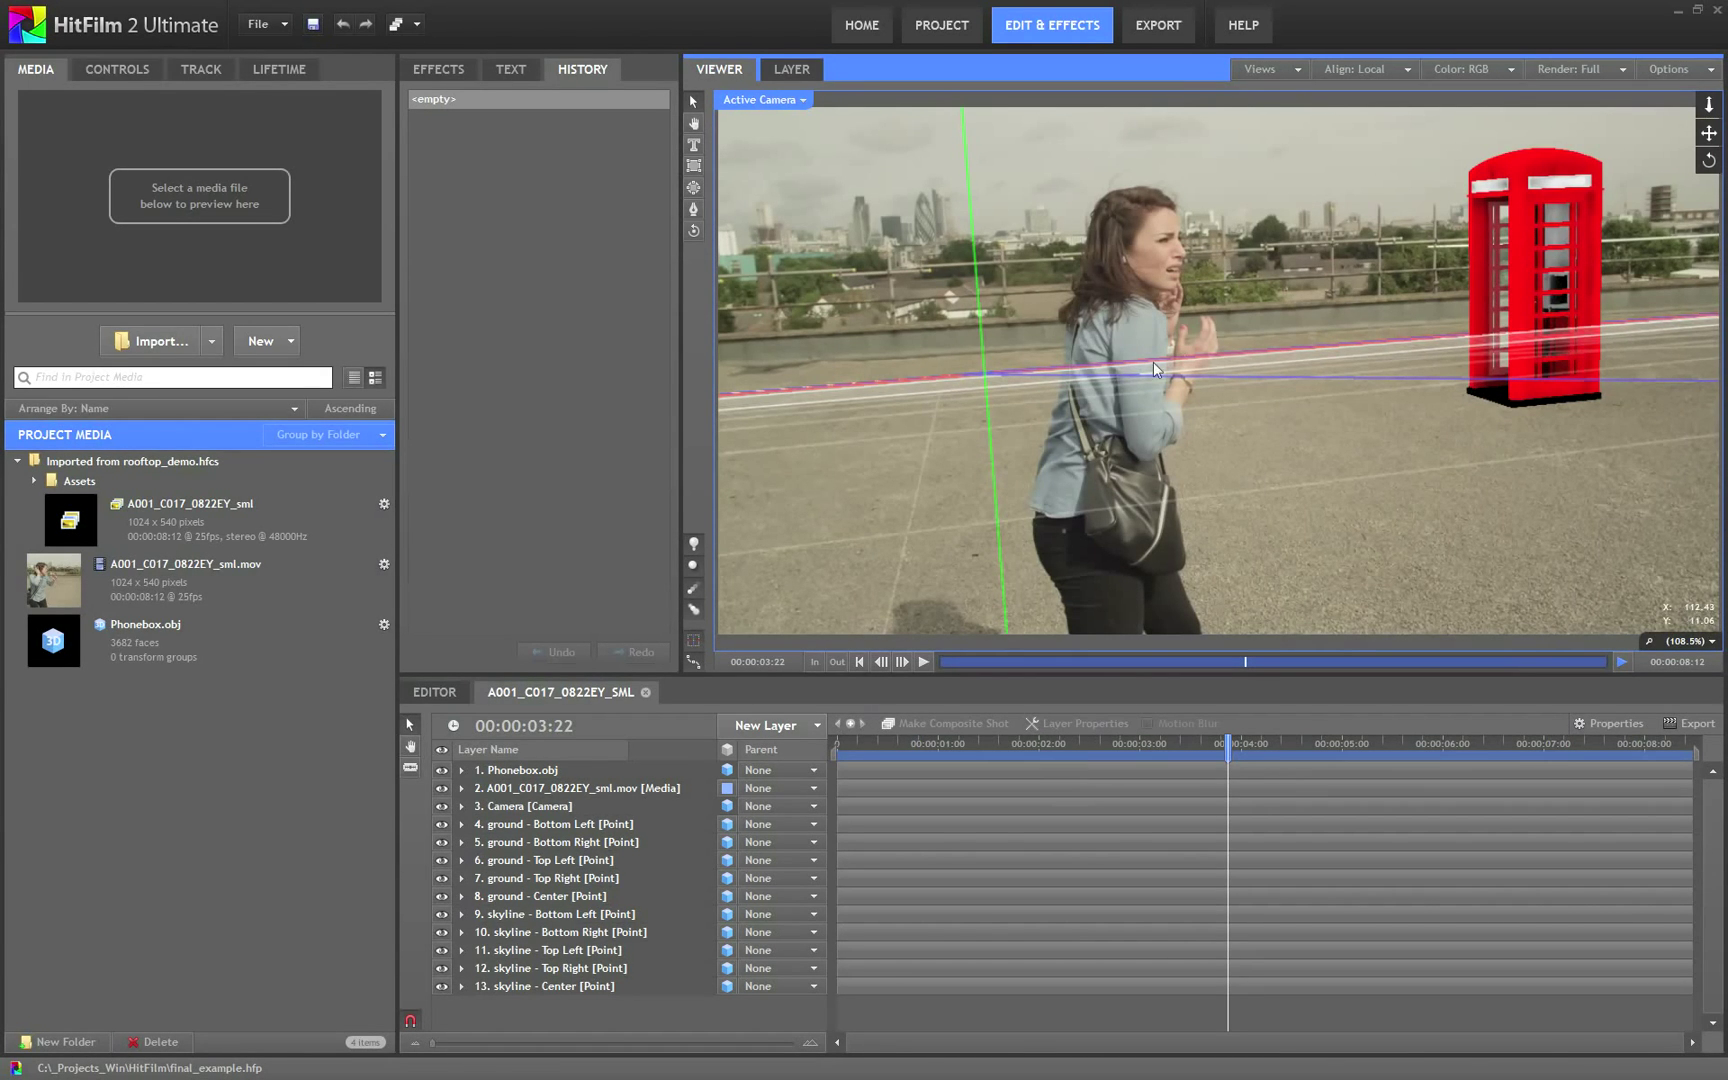
{"action": "mouse_move", "coordinate": [801, 388]}
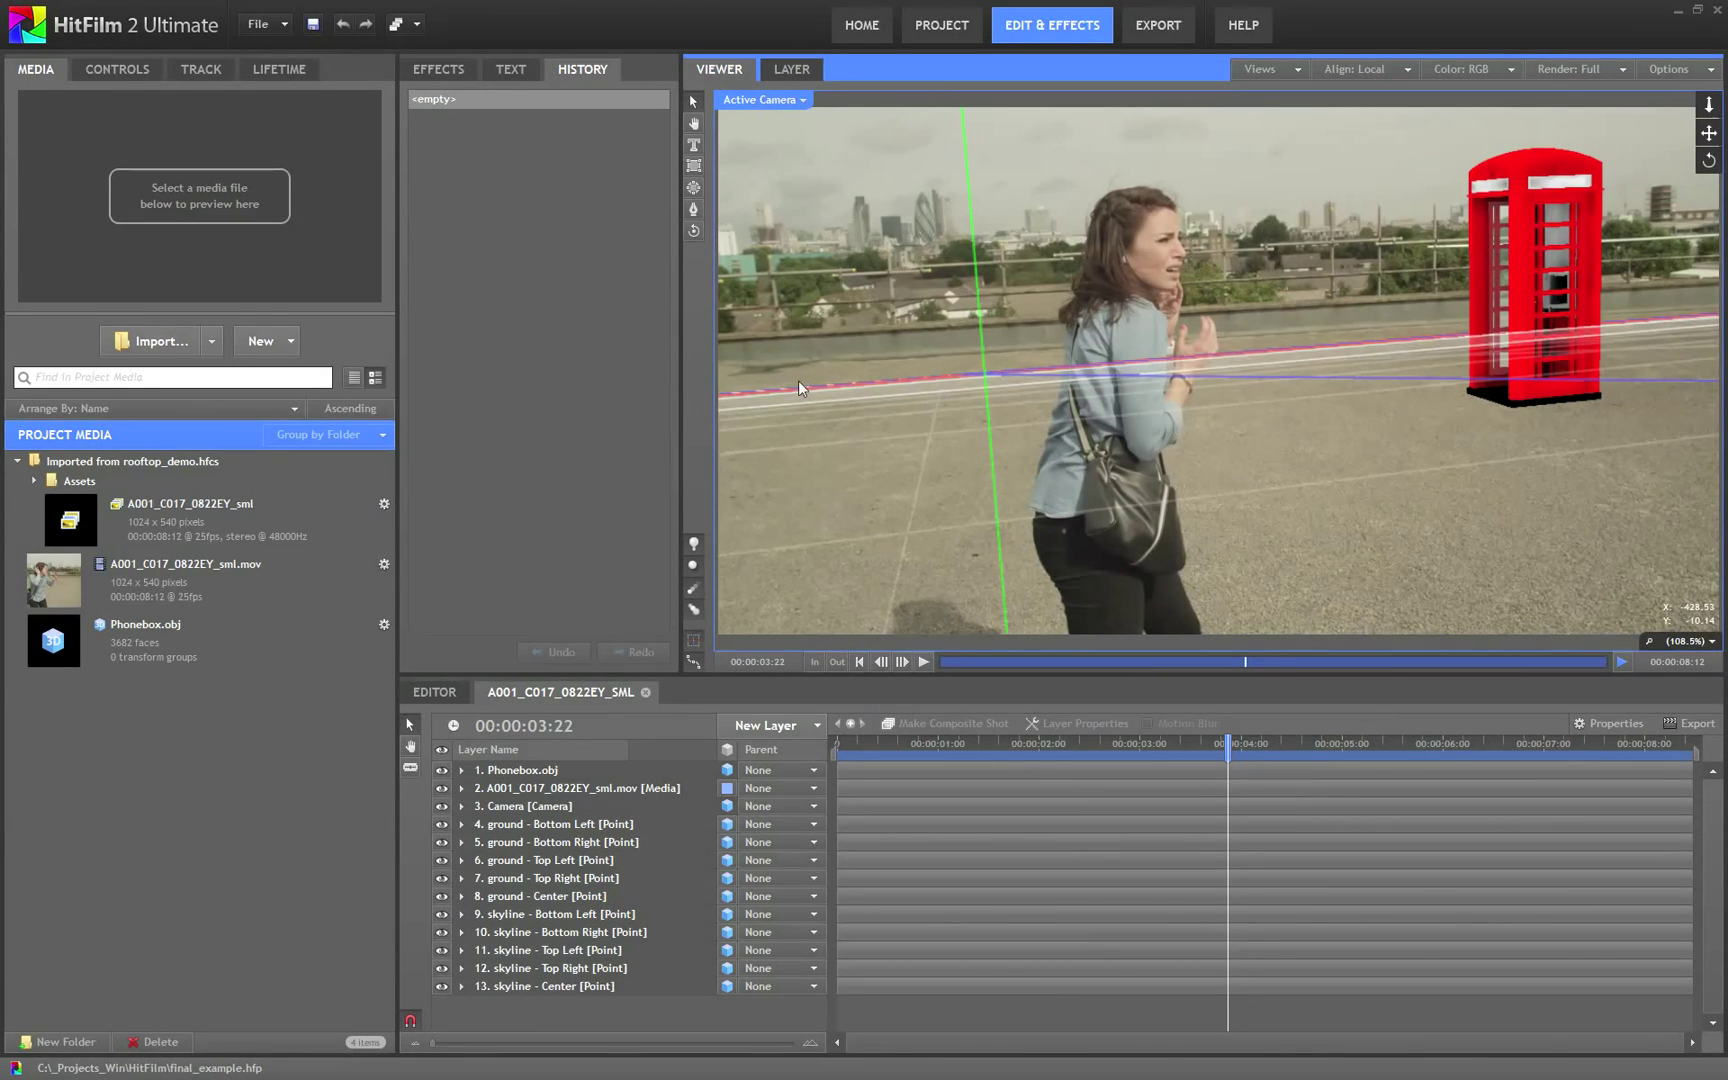
{"action": "mouse_move", "coordinate": [1601, 314]}
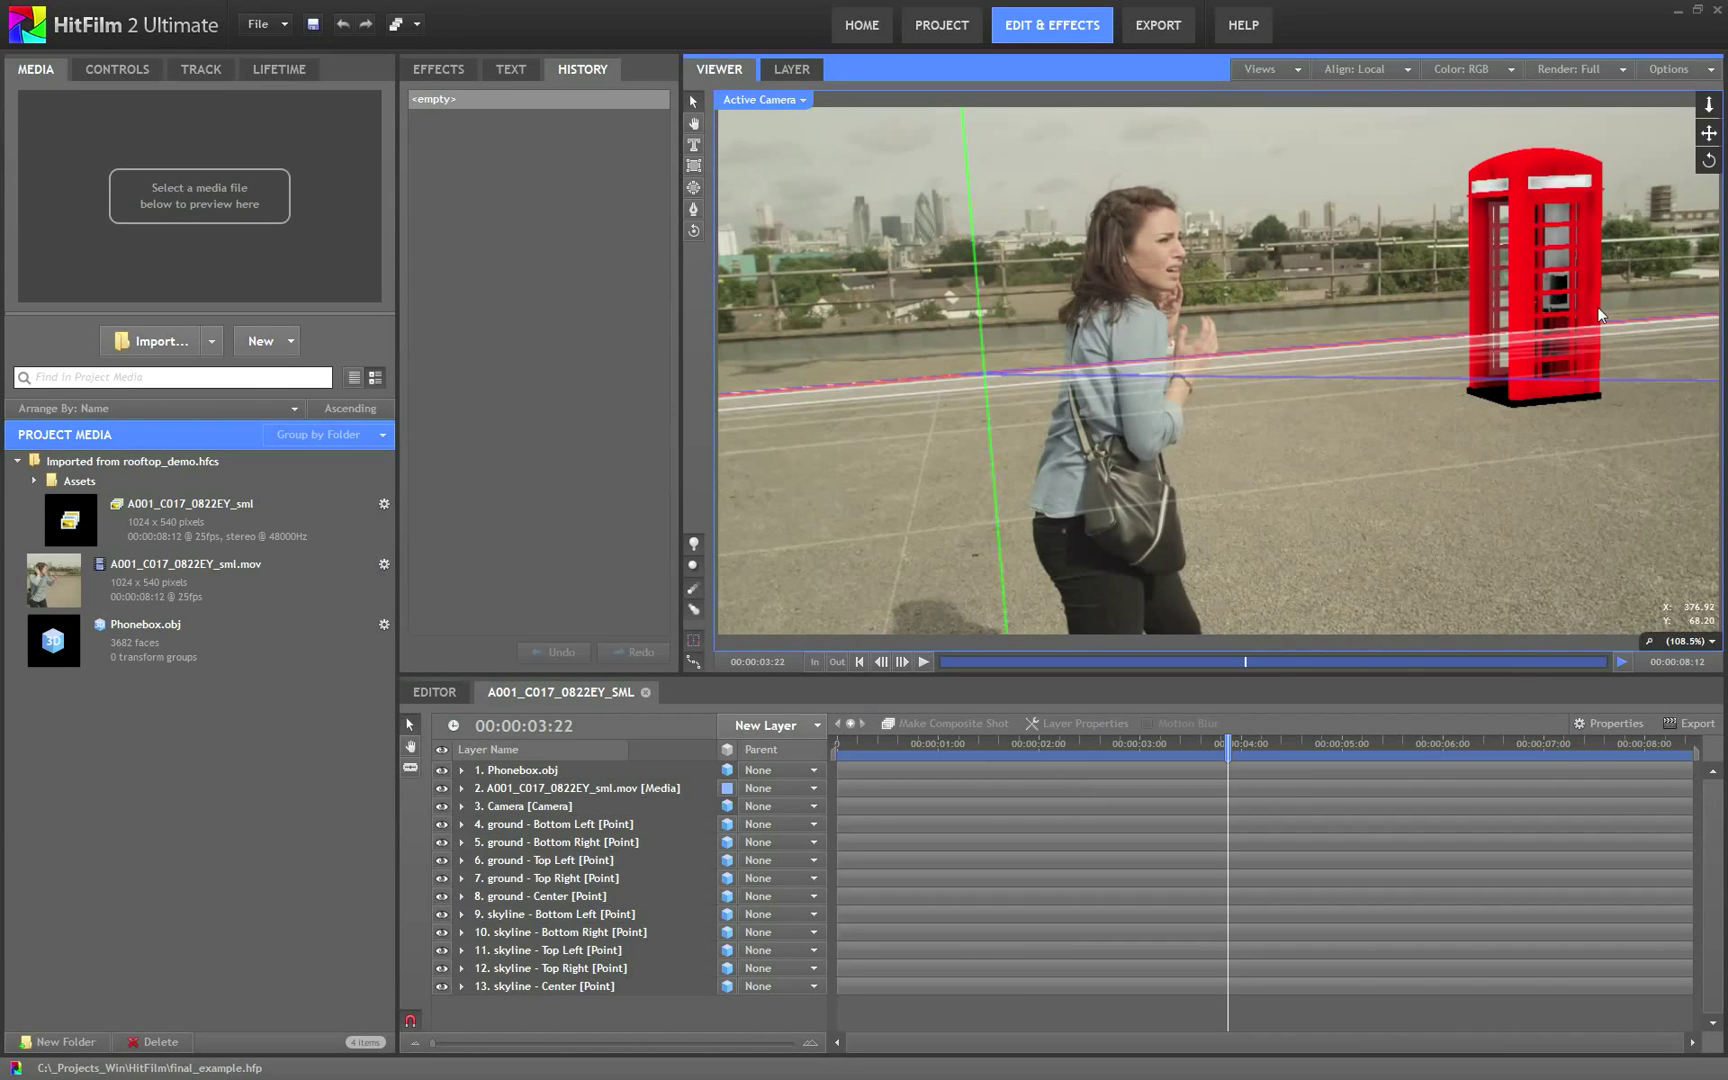
{"action": "mouse_move", "coordinate": [1557, 380]}
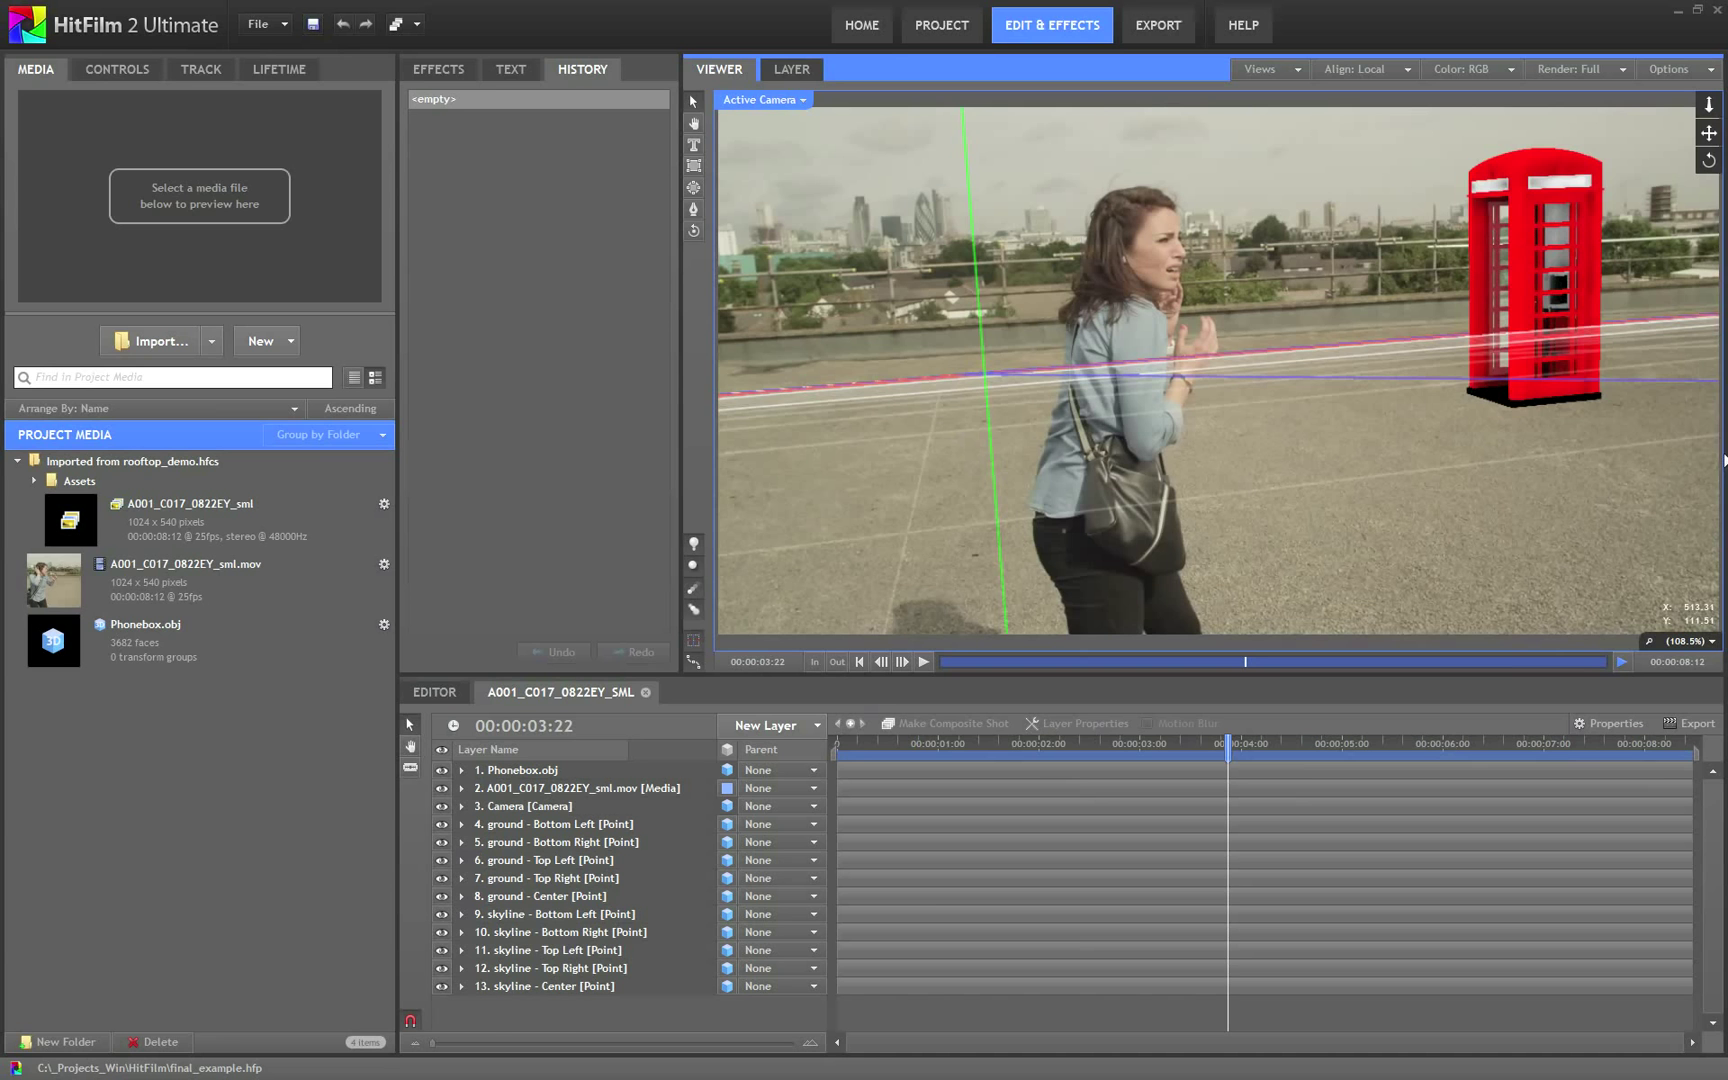
{"action": "mouse_move", "coordinate": [1201, 458]}
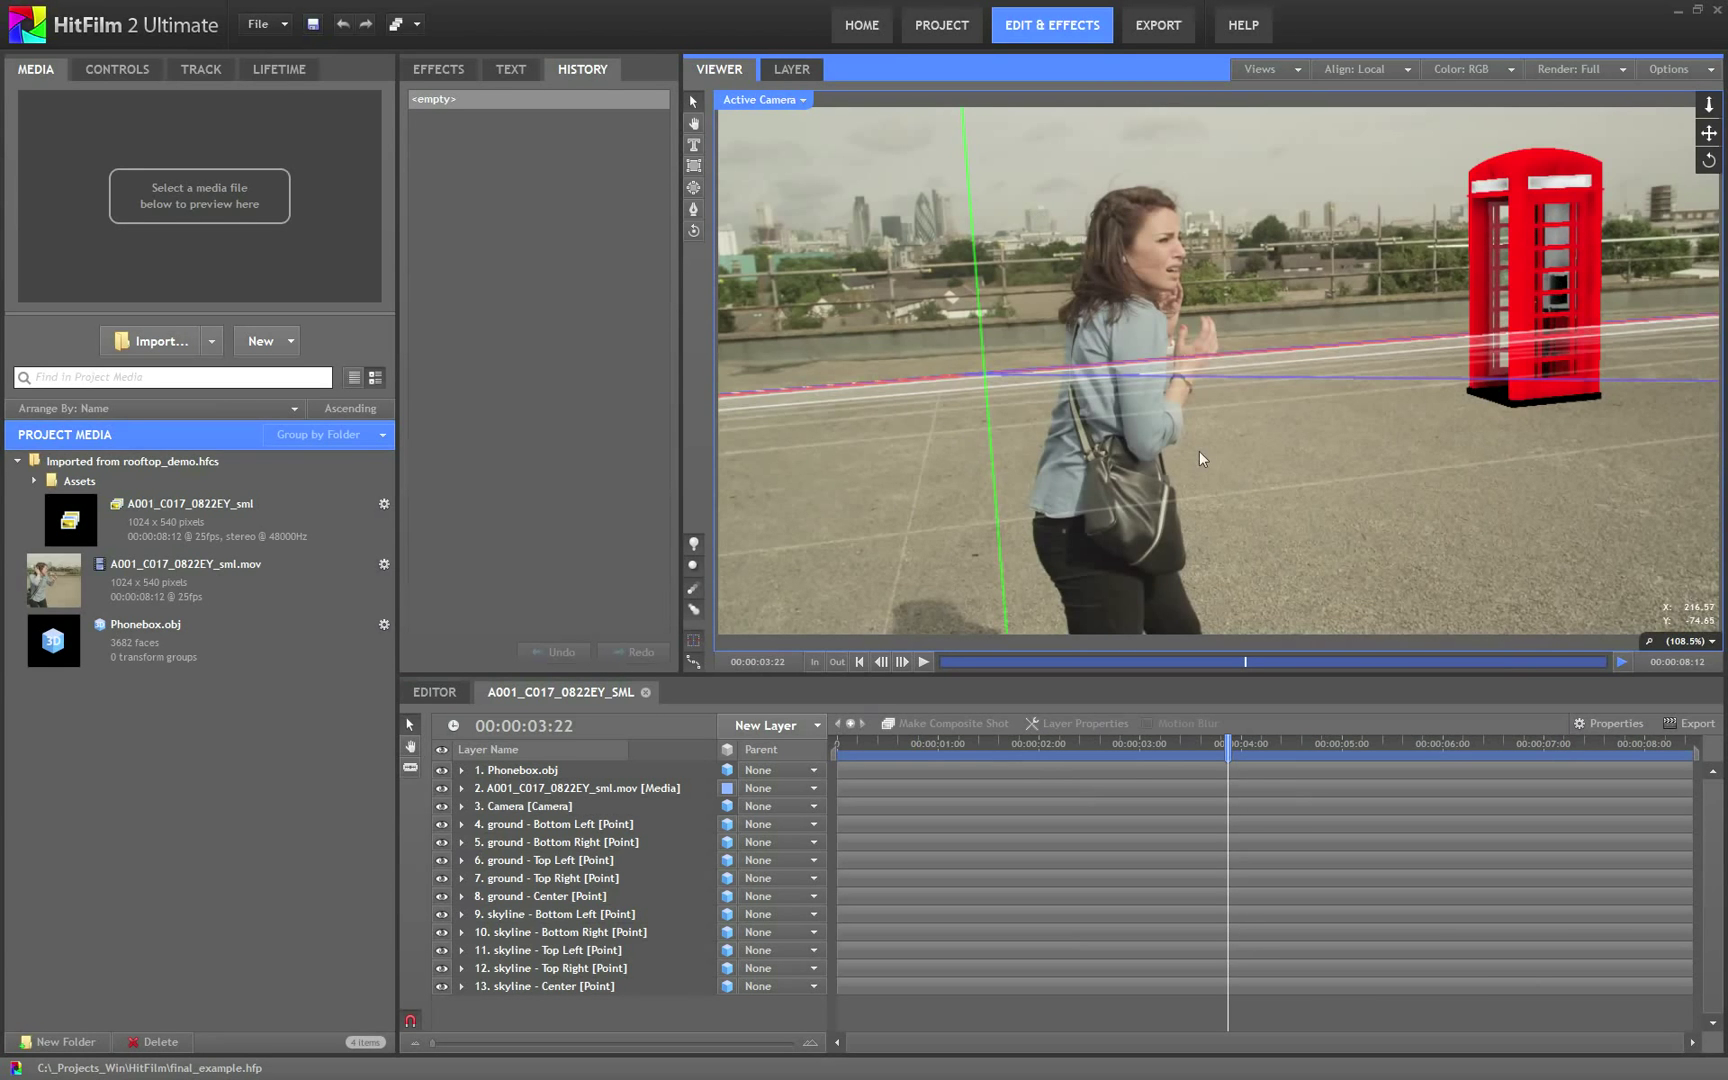
{"action": "mouse_move", "coordinate": [1353, 596]}
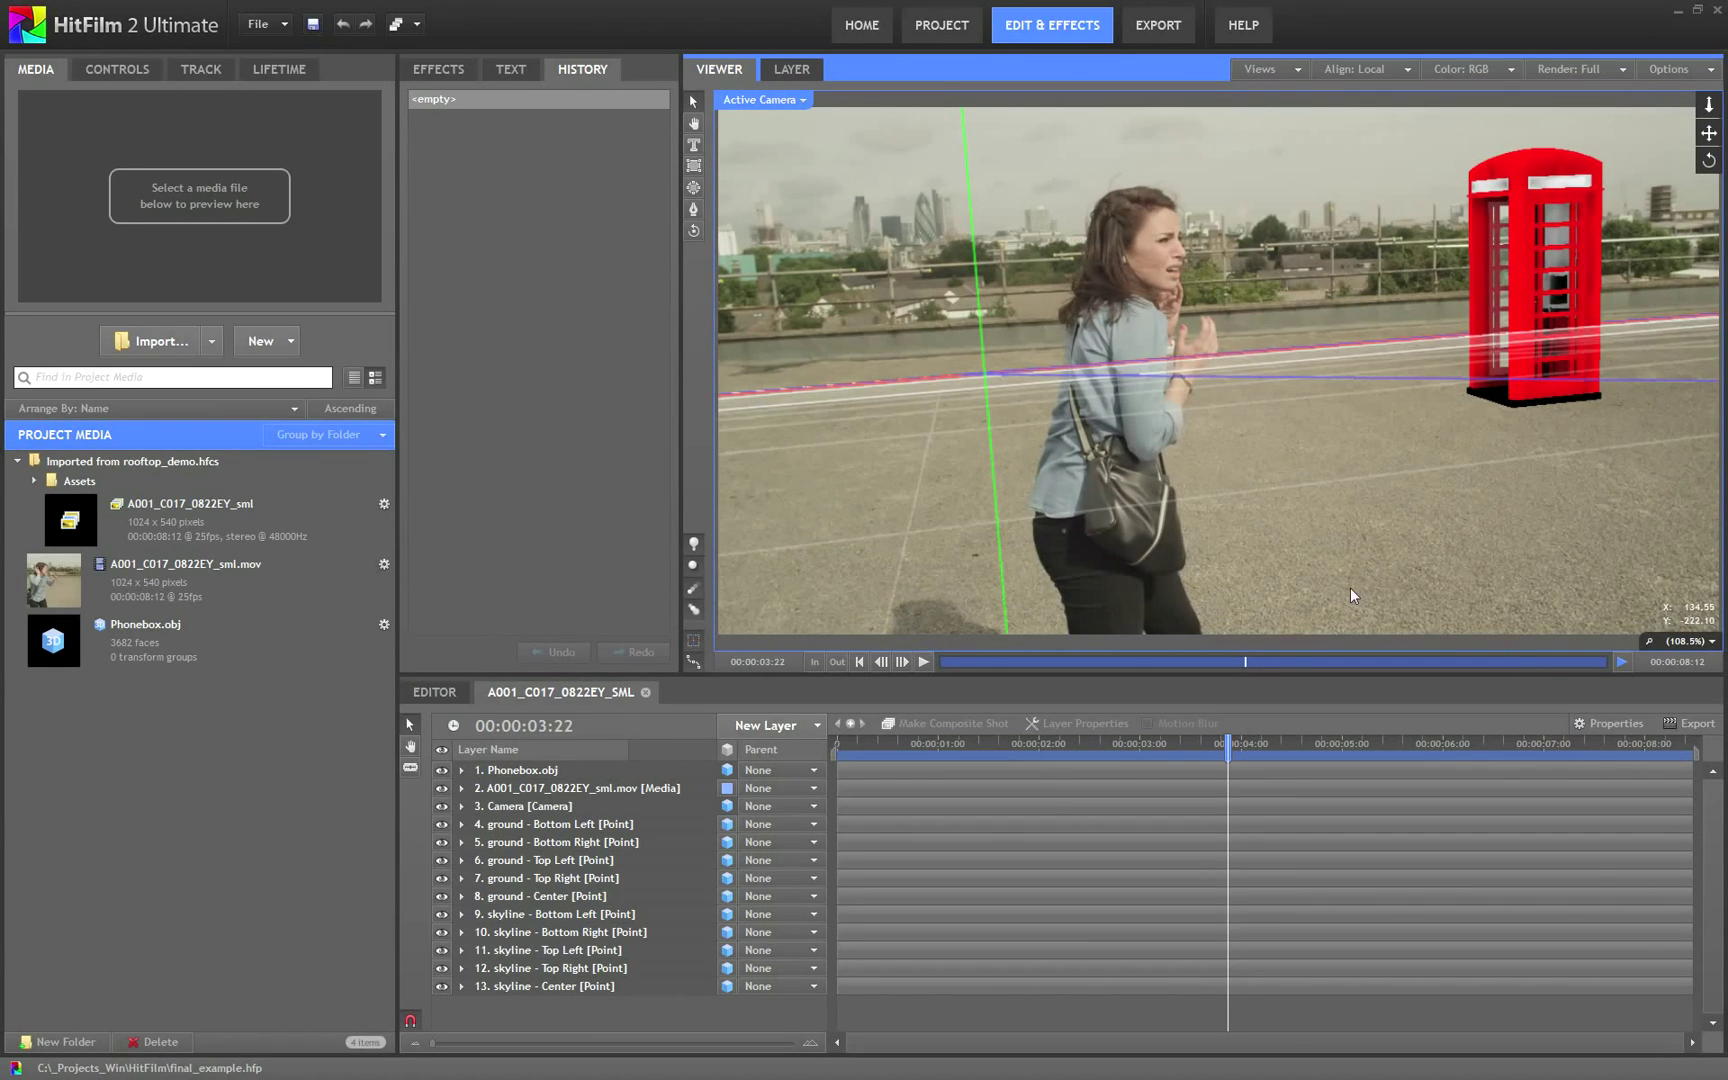
{"action": "mouse_move", "coordinate": [1573, 314]}
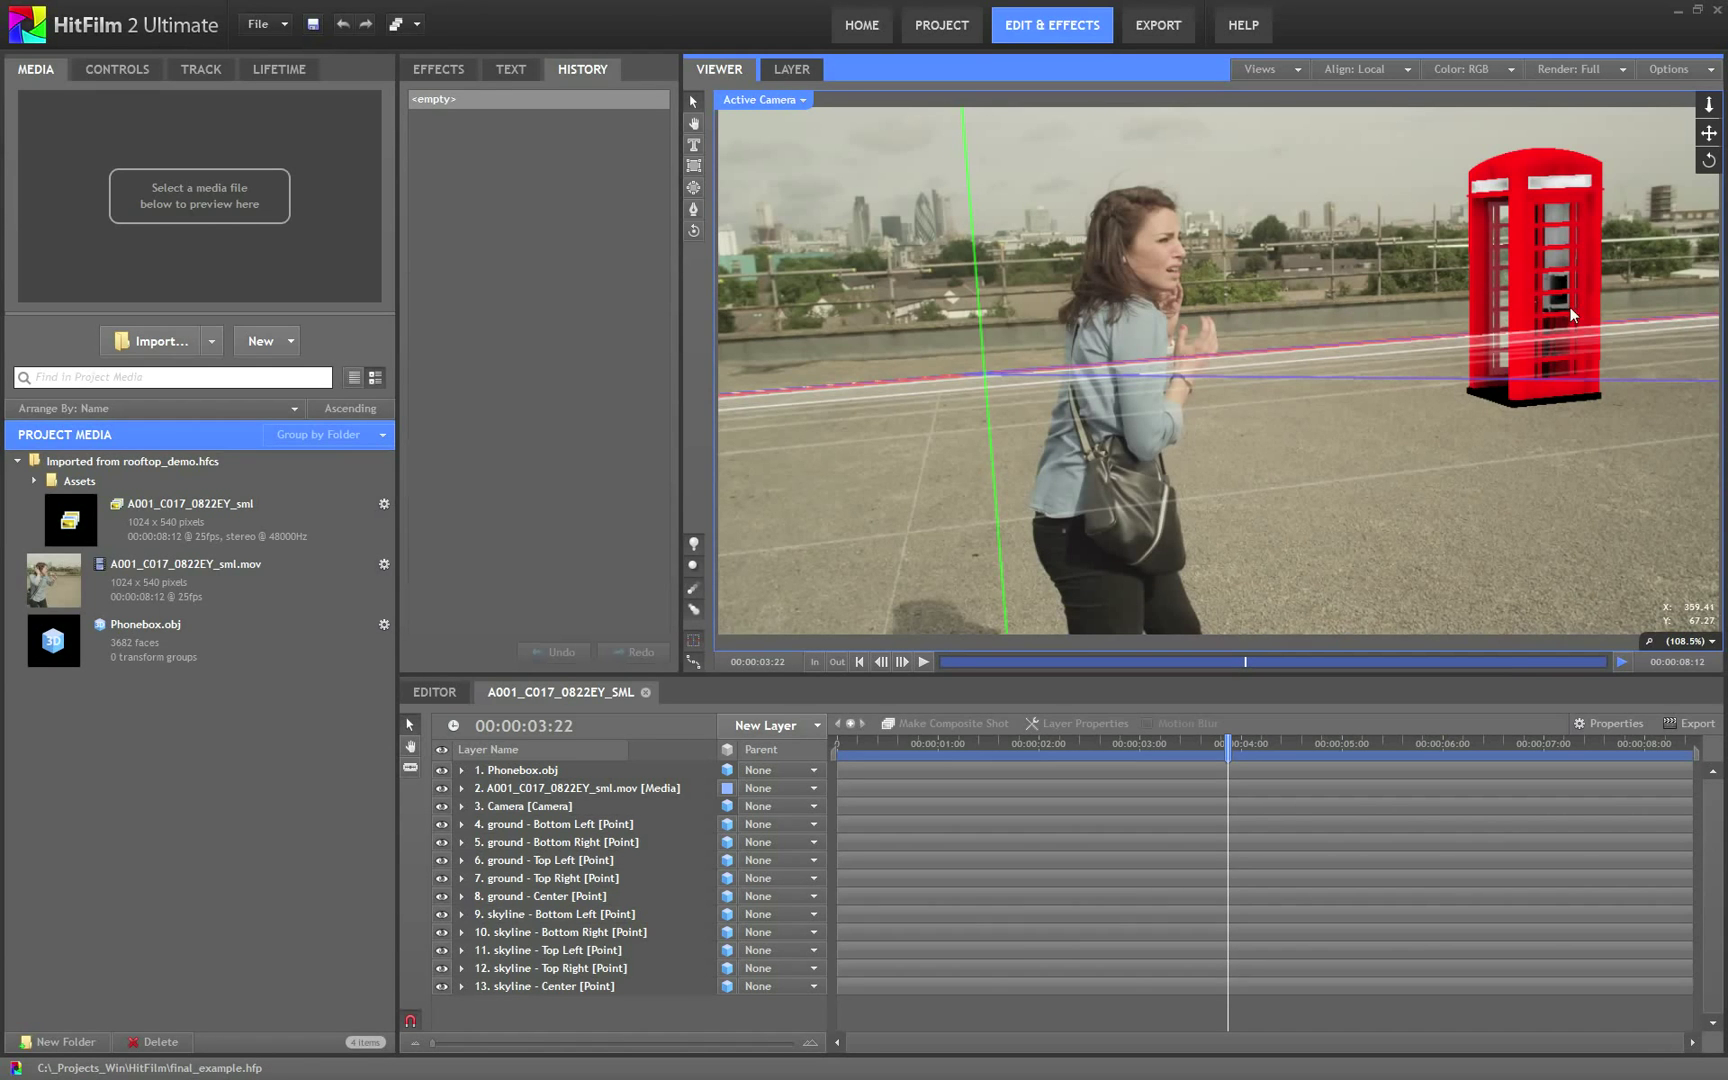
{"action": "mouse_move", "coordinate": [1374, 320]}
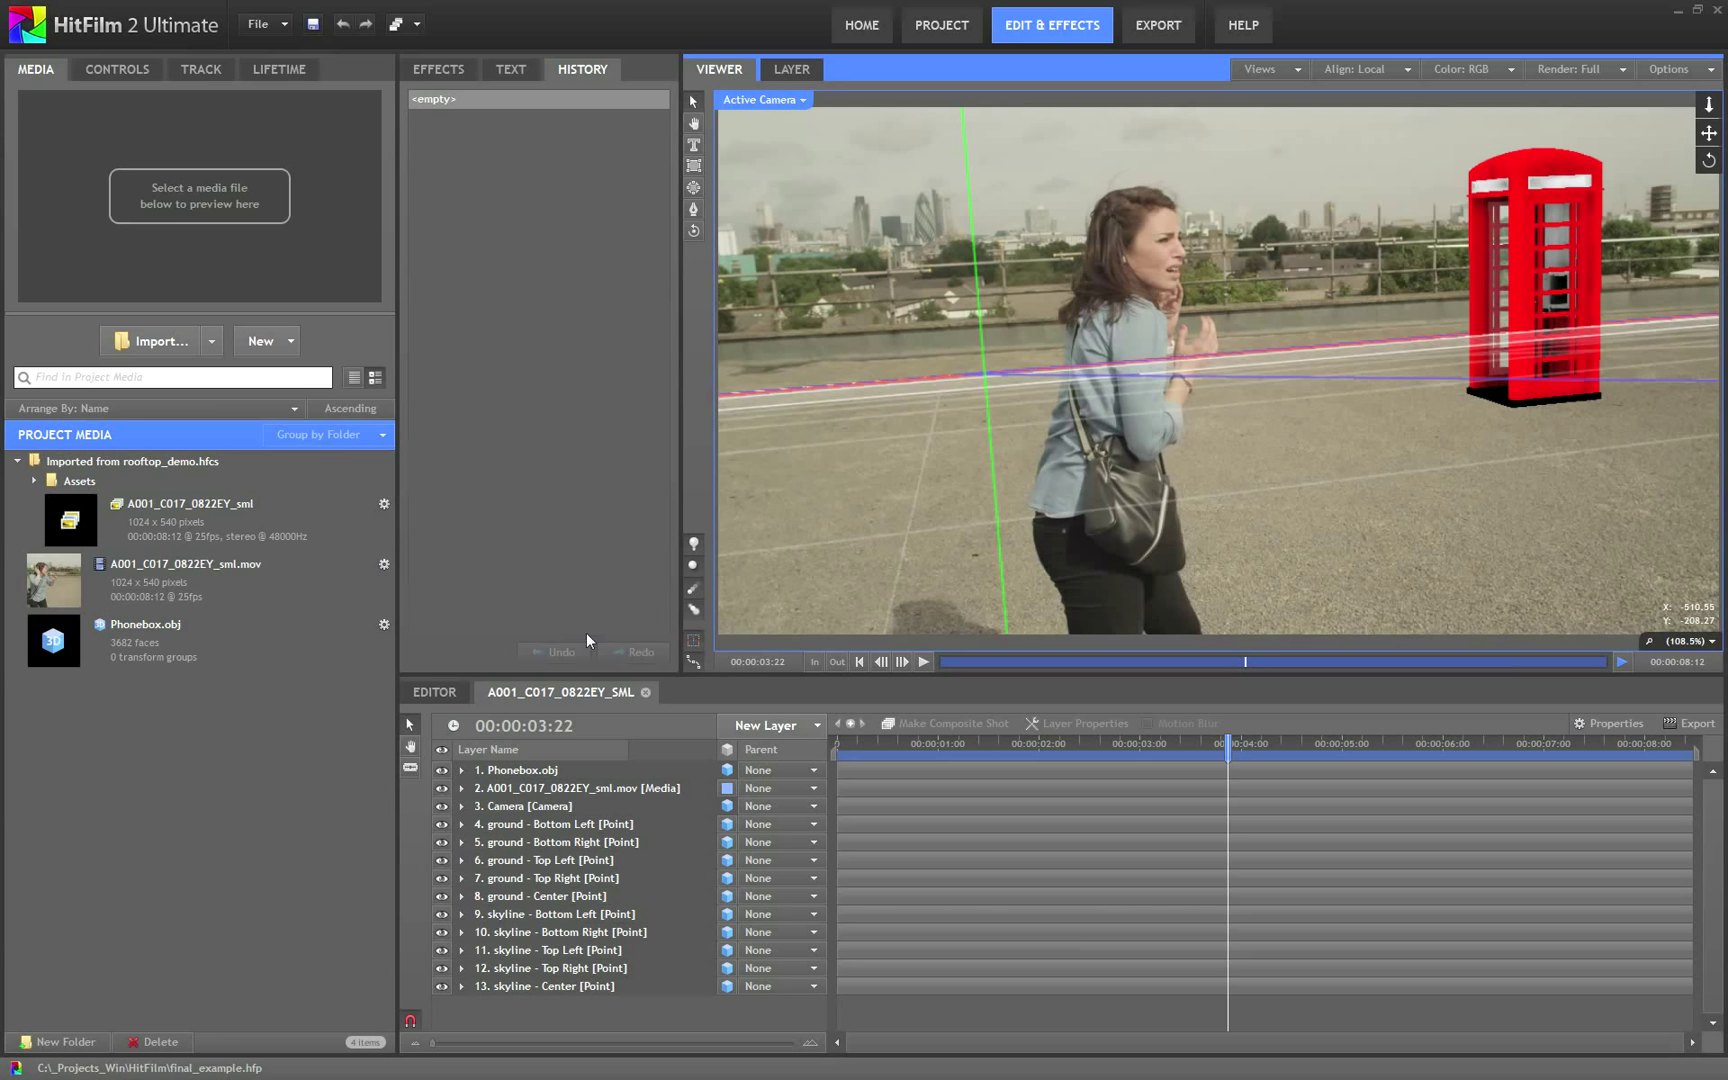
Add a new point layer, rename it 'Alignment point', and set its dimension to 3D Plane
{"action": "left_click", "coordinate": [768, 725]}
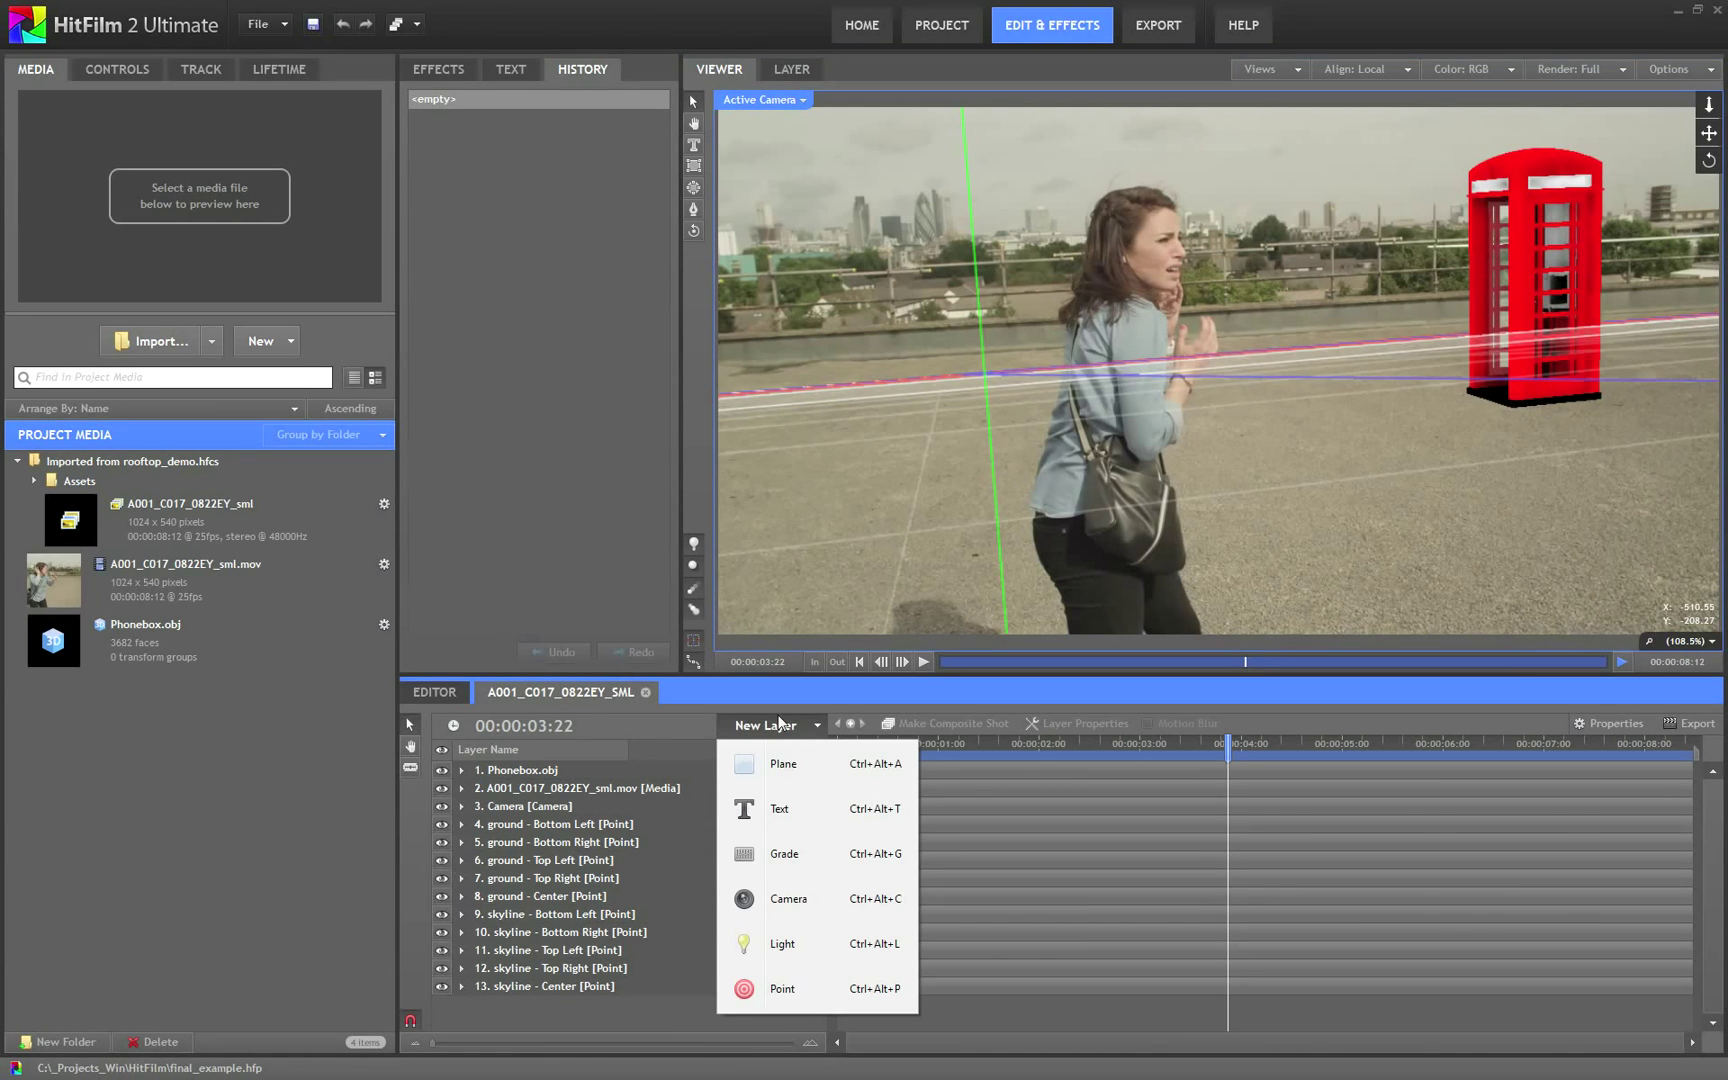
{"action": "left_click", "coordinate": [781, 987]}
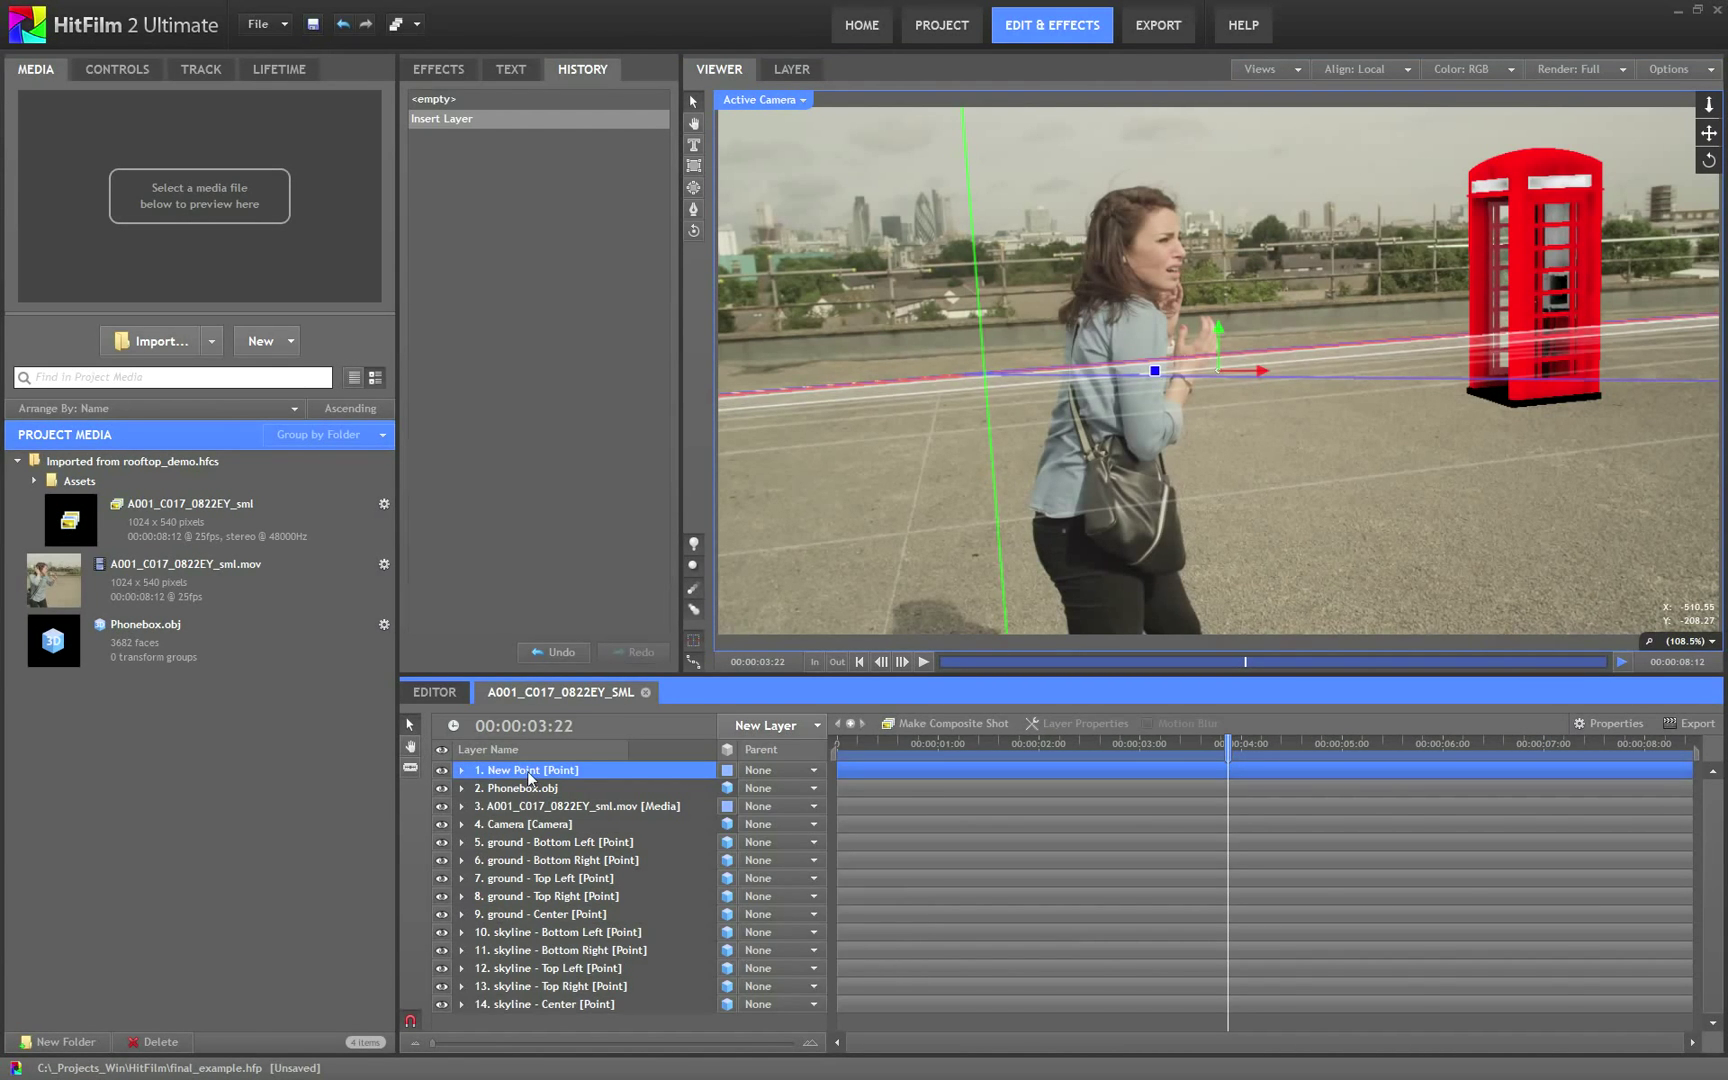
{"action": "double_click", "coordinate": [527, 769]}
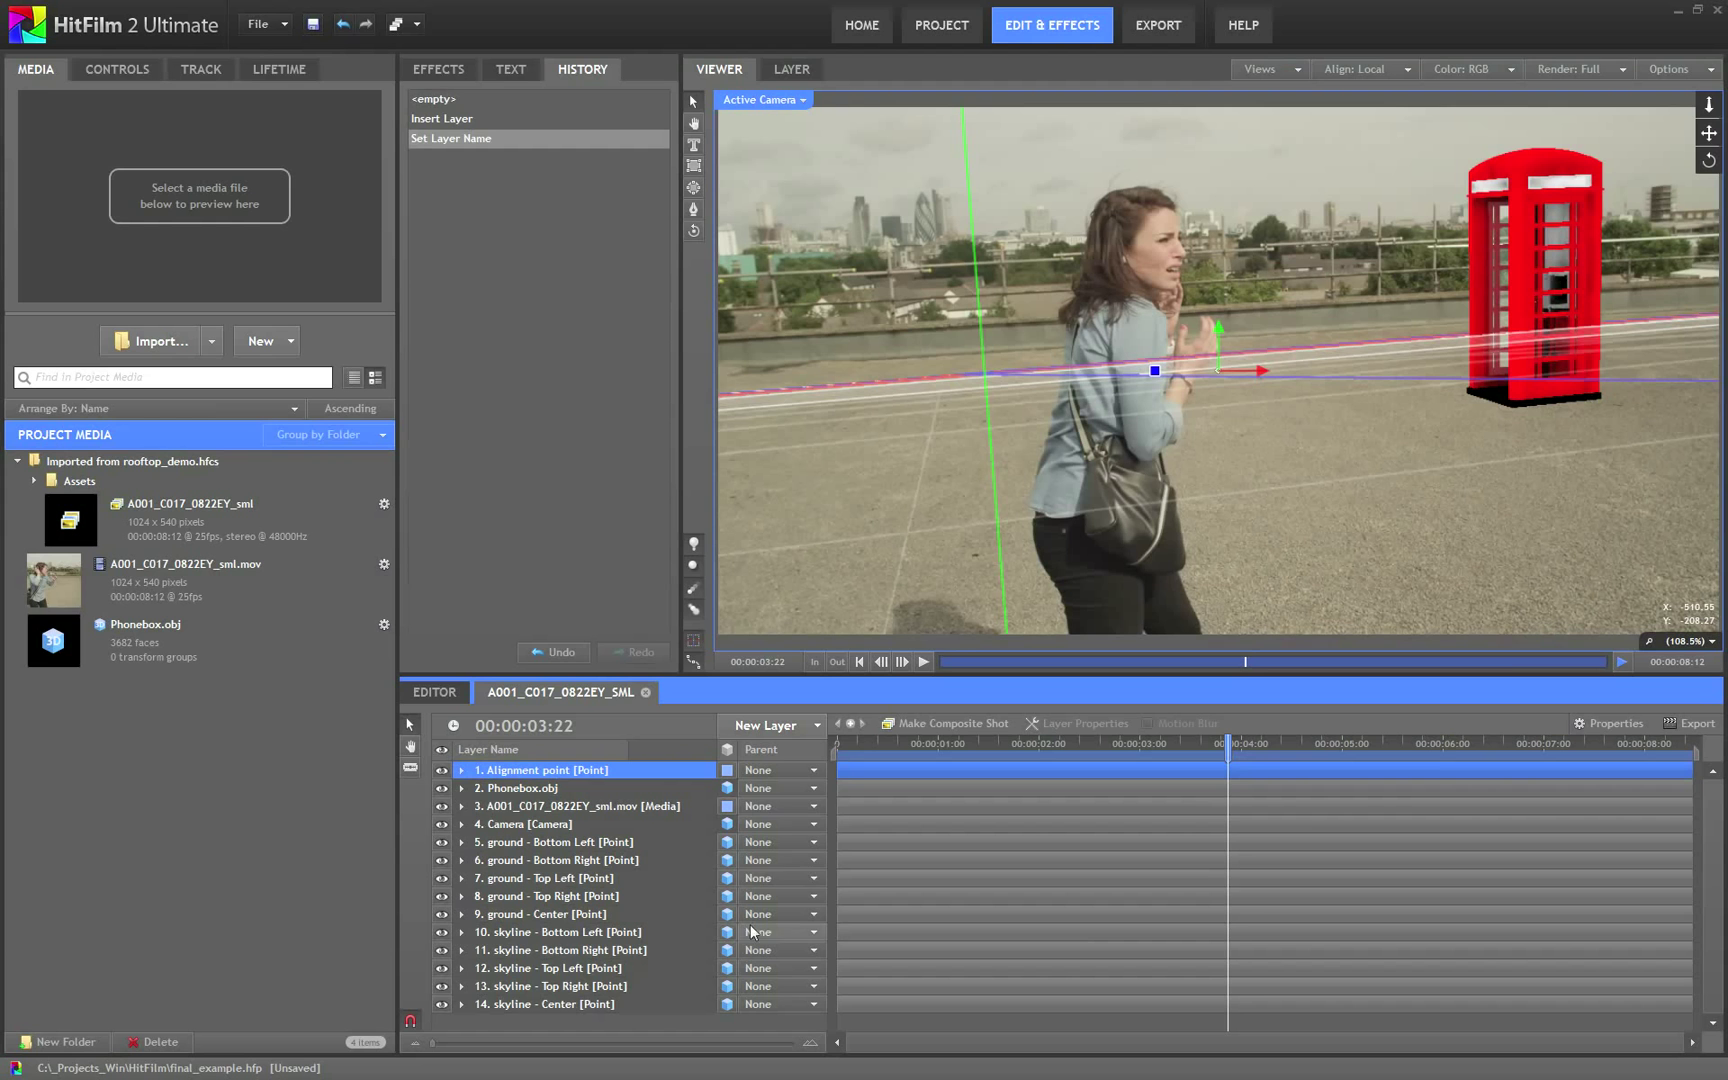
{"action": "left_click", "coordinate": [782, 769]}
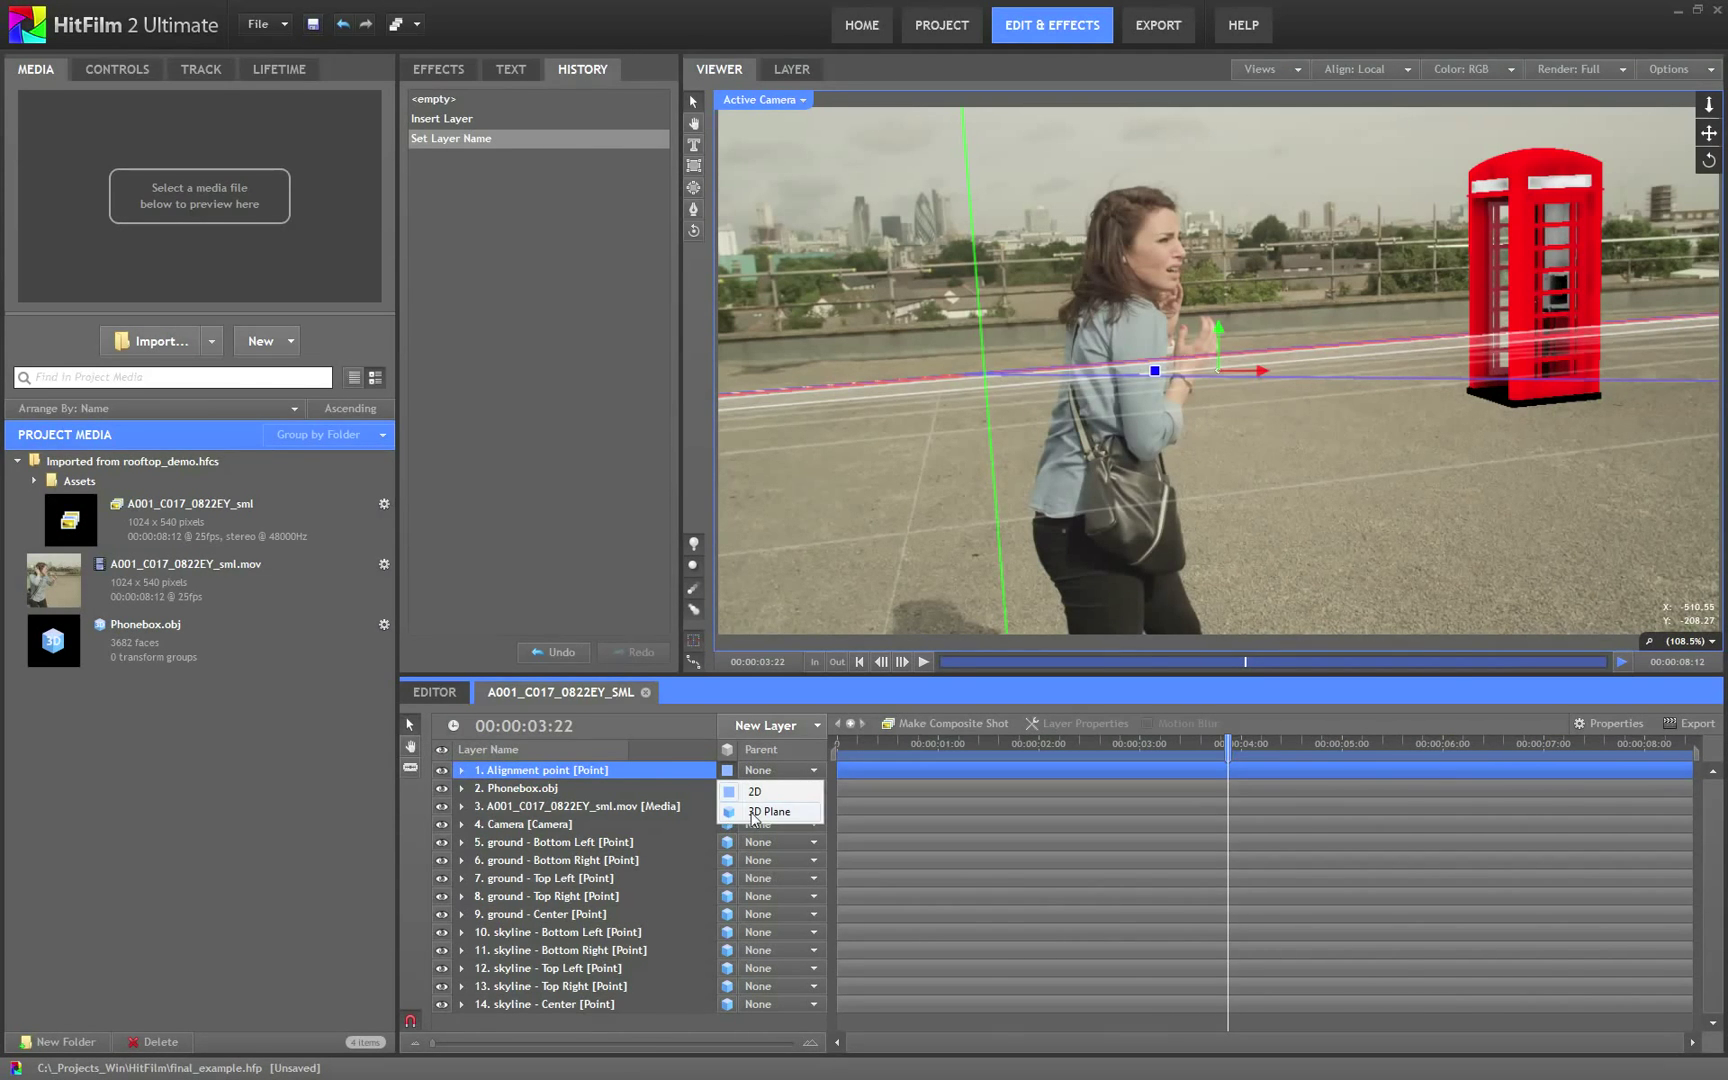
{"action": "left_click", "coordinate": [755, 791]}
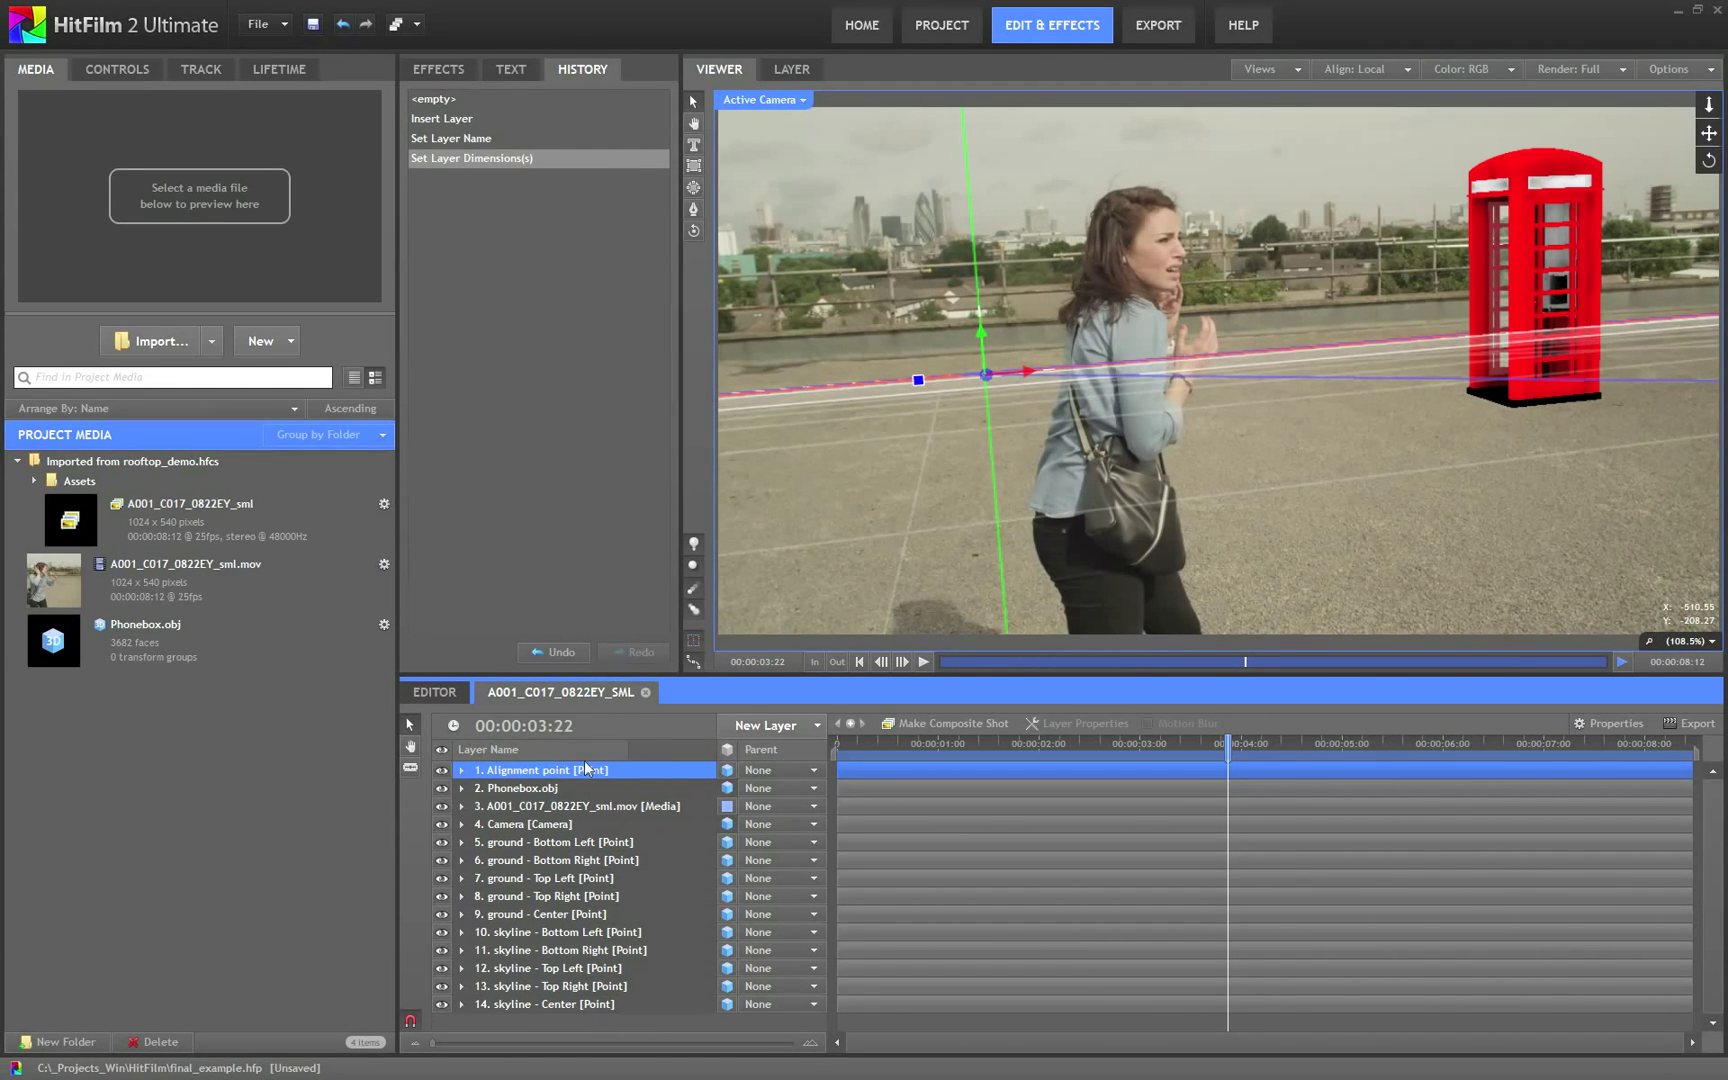
{"action": "mouse_move", "coordinate": [1260, 193]}
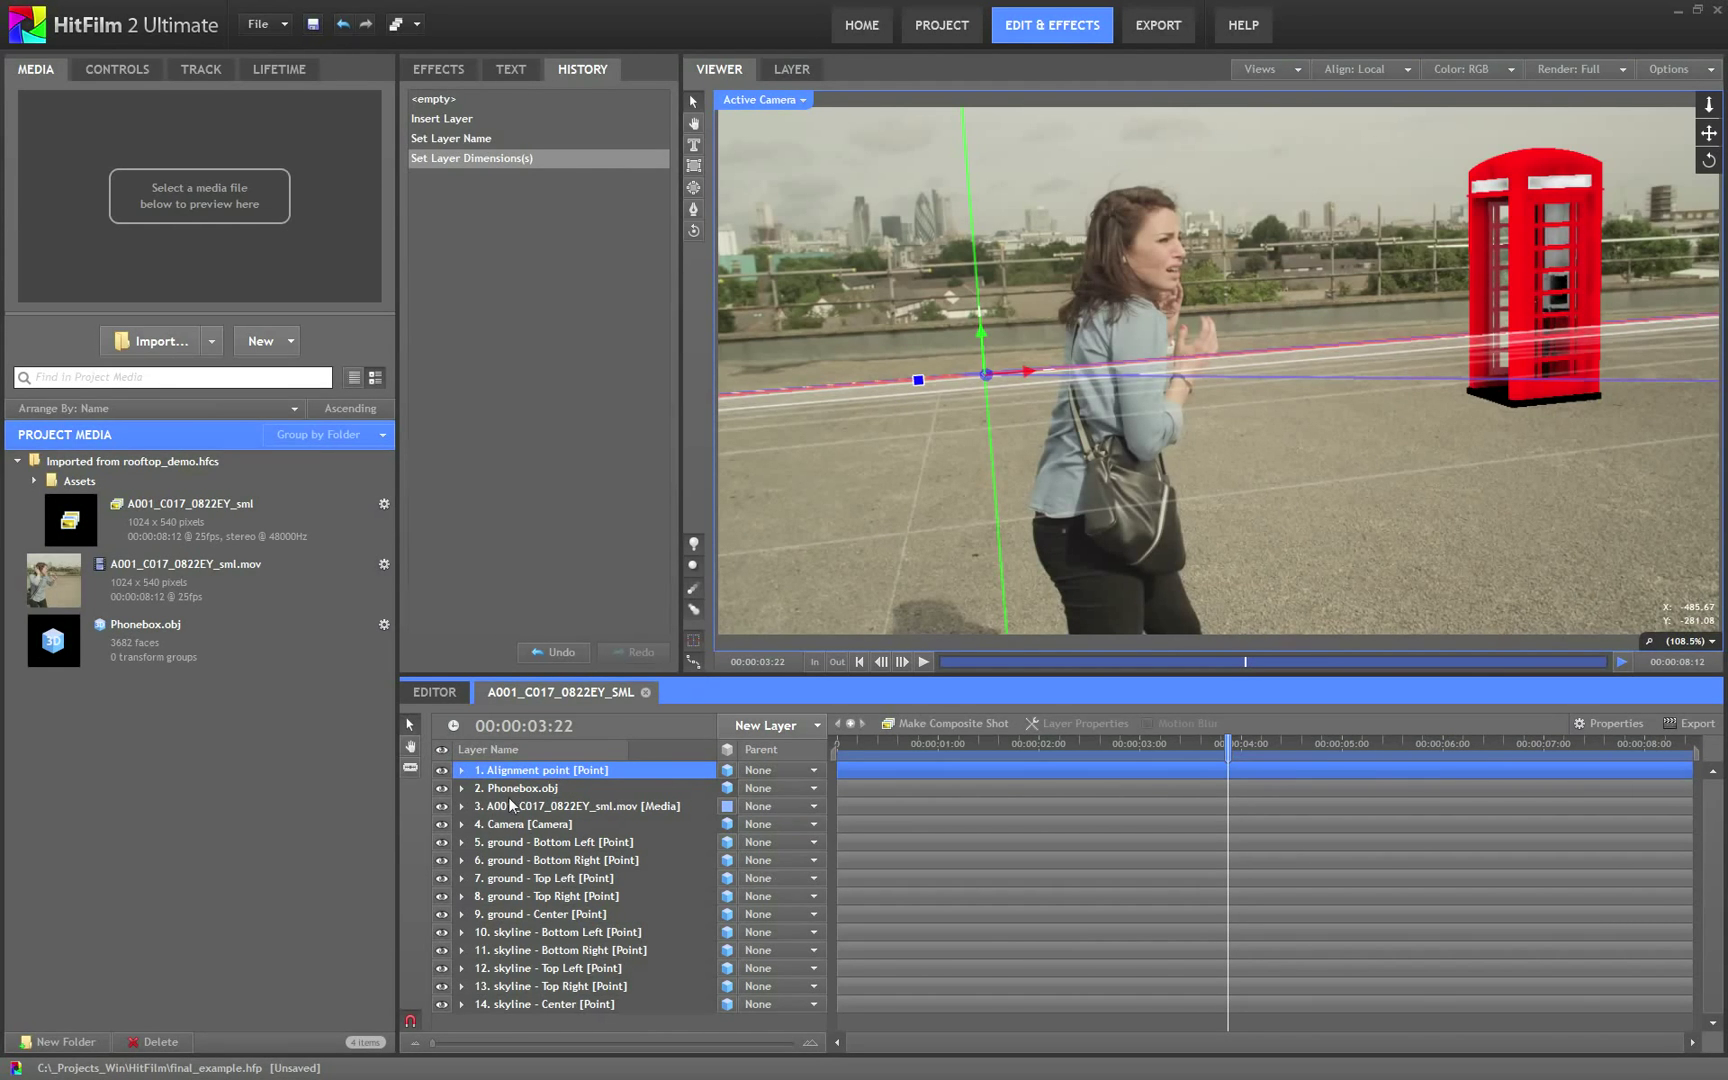
Parent Phonebox.obj through the last tracked point to '1. Alignment point', then select Alignment point
{"action": "left_click", "coordinate": [519, 788]}
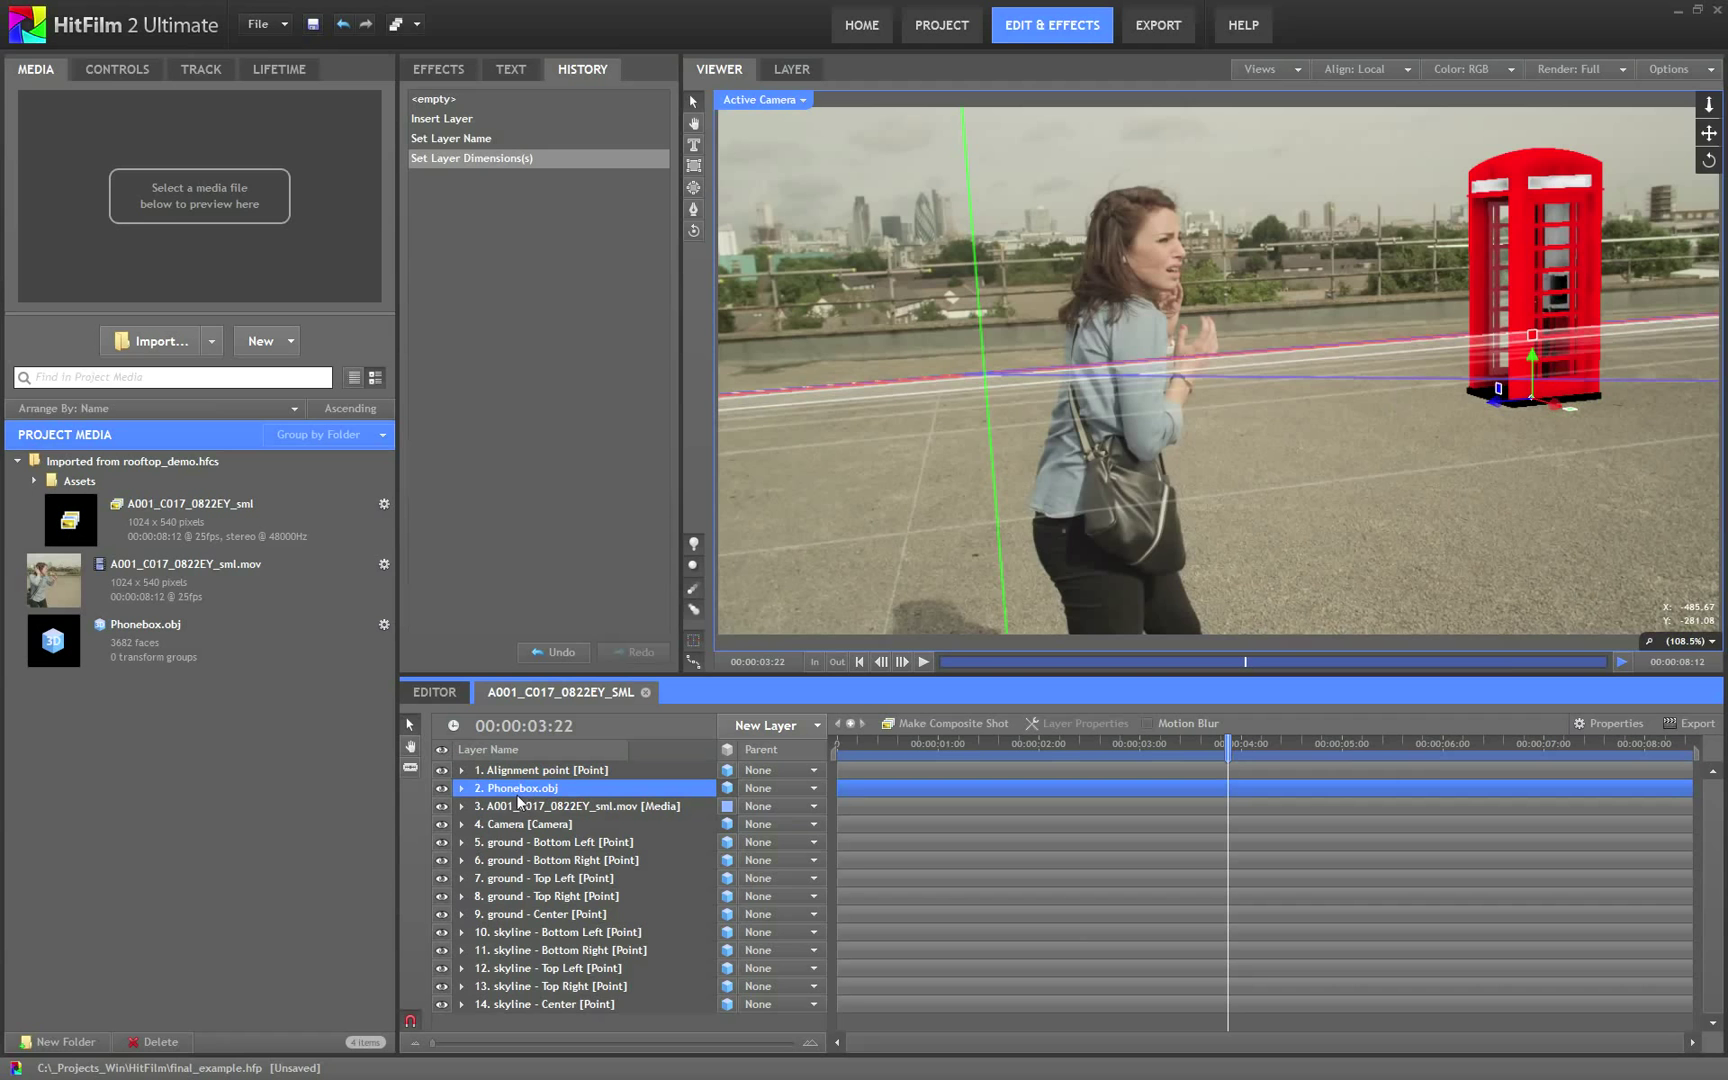
{"action": "left_click", "coordinate": [522, 823]}
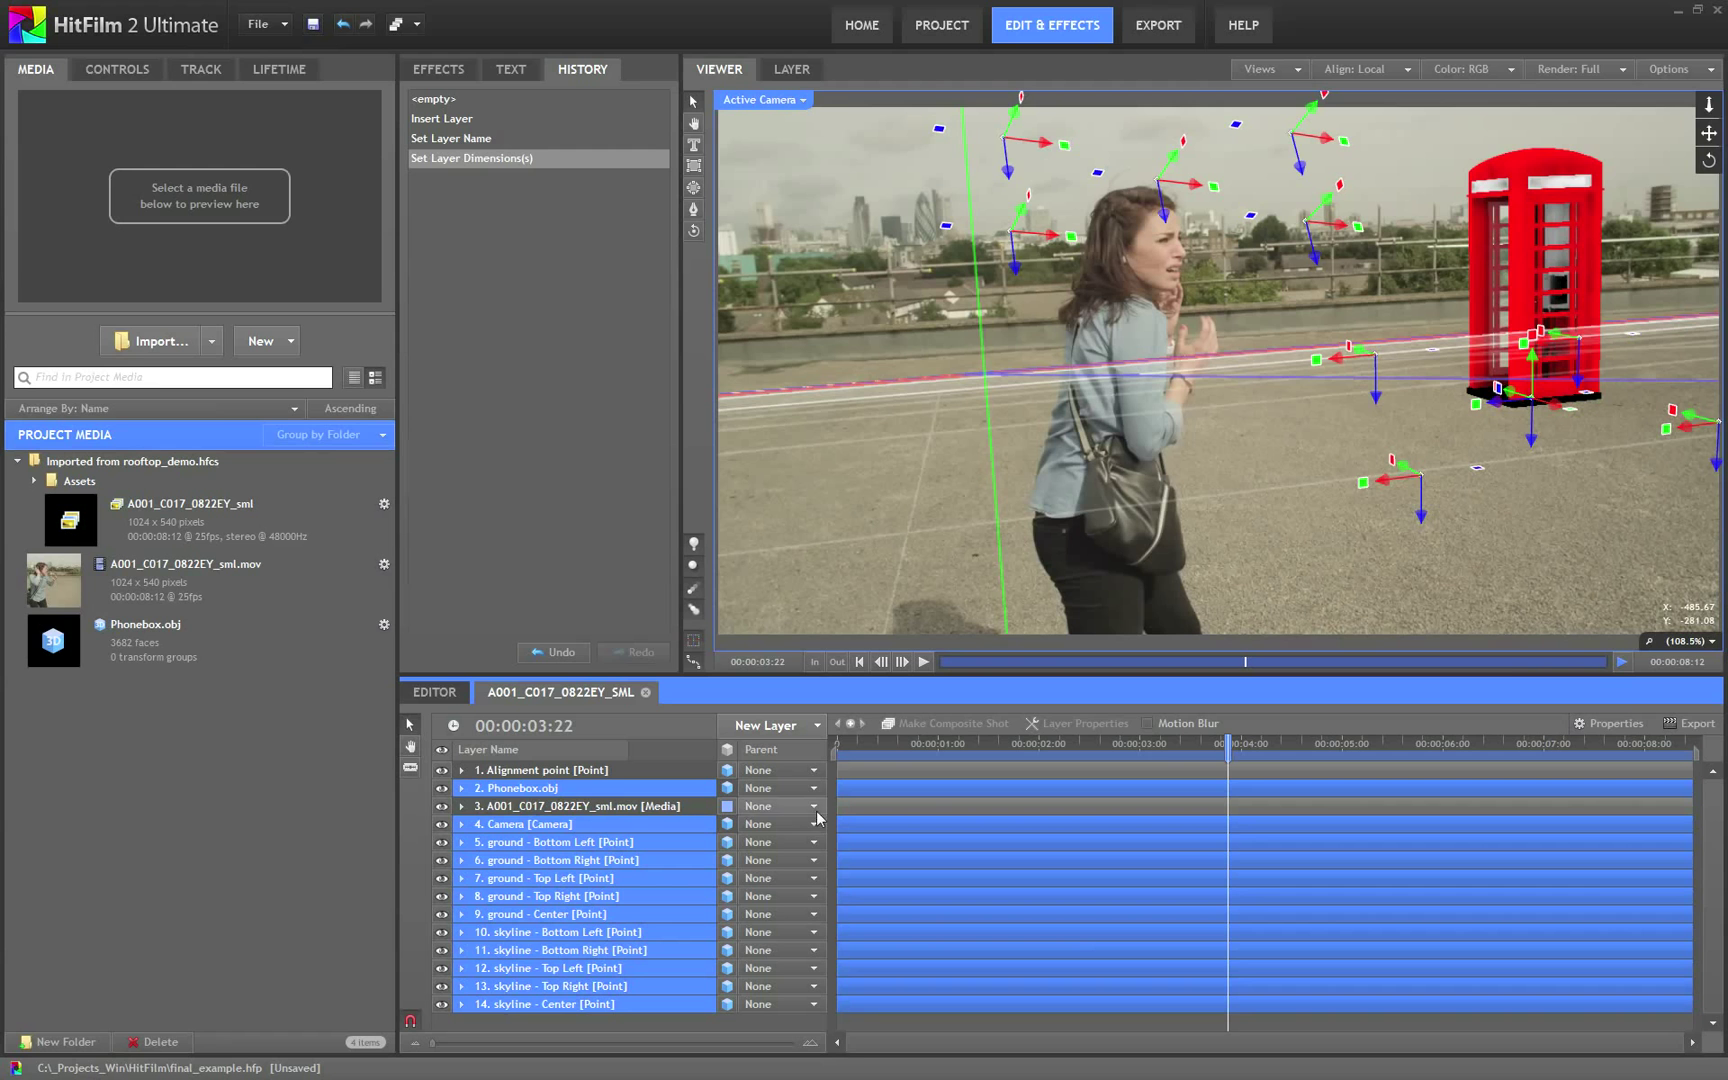
{"action": "left_click", "coordinate": [782, 788]}
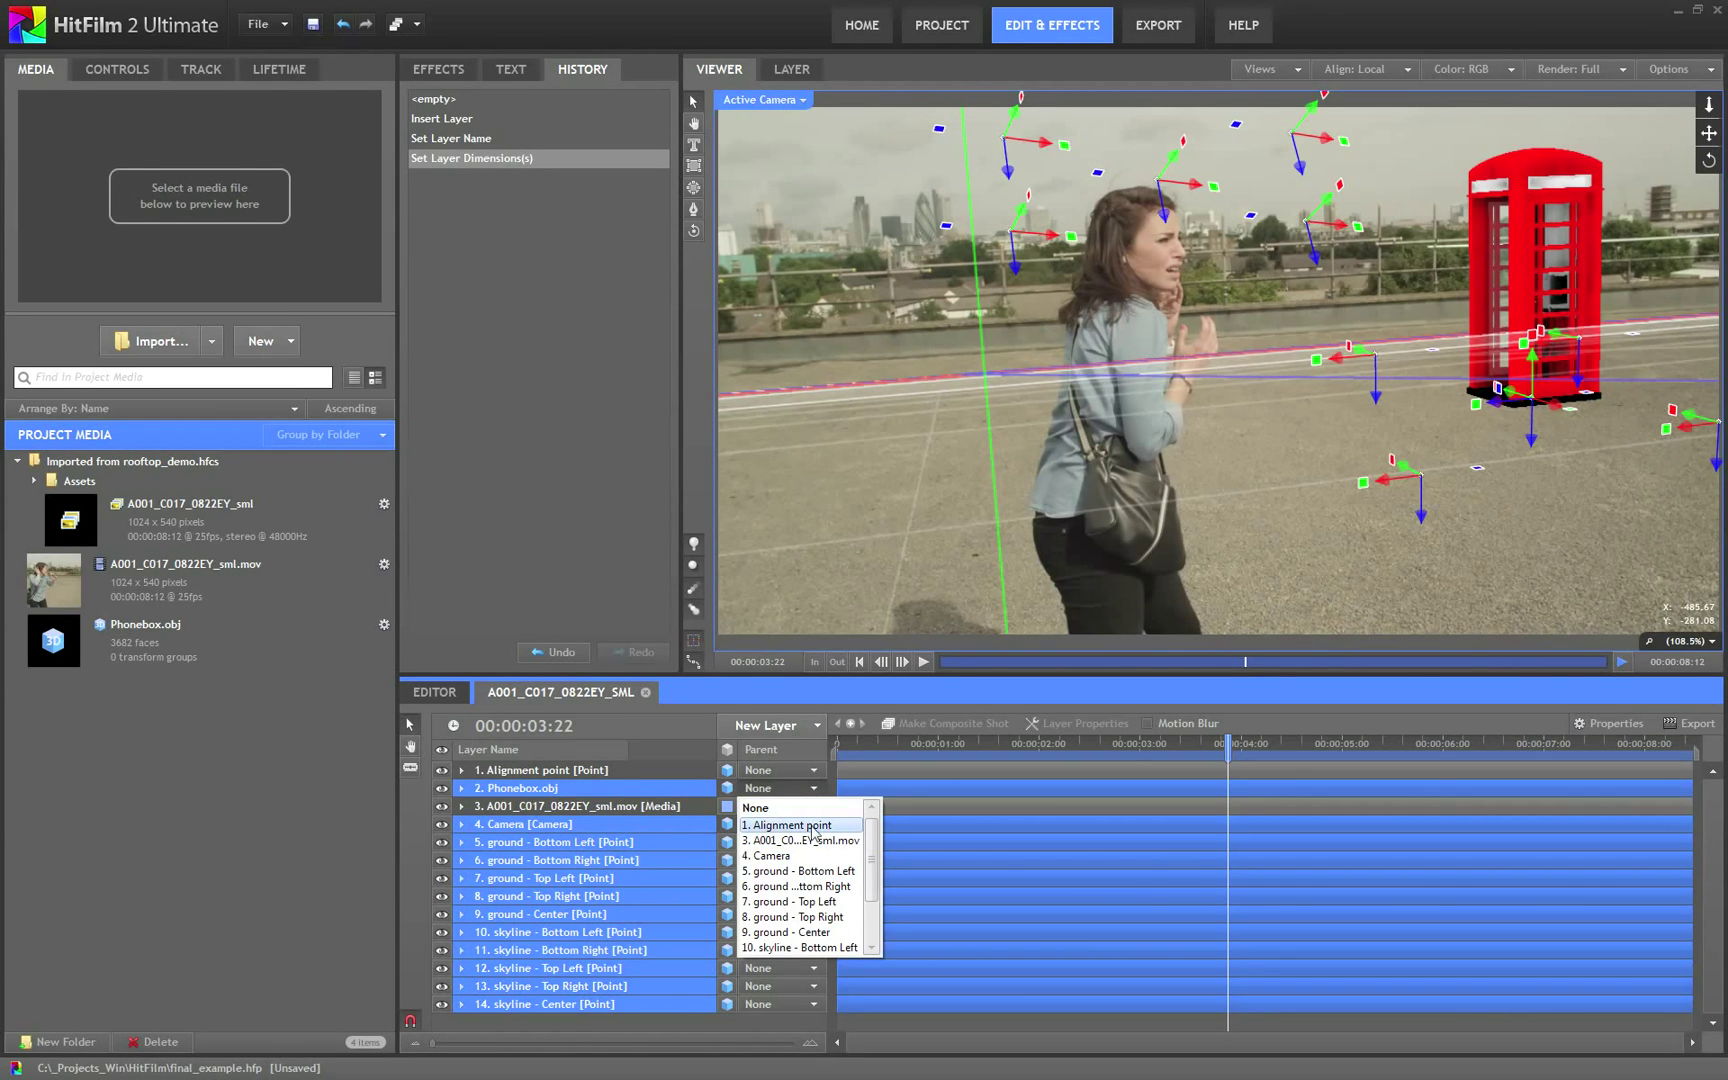
{"action": "left_click", "coordinate": [787, 824]}
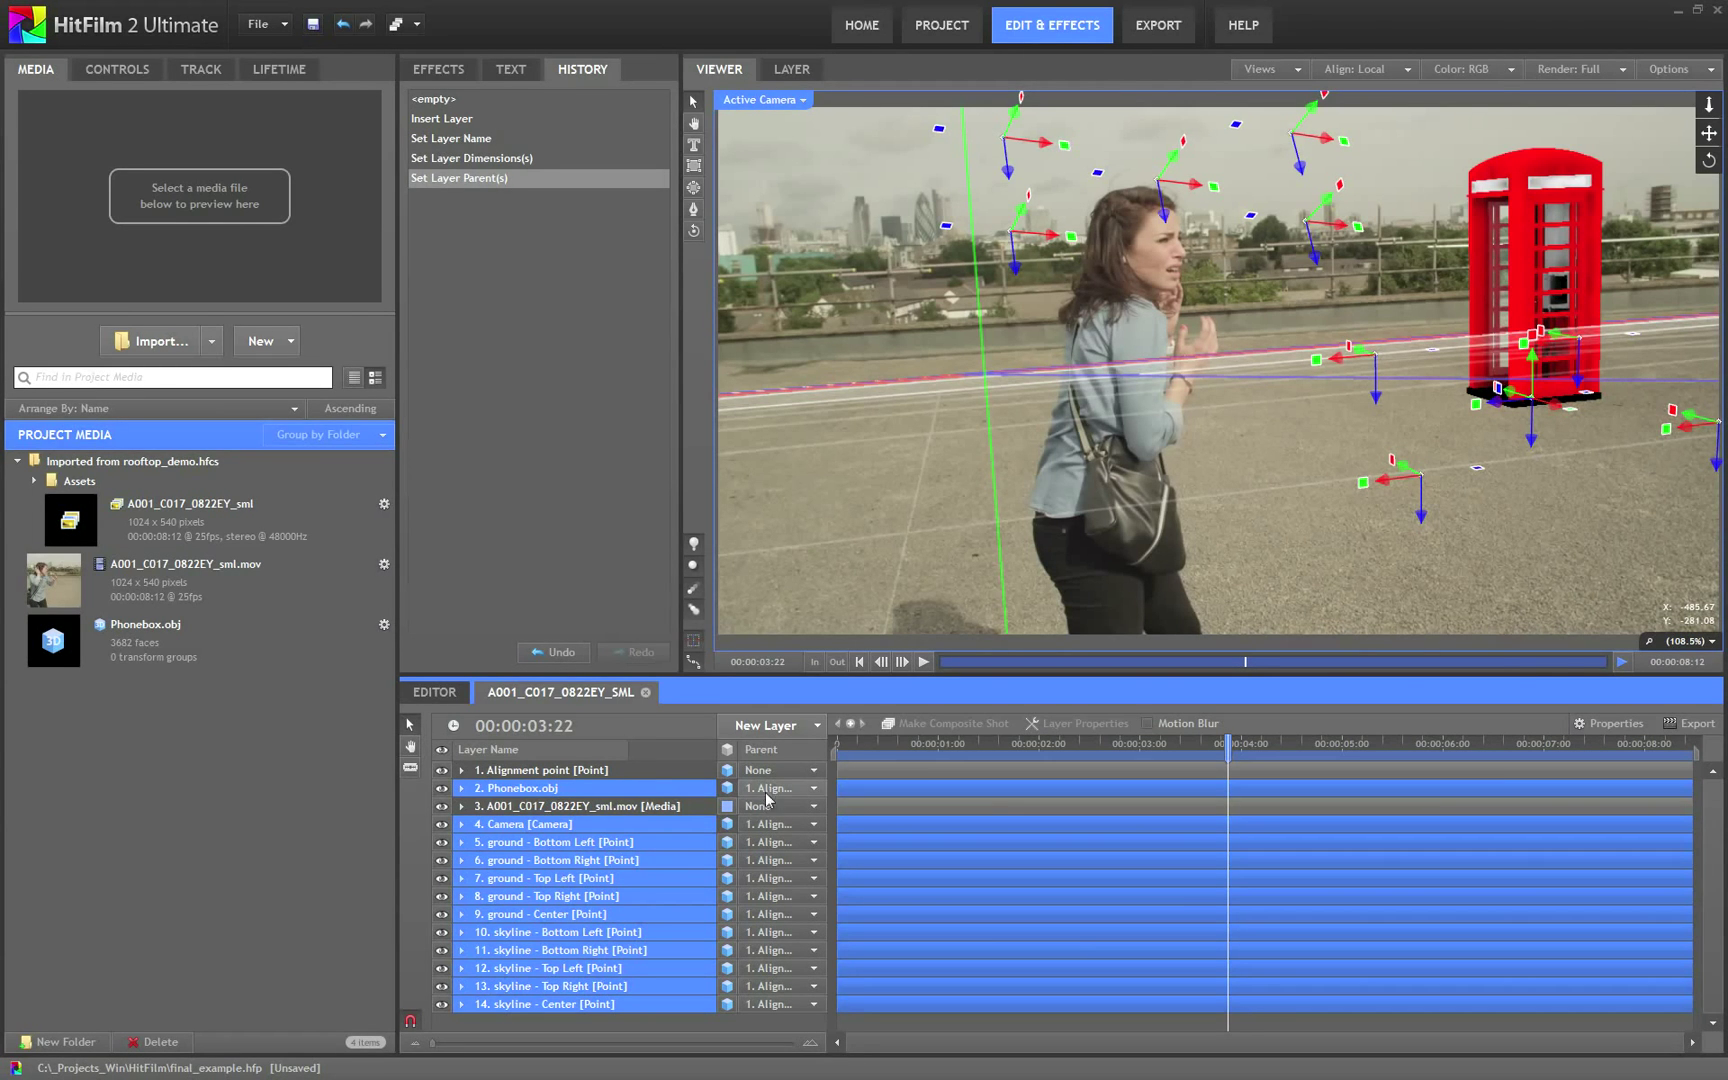
{"action": "left_click", "coordinate": [540, 769]}
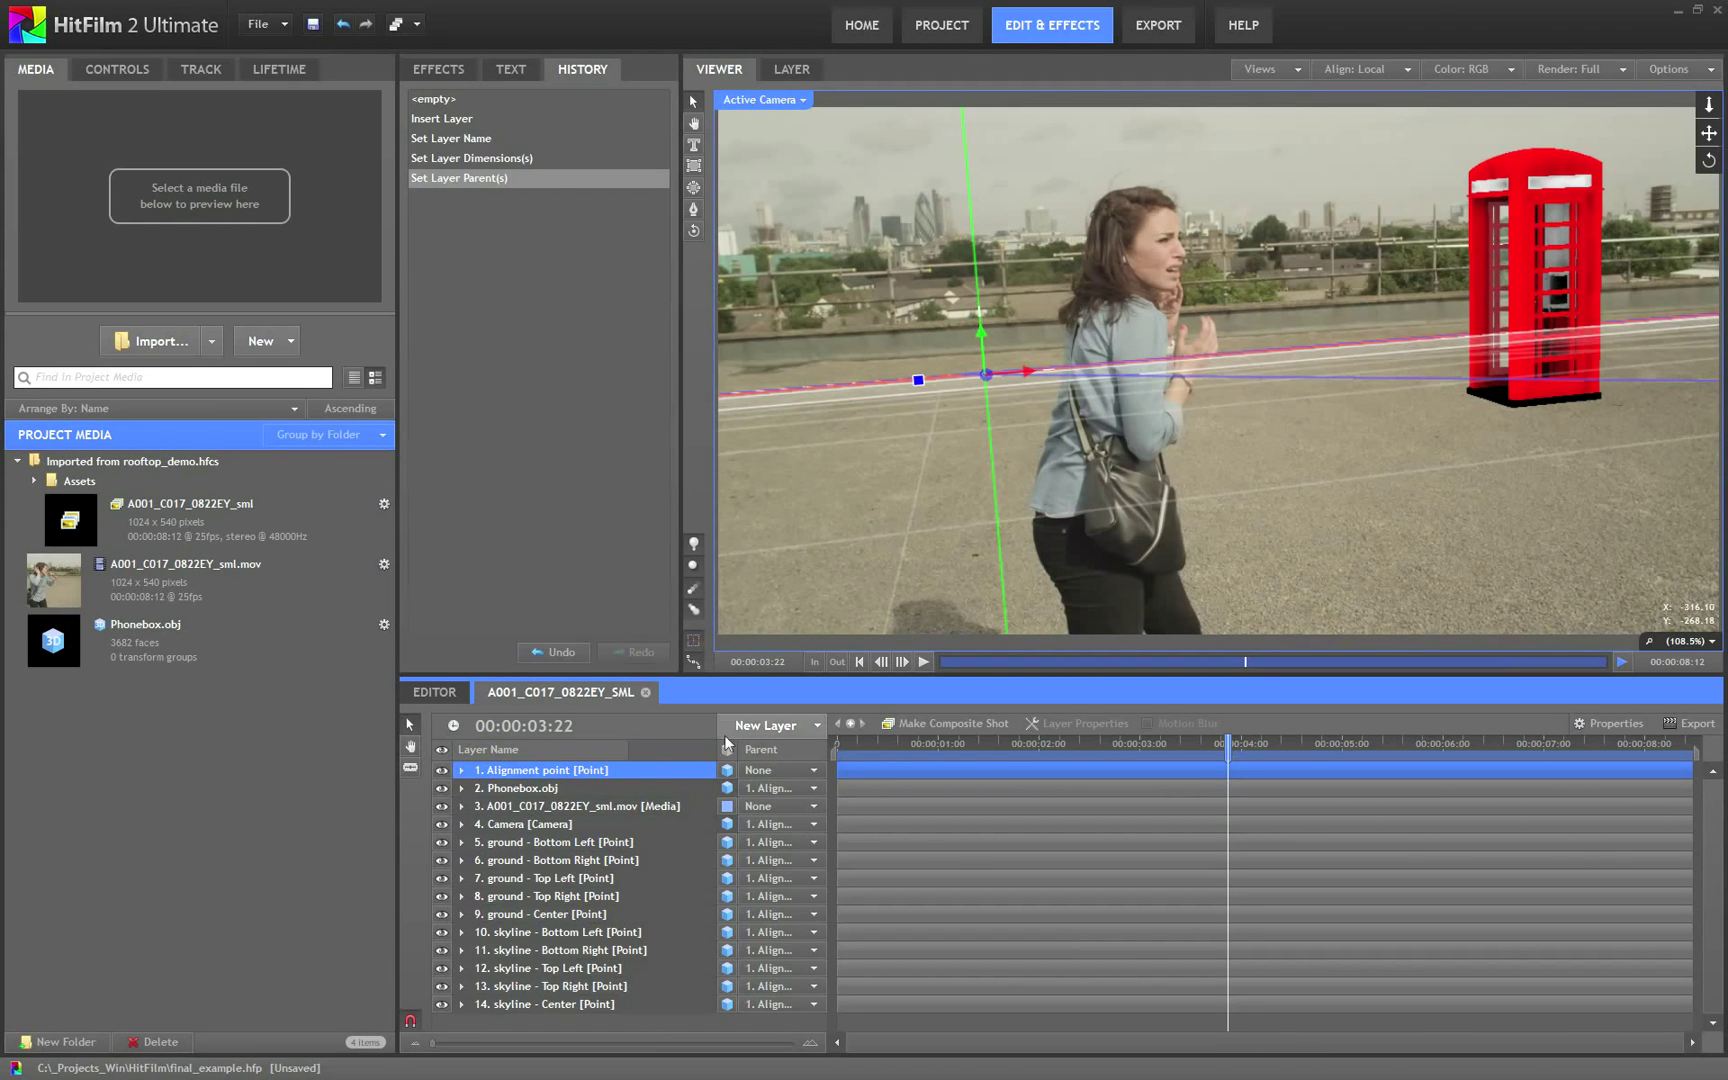
Expand the Alignment point's Transform and scrub Orientation to roughly 6, -7, -2
{"action": "left_click", "coordinate": [462, 769]}
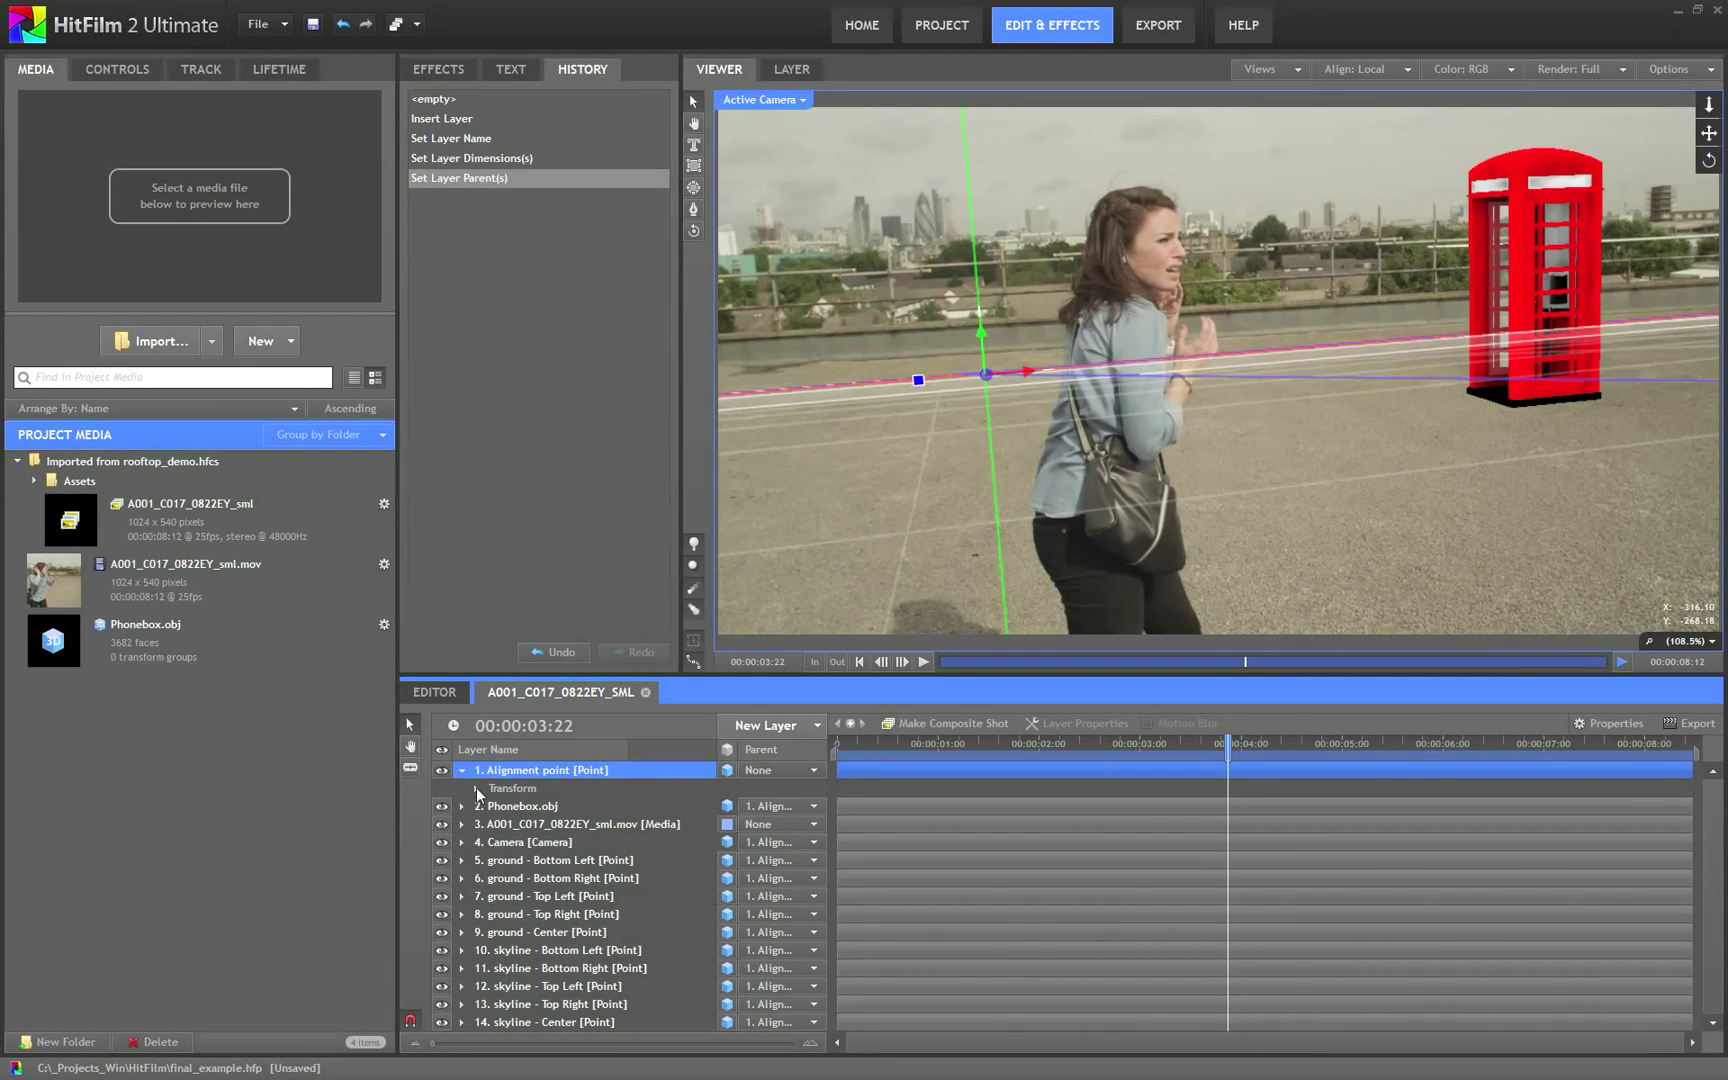
{"action": "left_click", "coordinate": [462, 788]}
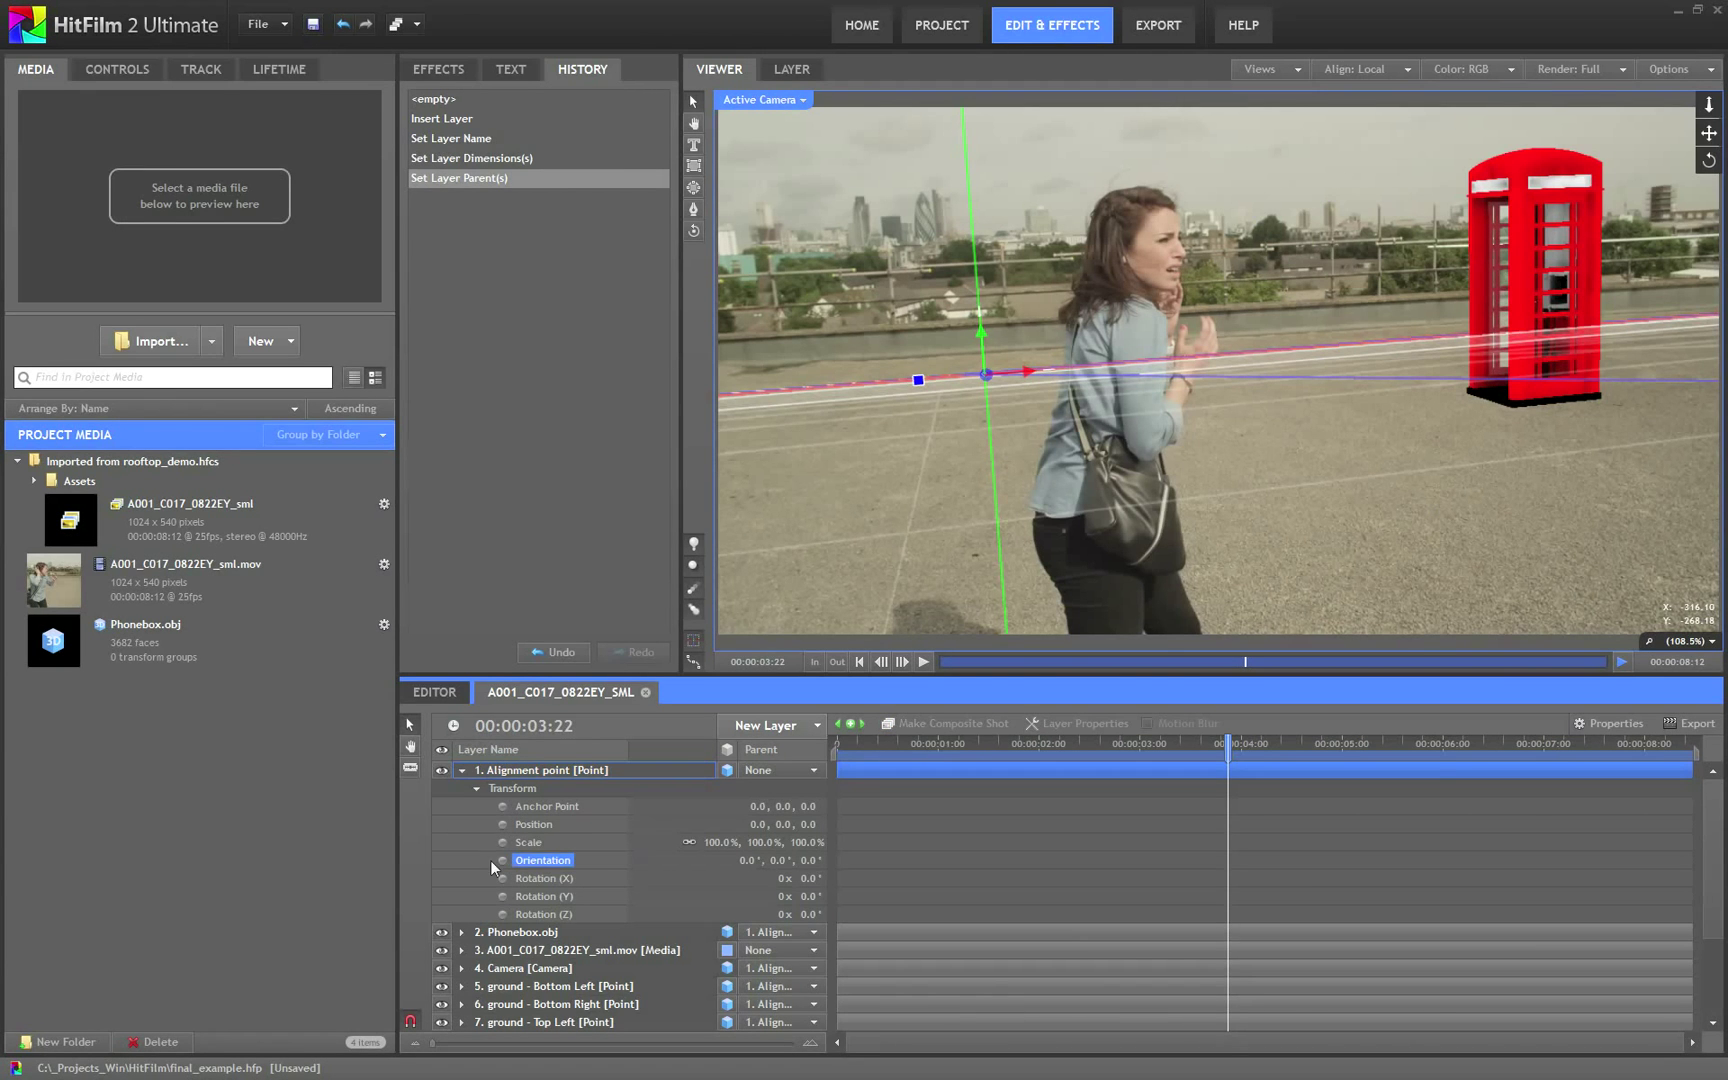
{"action": "mouse_move", "coordinate": [810, 866]}
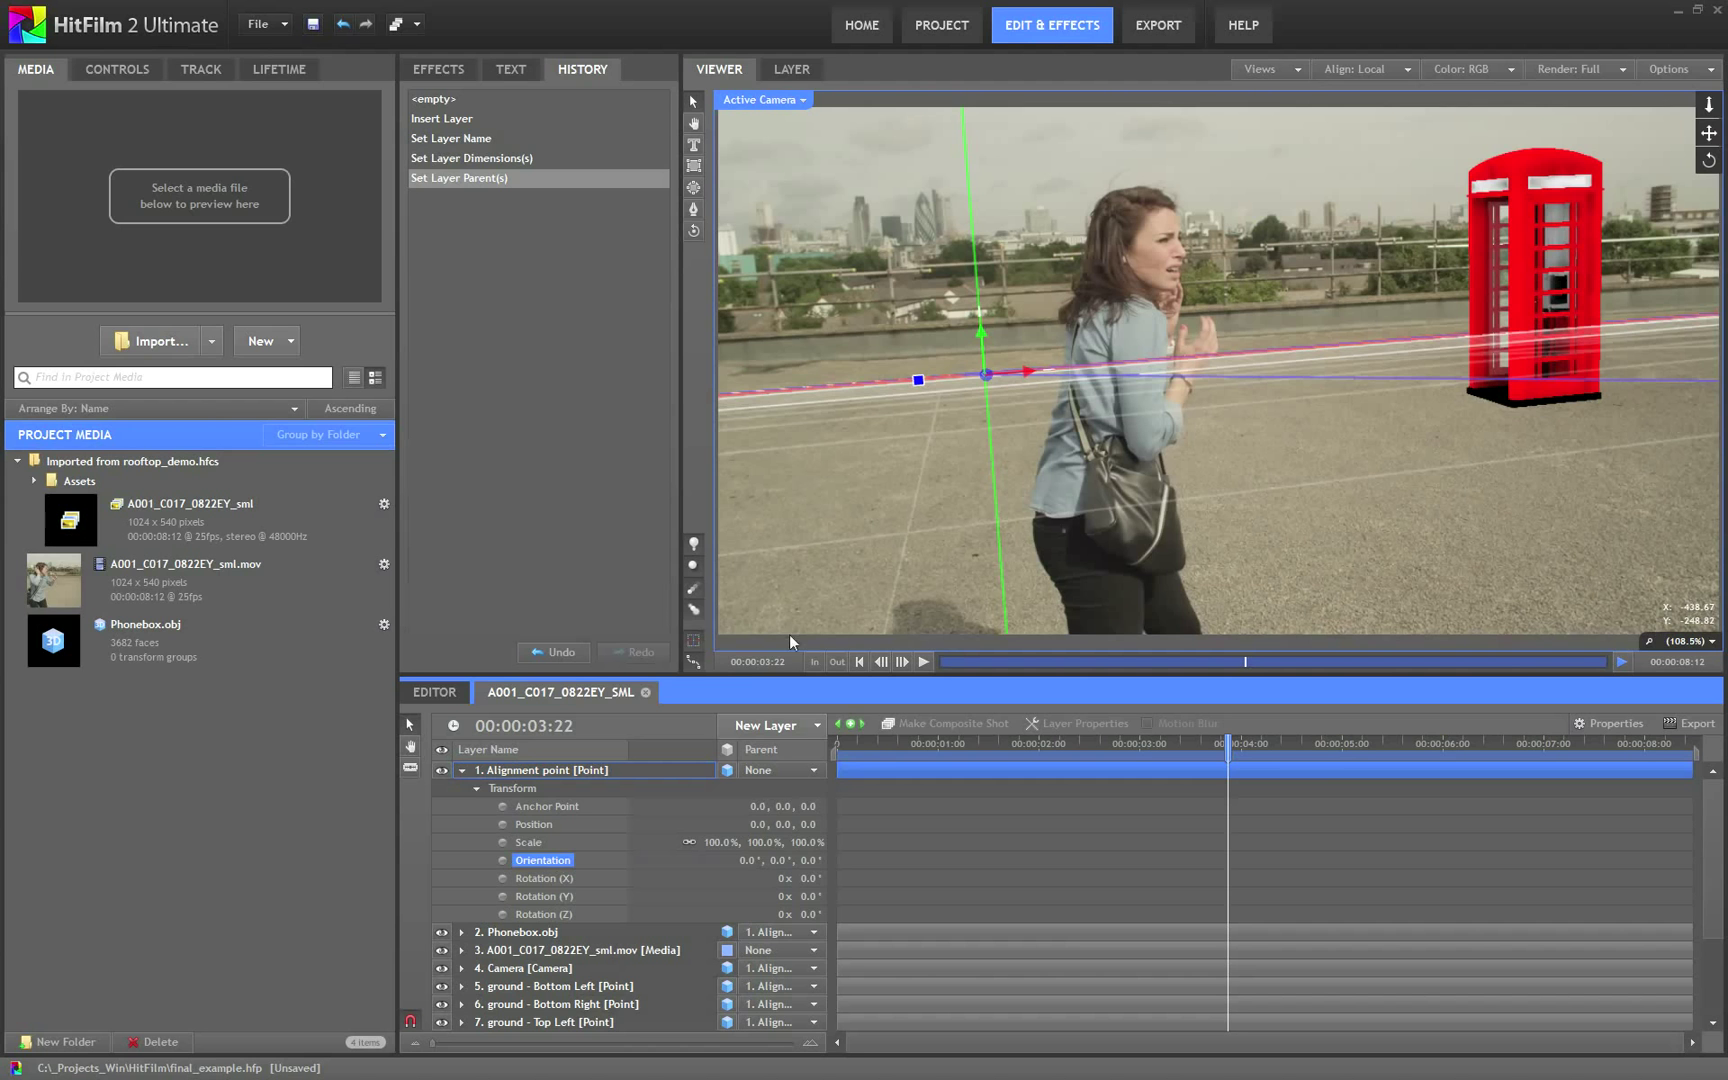
{"action": "left_click", "coordinate": [917, 379]}
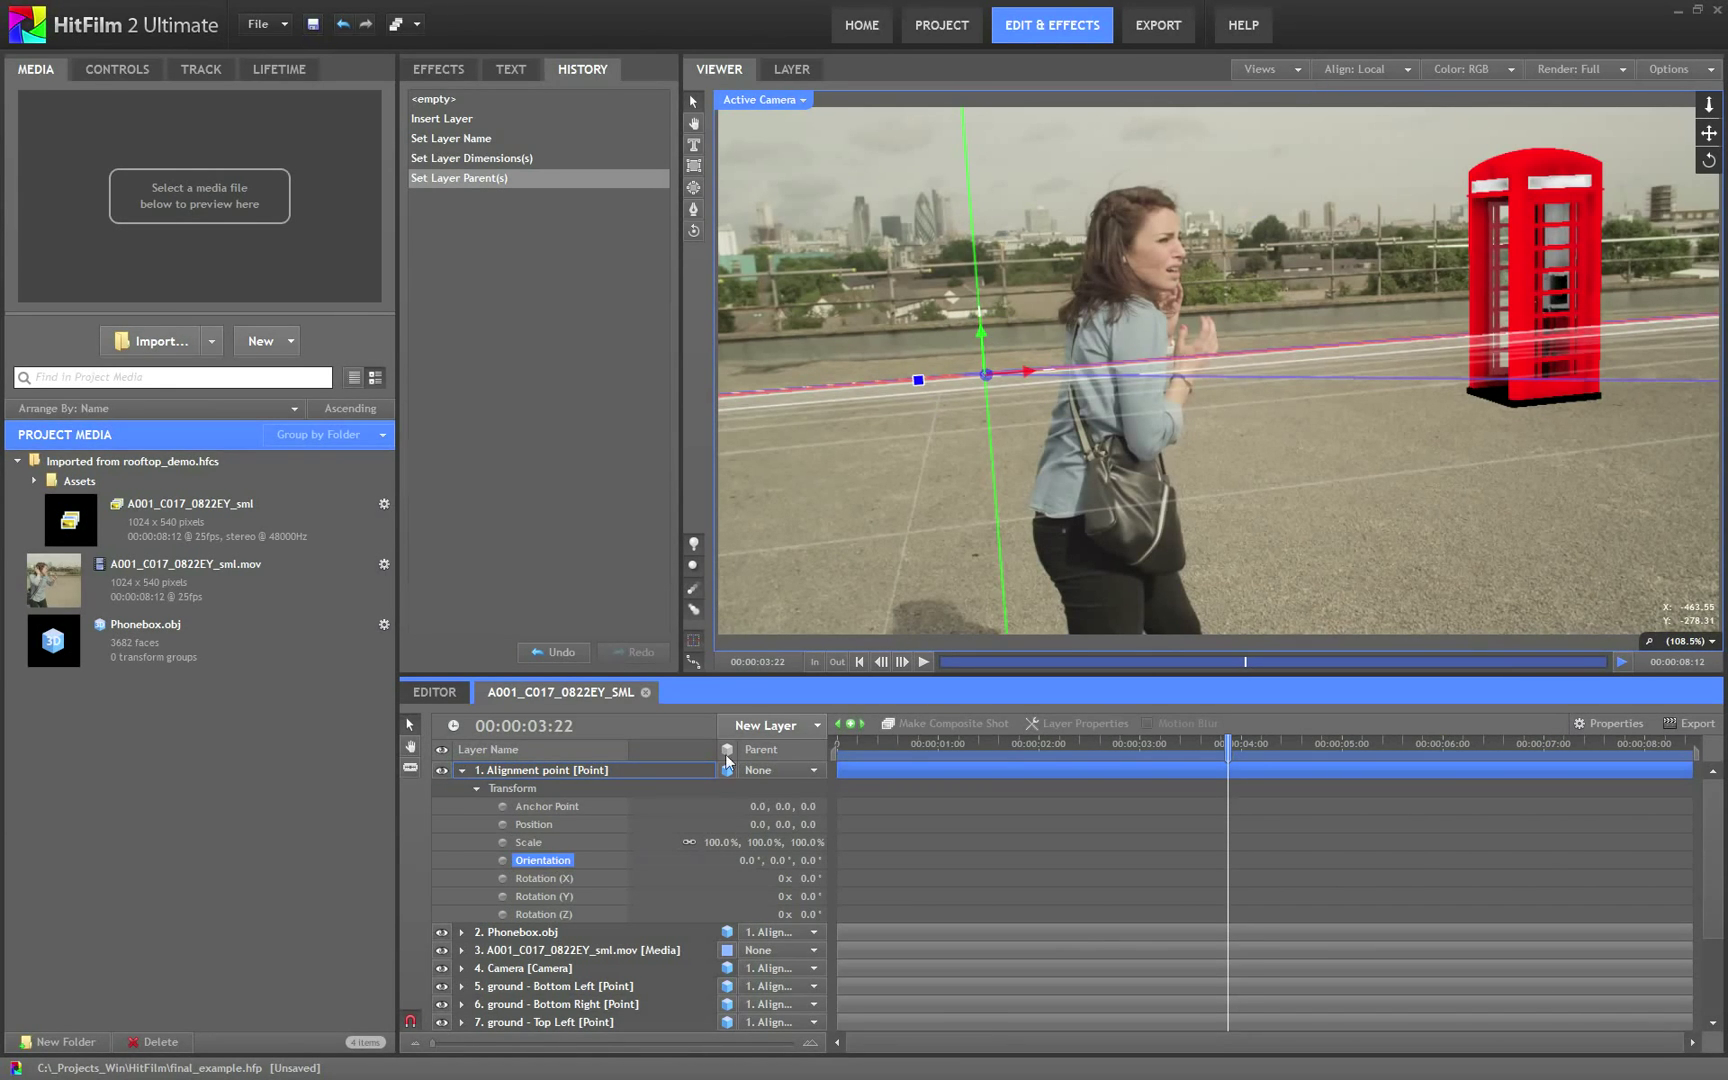
{"action": "mouse_move", "coordinate": [715, 871]}
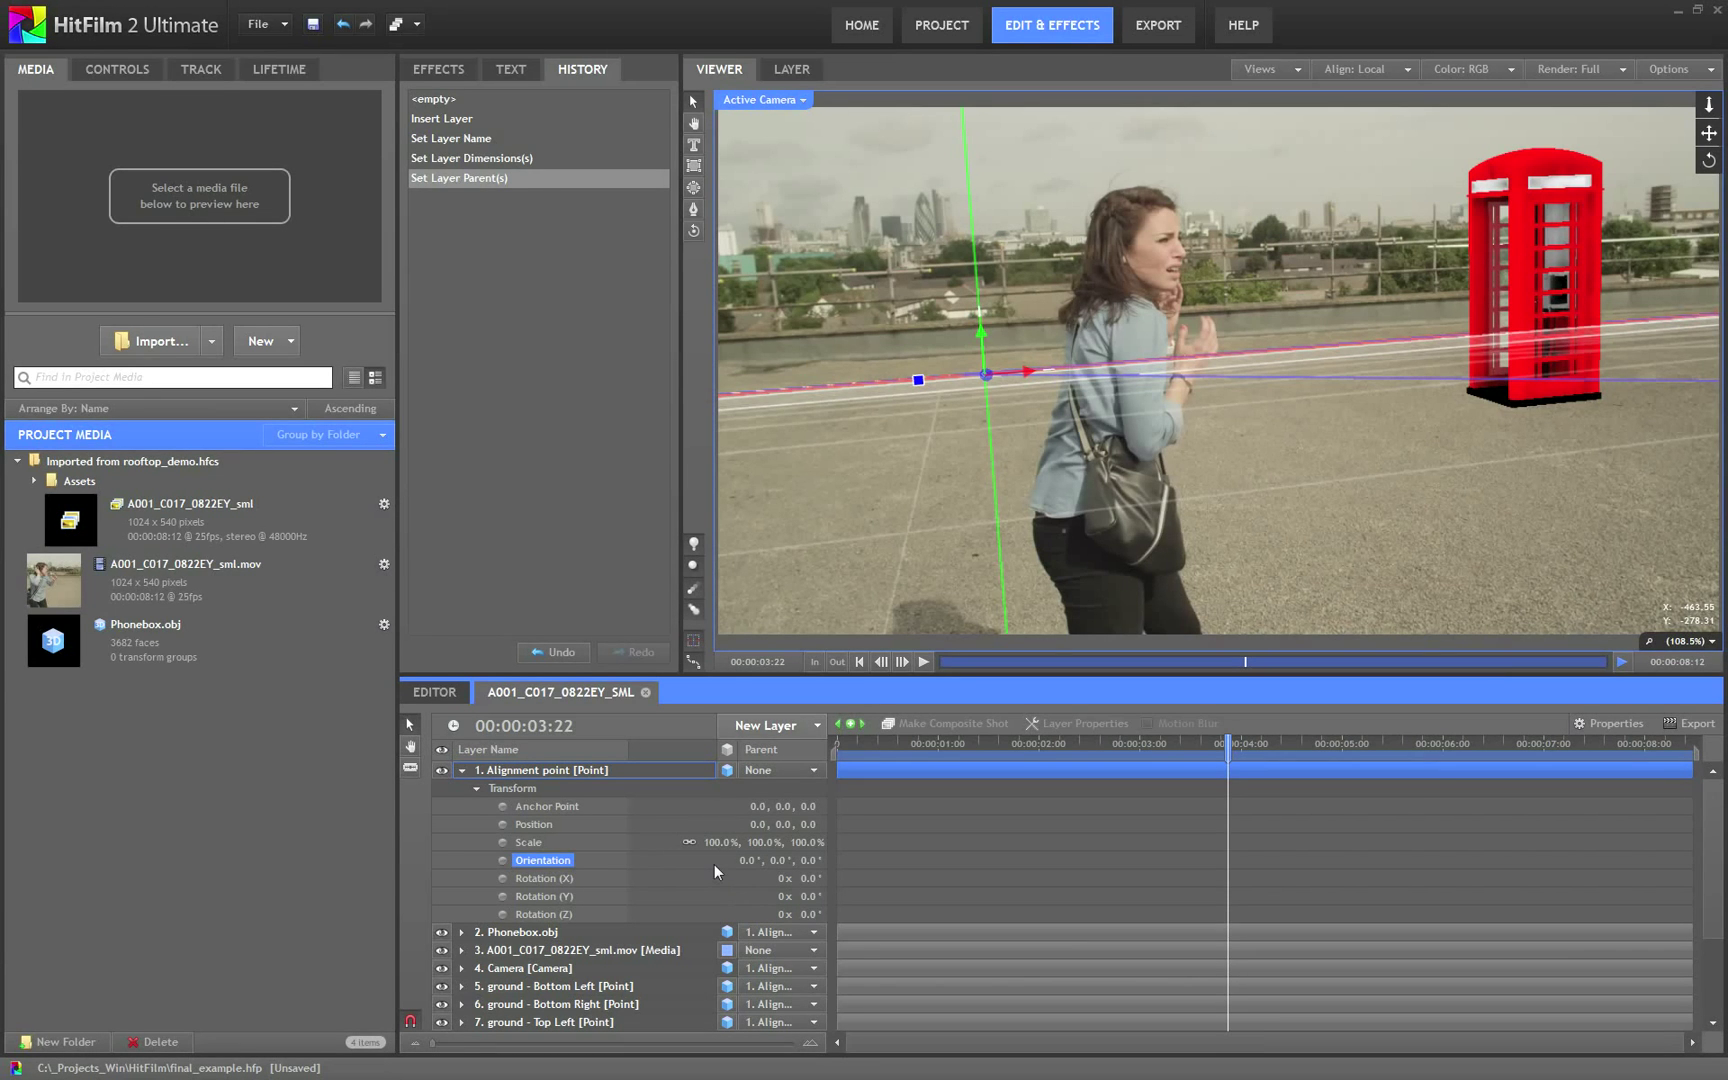
{"action": "mouse_move", "coordinate": [808, 862]}
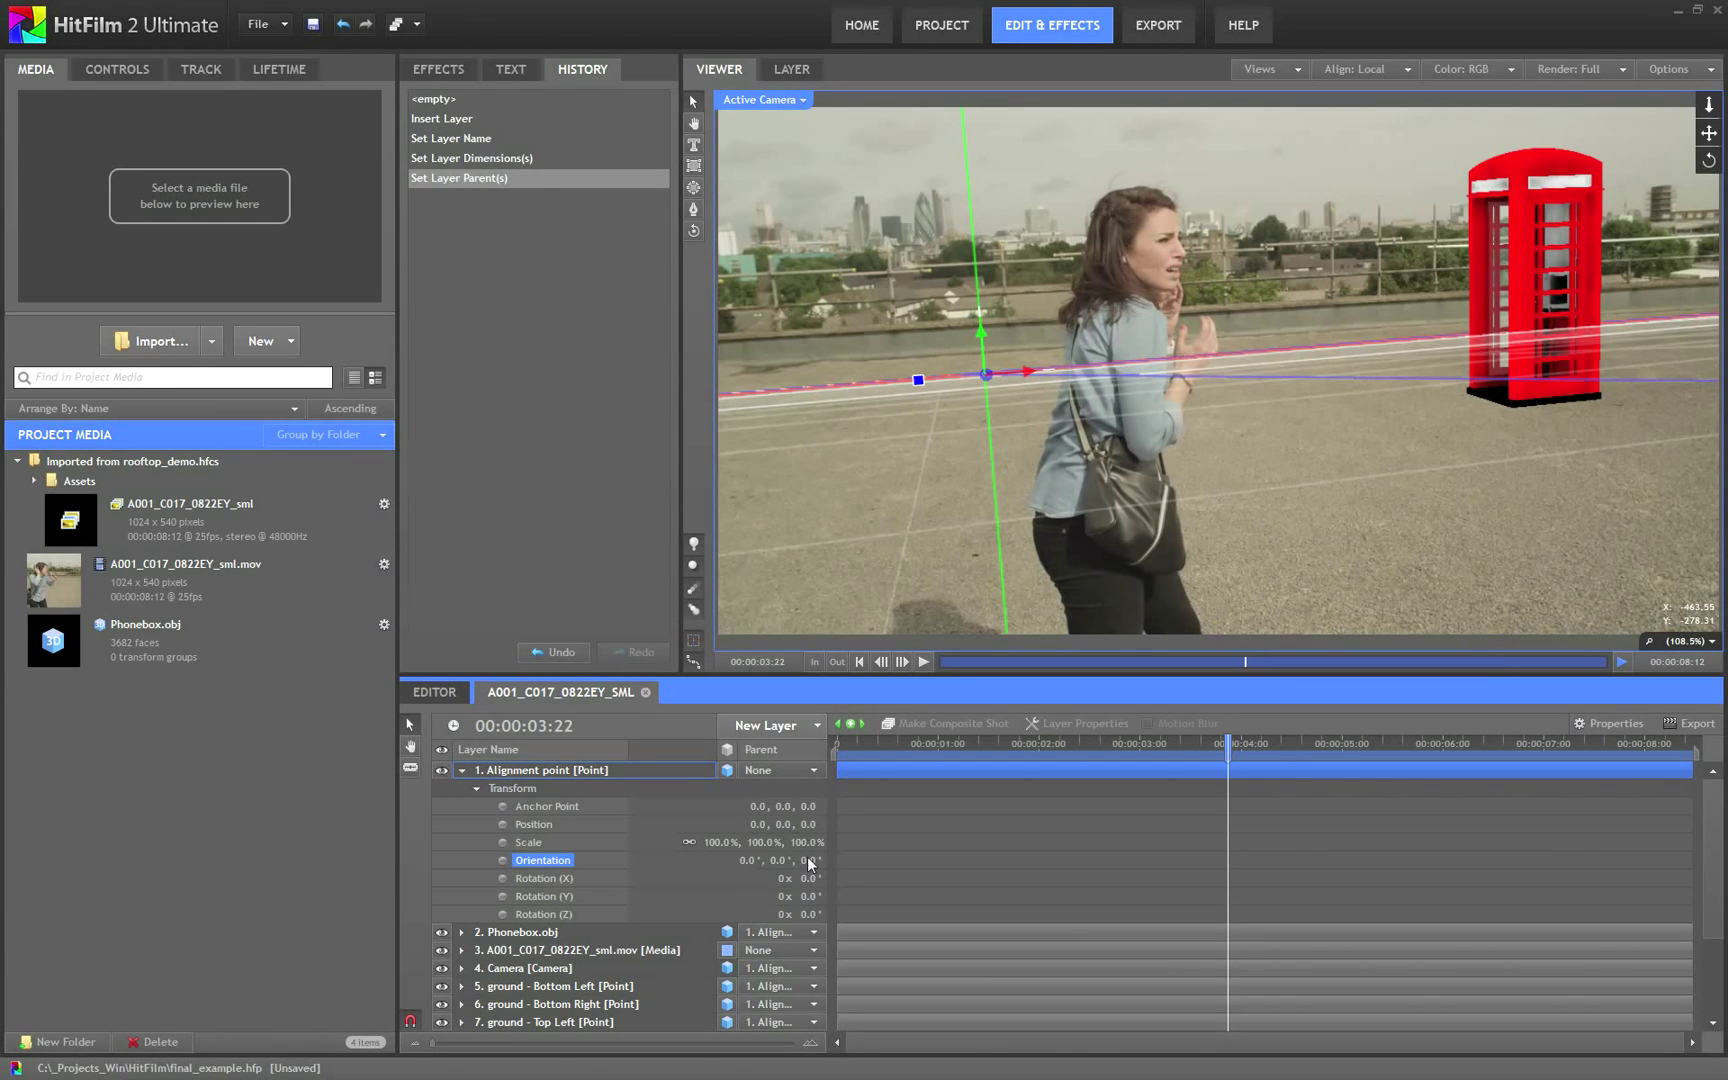
{"action": "mouse_move", "coordinate": [749, 873]}
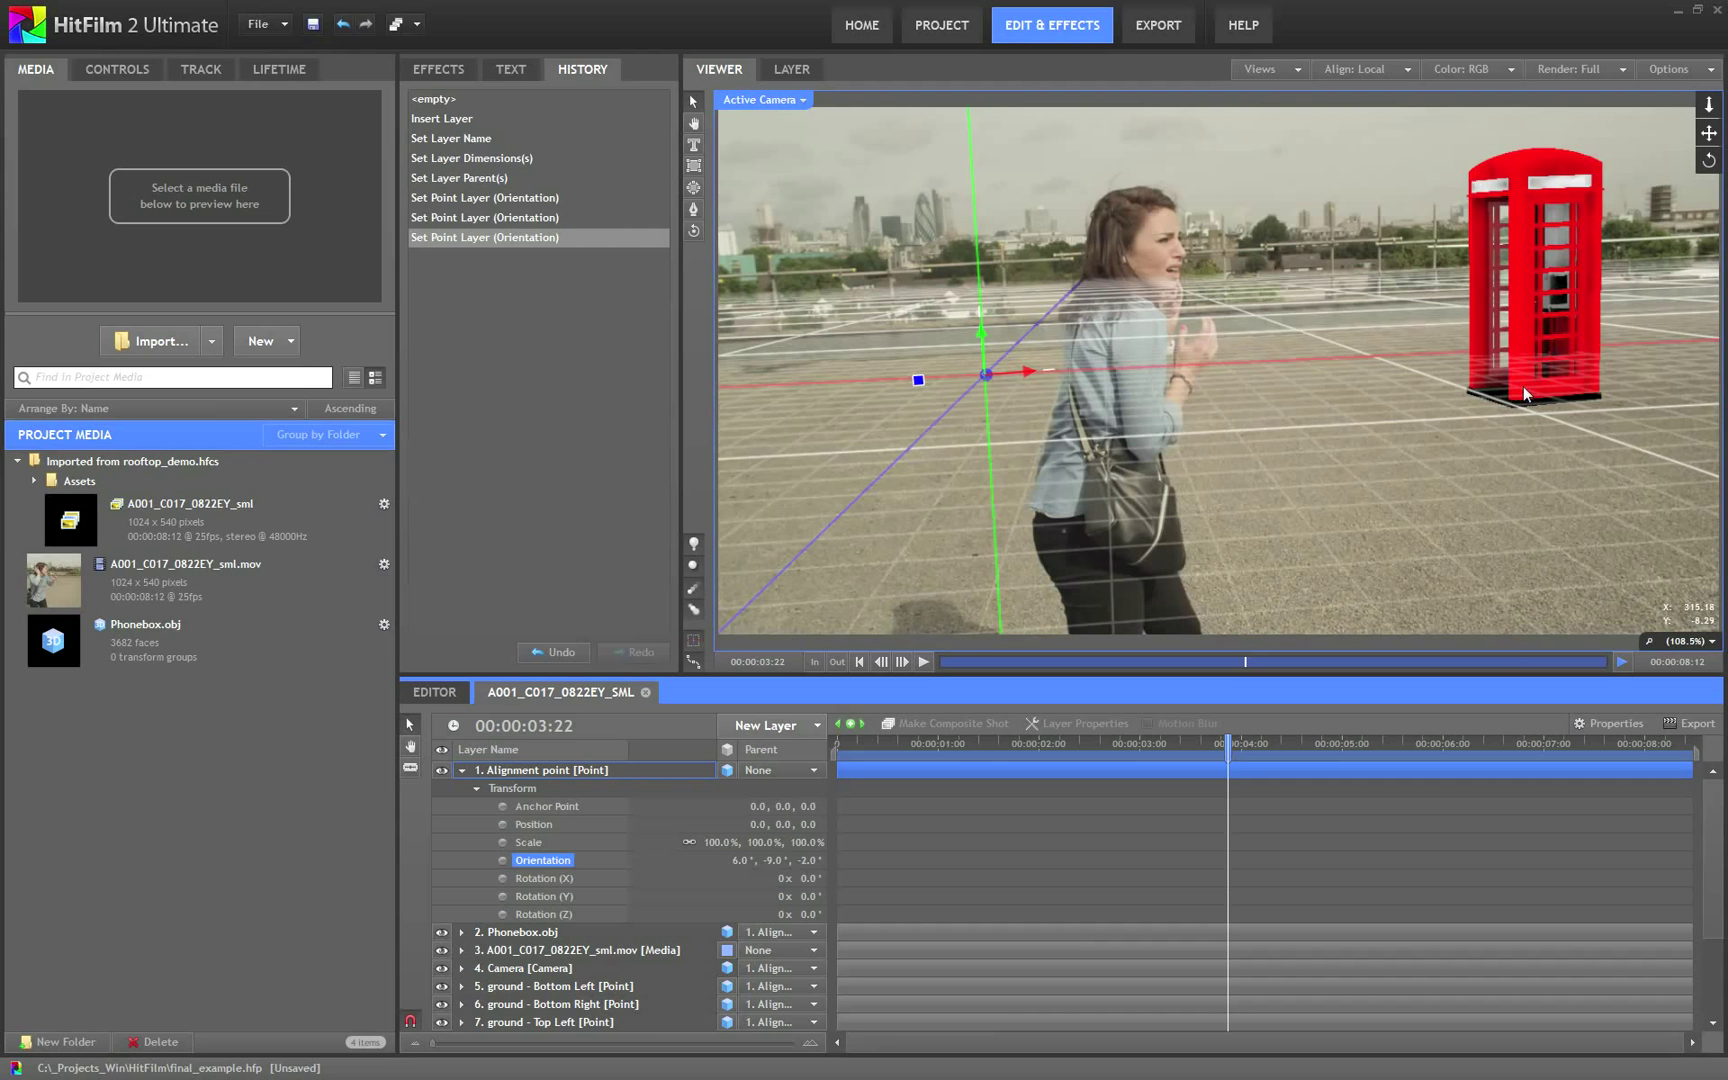
{"action": "mouse_move", "coordinate": [780, 875]}
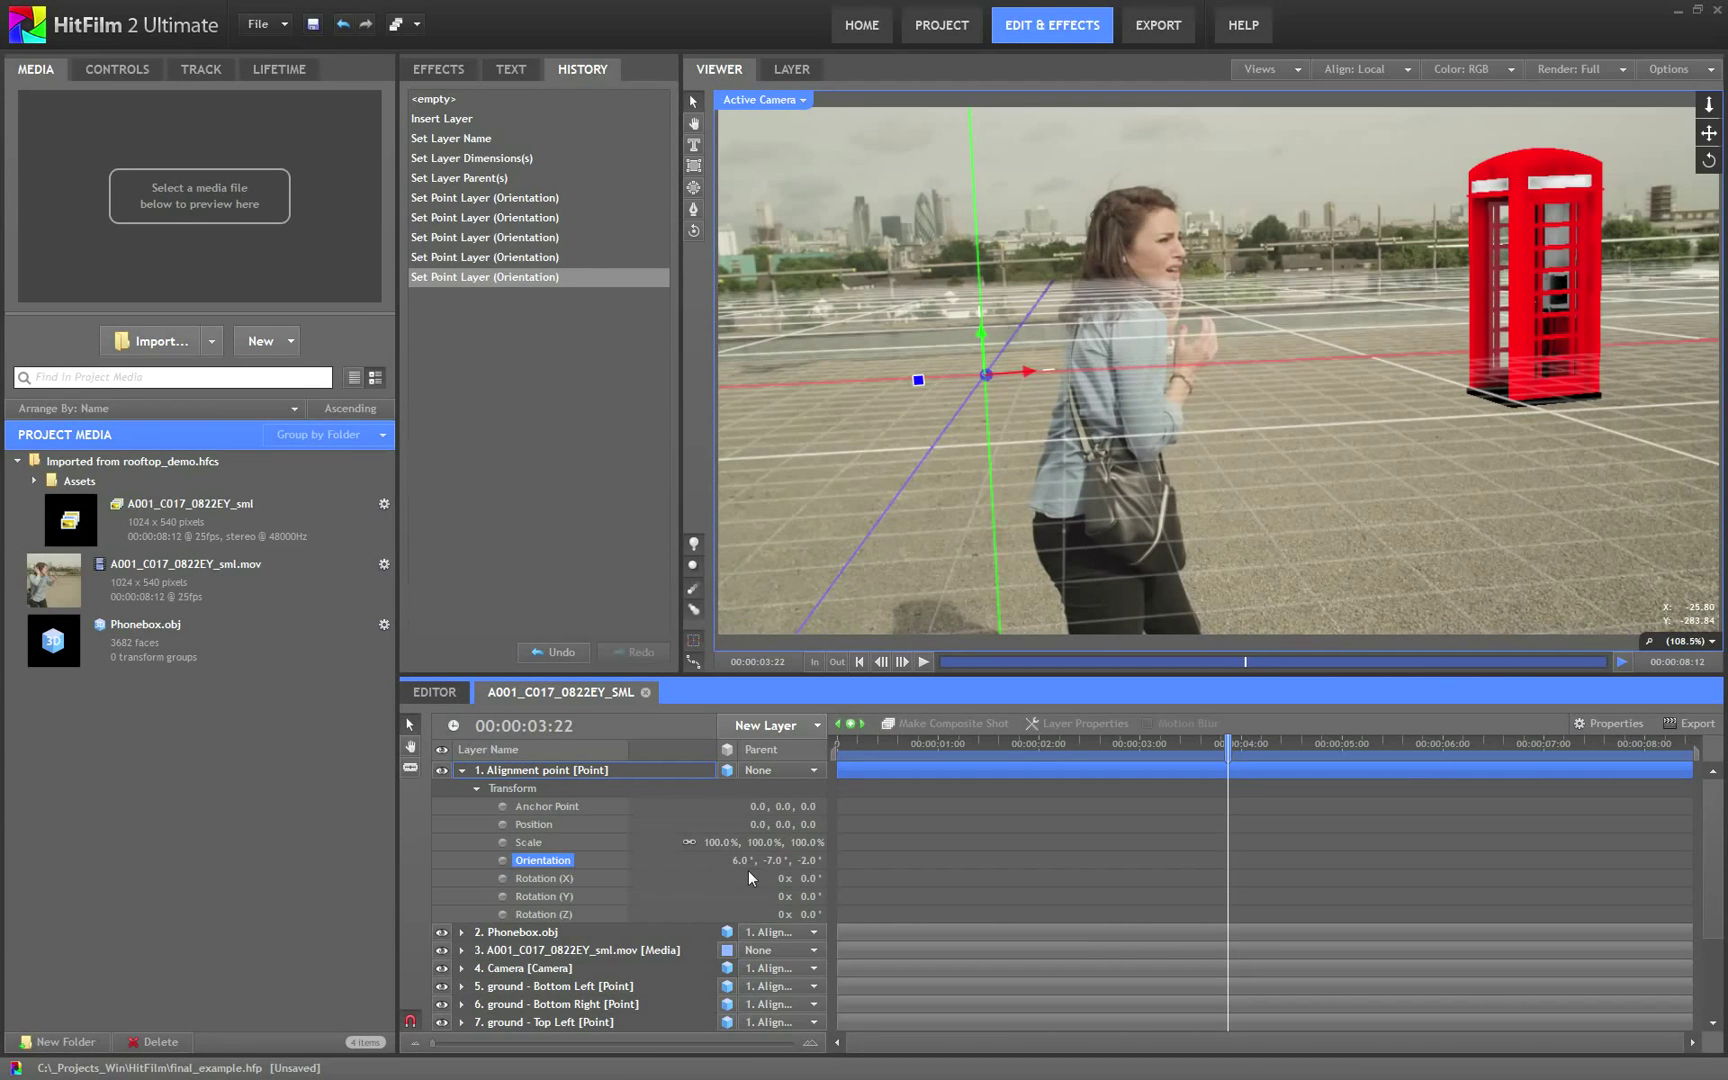
{"action": "left_click", "coordinate": [749, 860]}
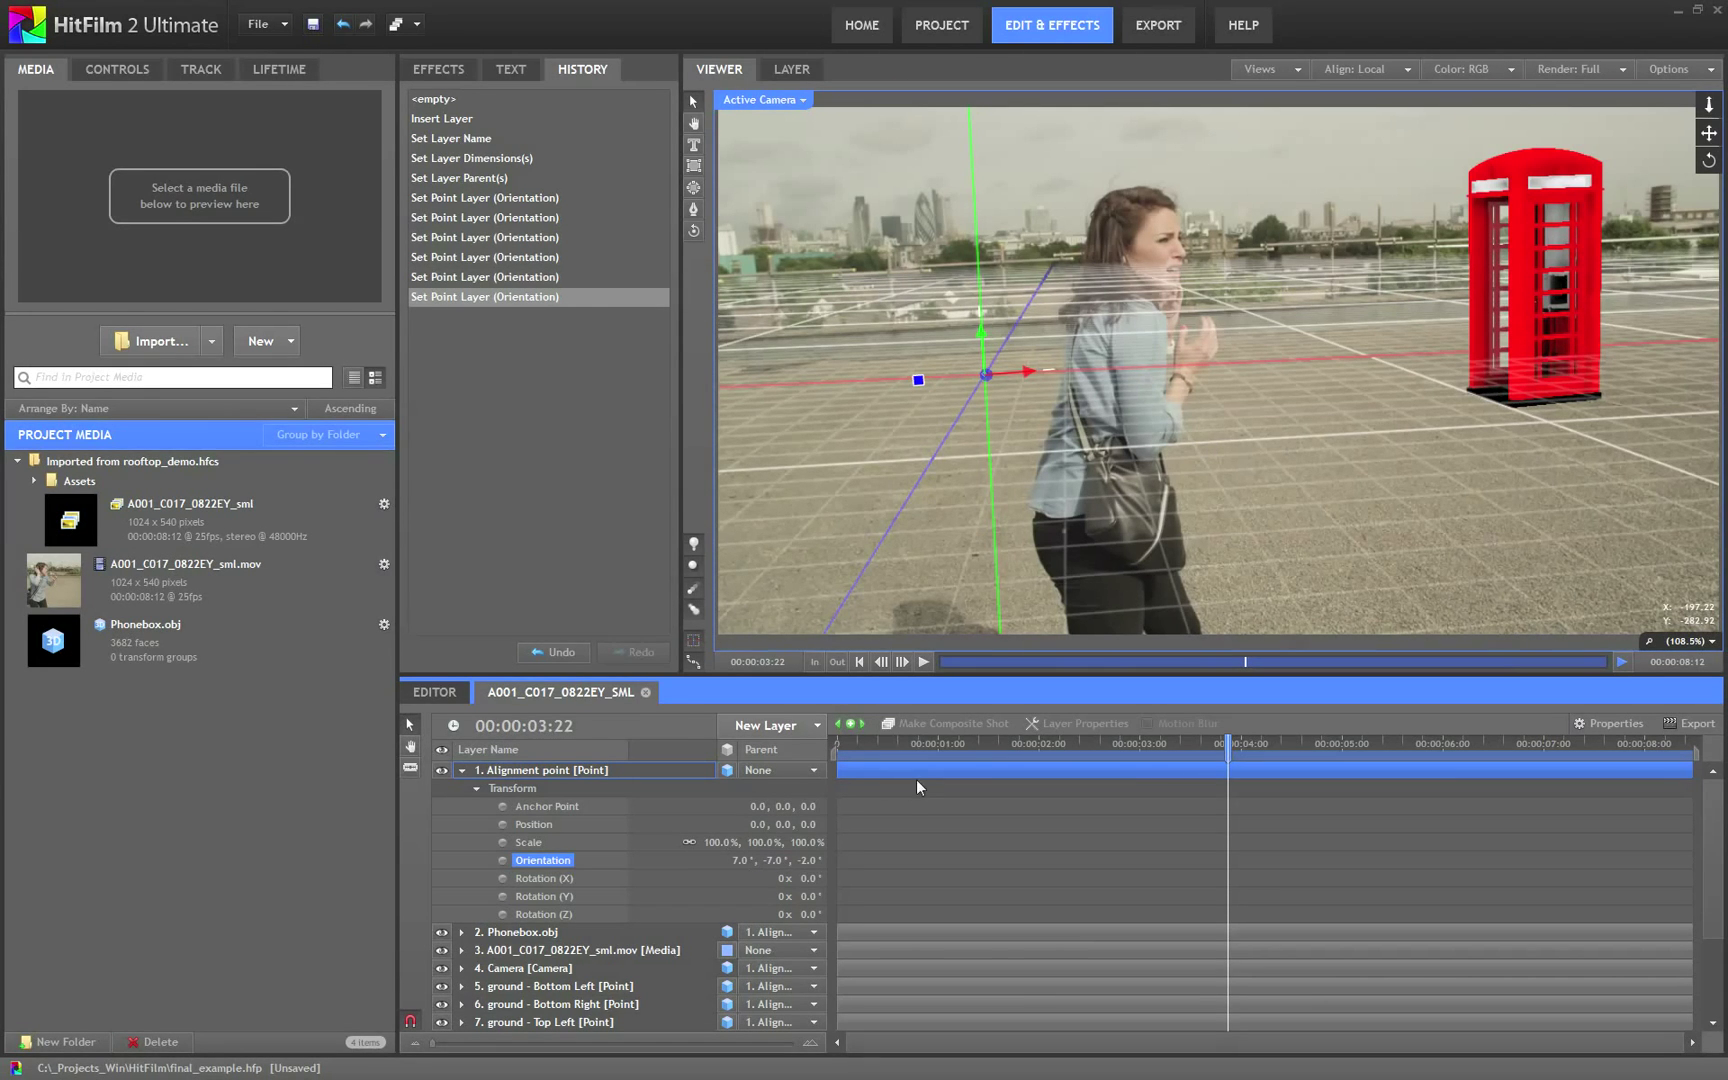
{"action": "mouse_move", "coordinate": [1552, 293]}
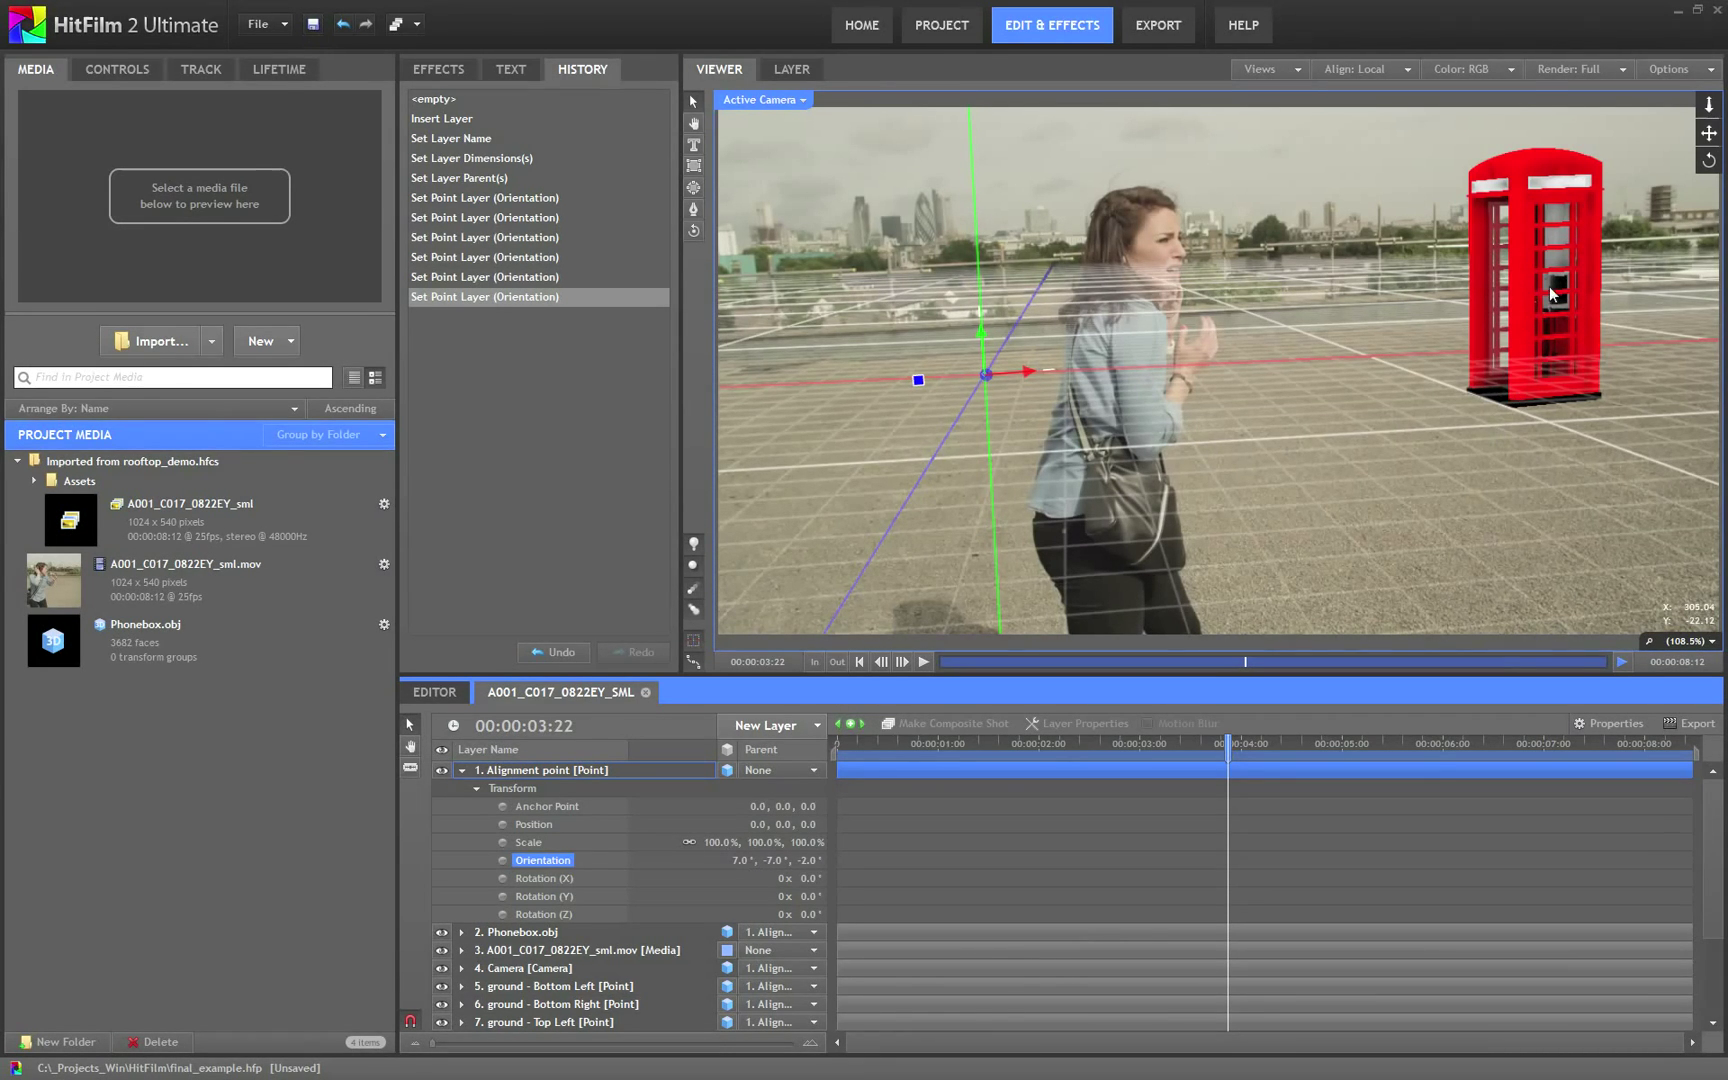
{"action": "mouse_move", "coordinate": [843, 688]}
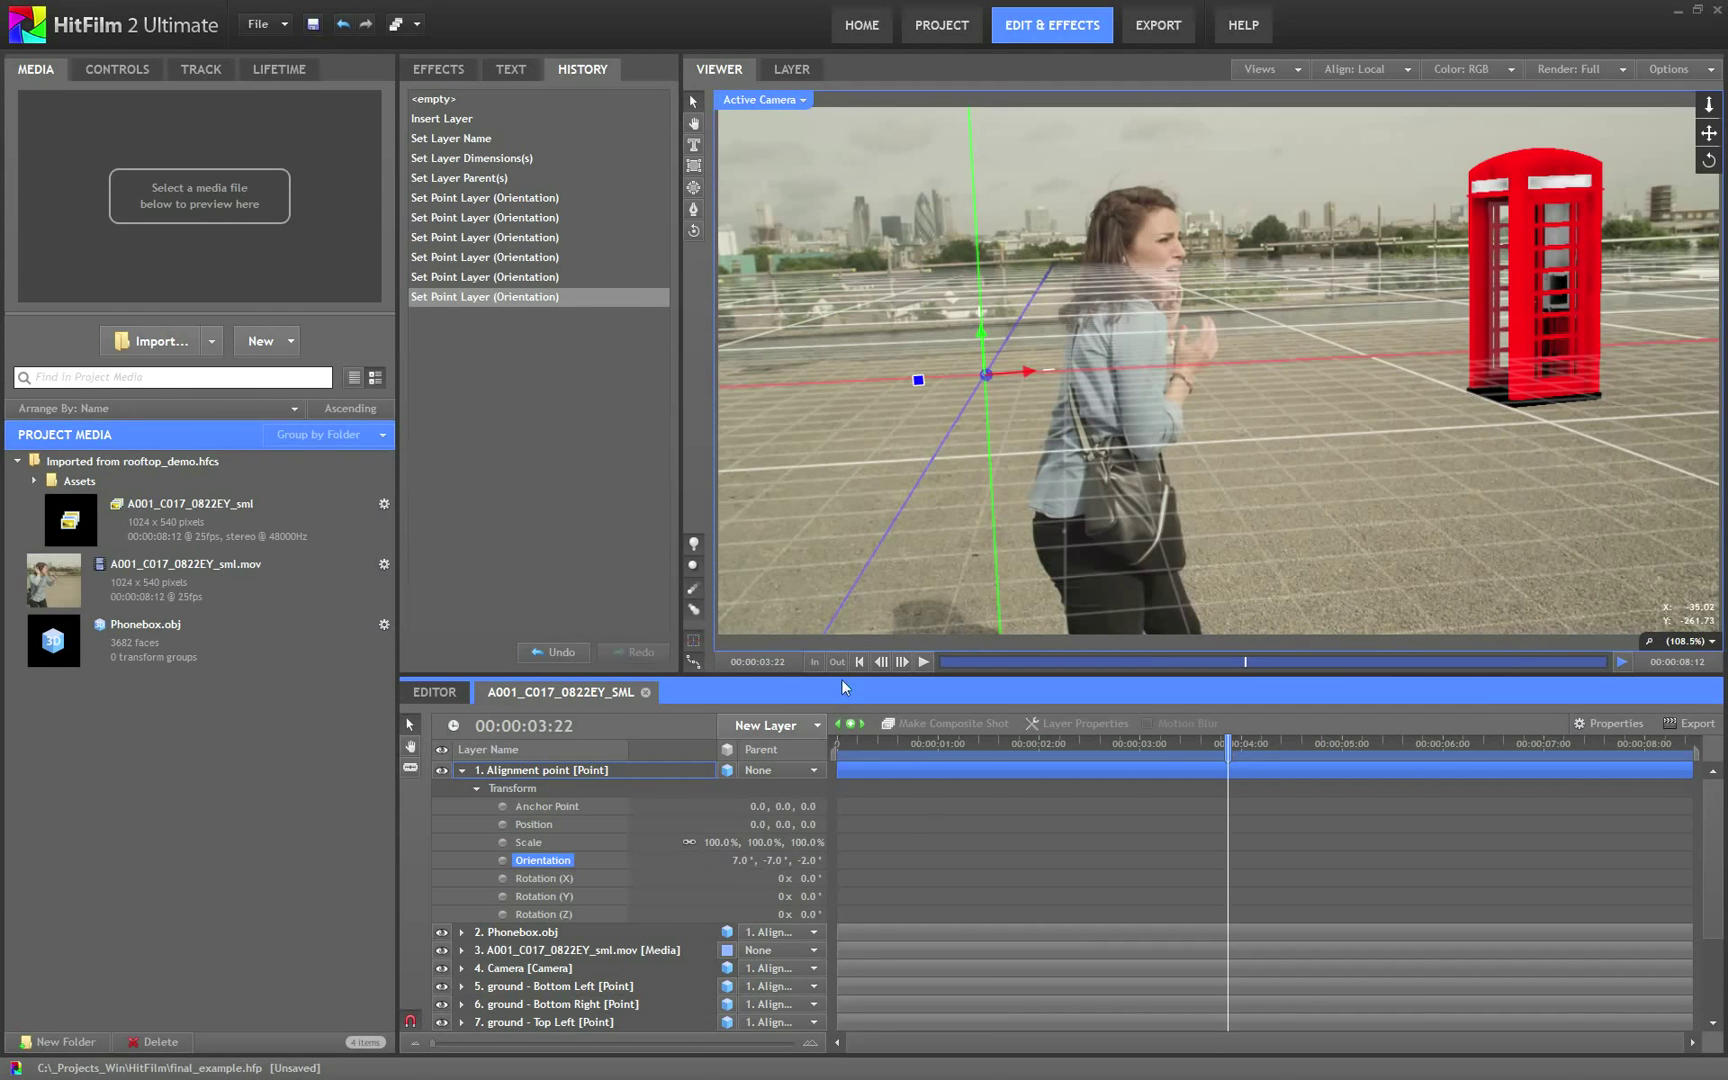
Jump to a later frame around four seconds in to check the grid still fits
{"action": "left_click", "coordinate": [924, 662]}
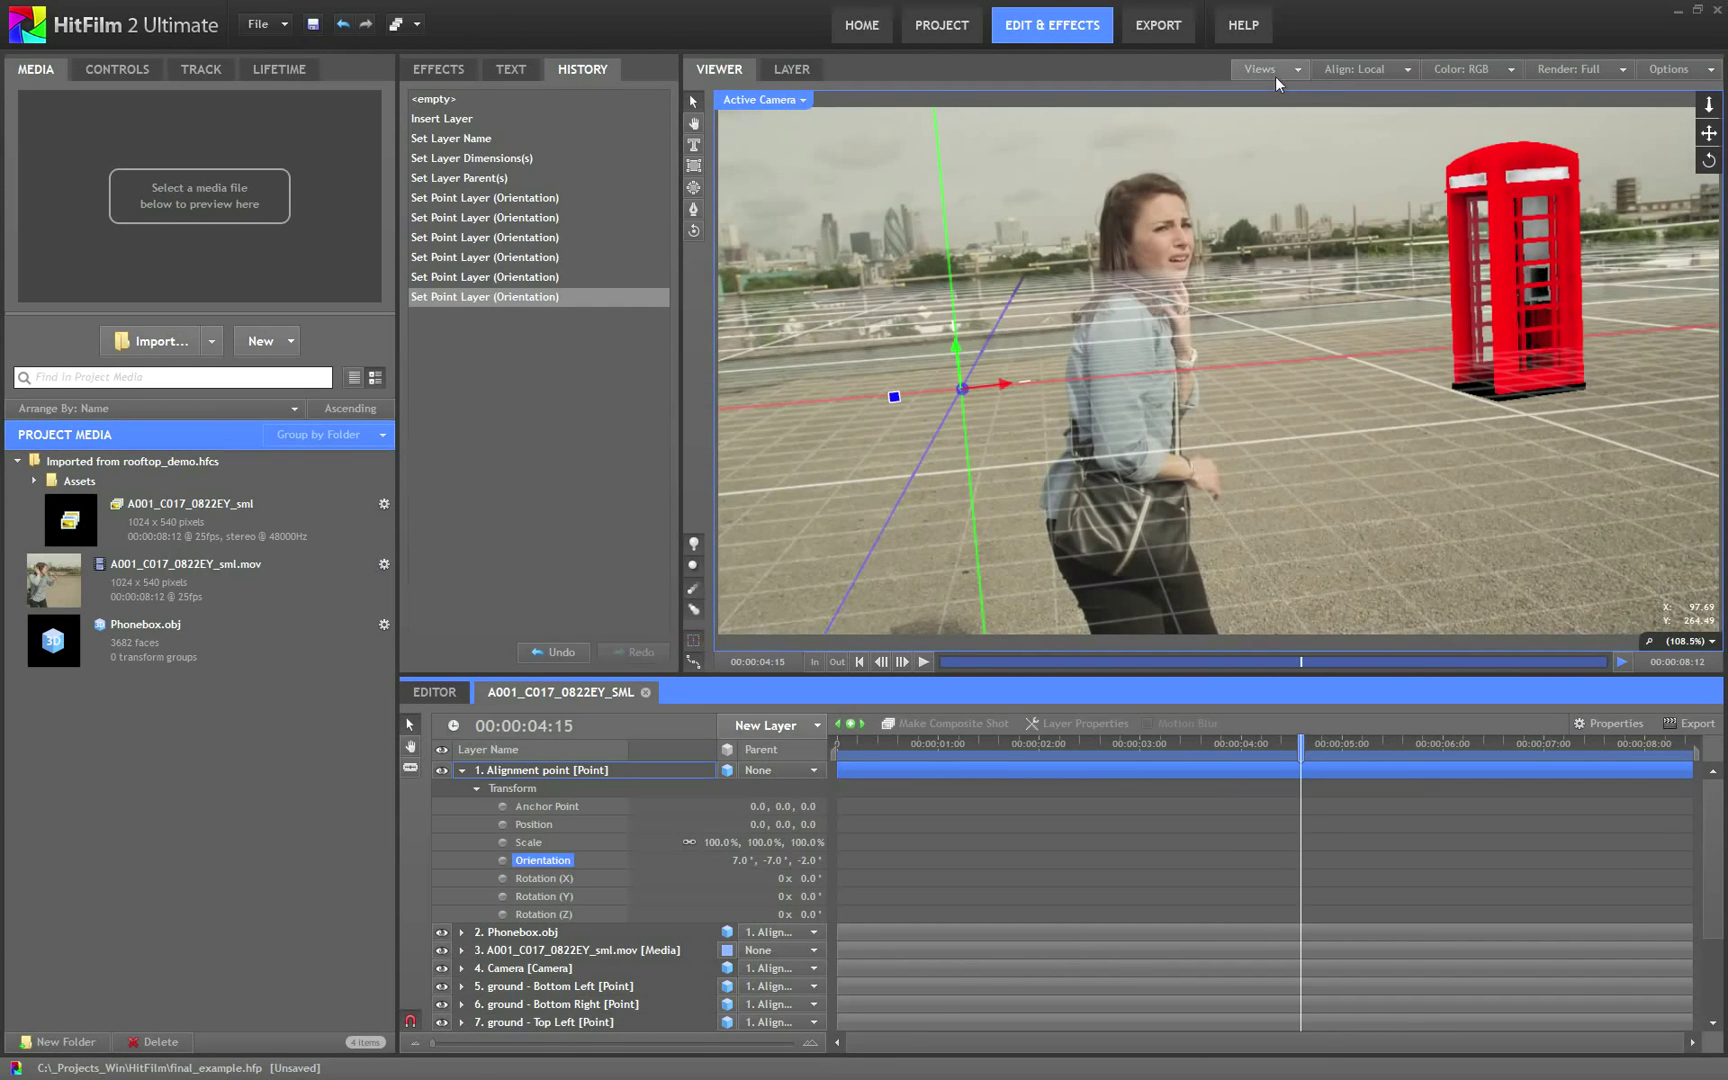
{"action": "left_click", "coordinate": [1266, 68]}
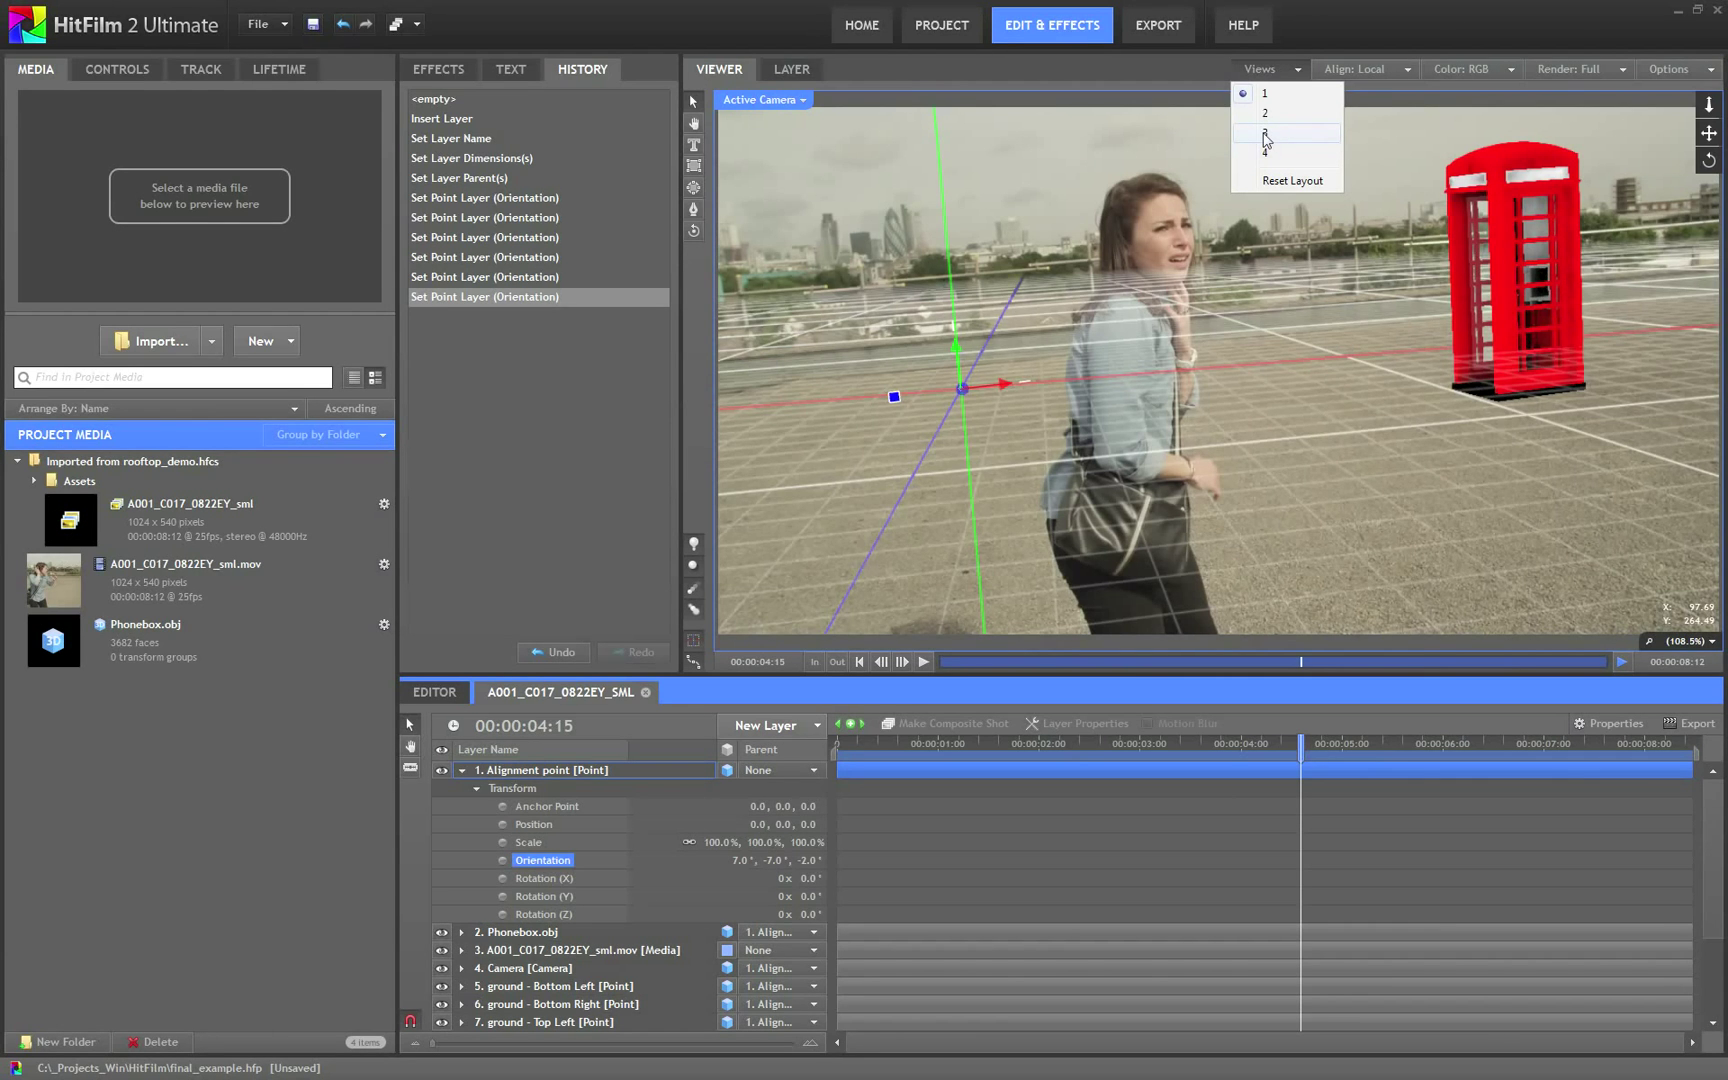
Show three viewer panes and move the Alignment point to 2.6, -74.7, 8.9
{"action": "left_click", "coordinate": [1264, 136]}
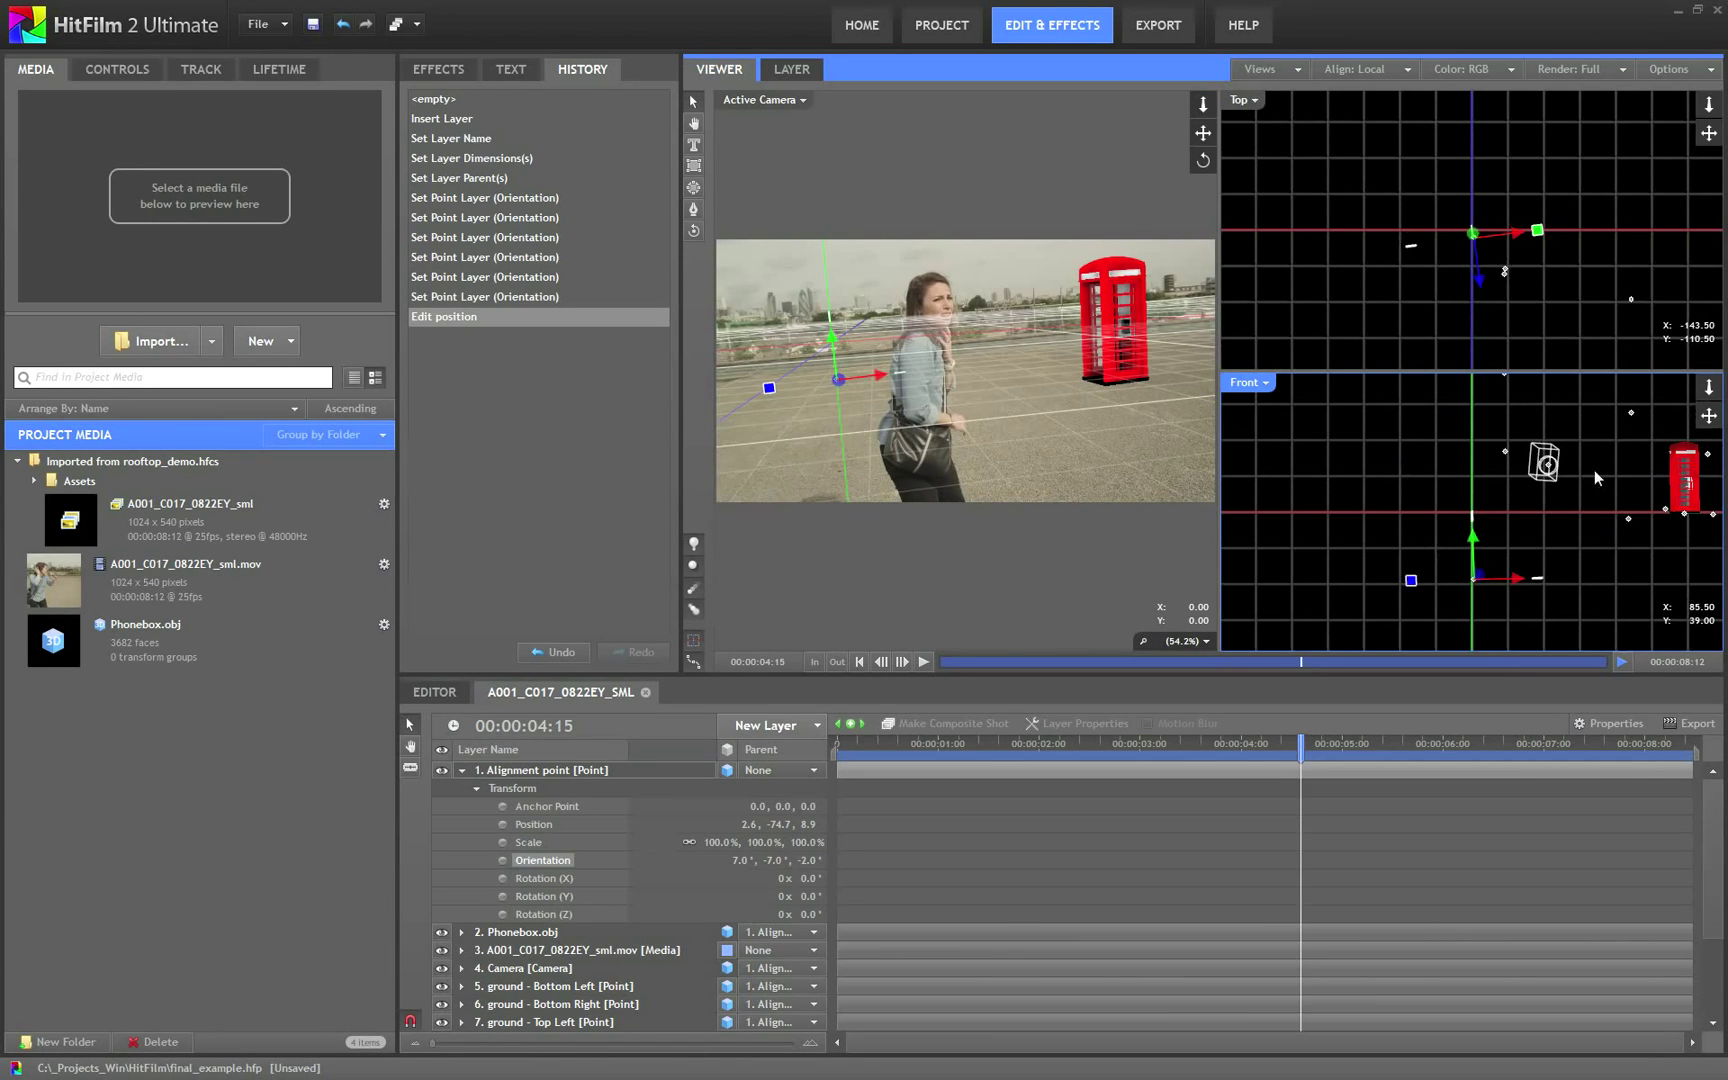
{"action": "left_click", "coordinate": [1268, 68]}
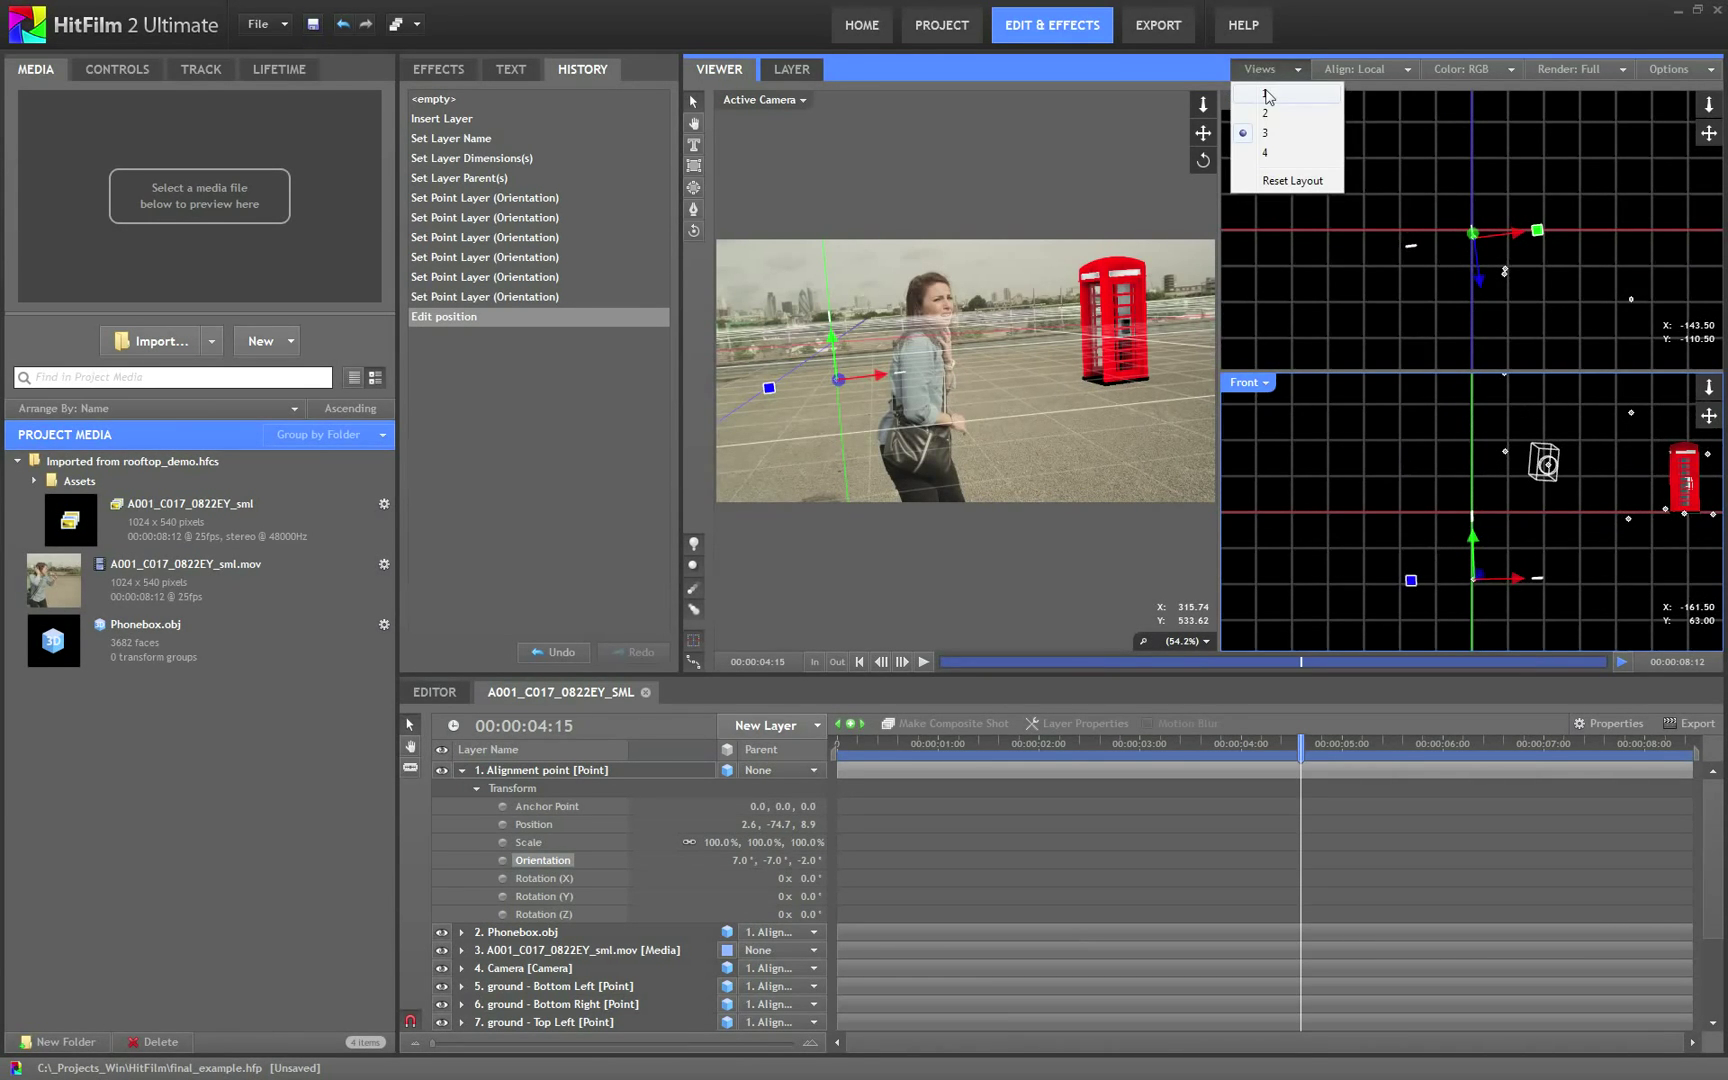
Return to the single camera view, then play and stop the shot to confirm the lock
{"action": "left_click", "coordinate": [1264, 95]}
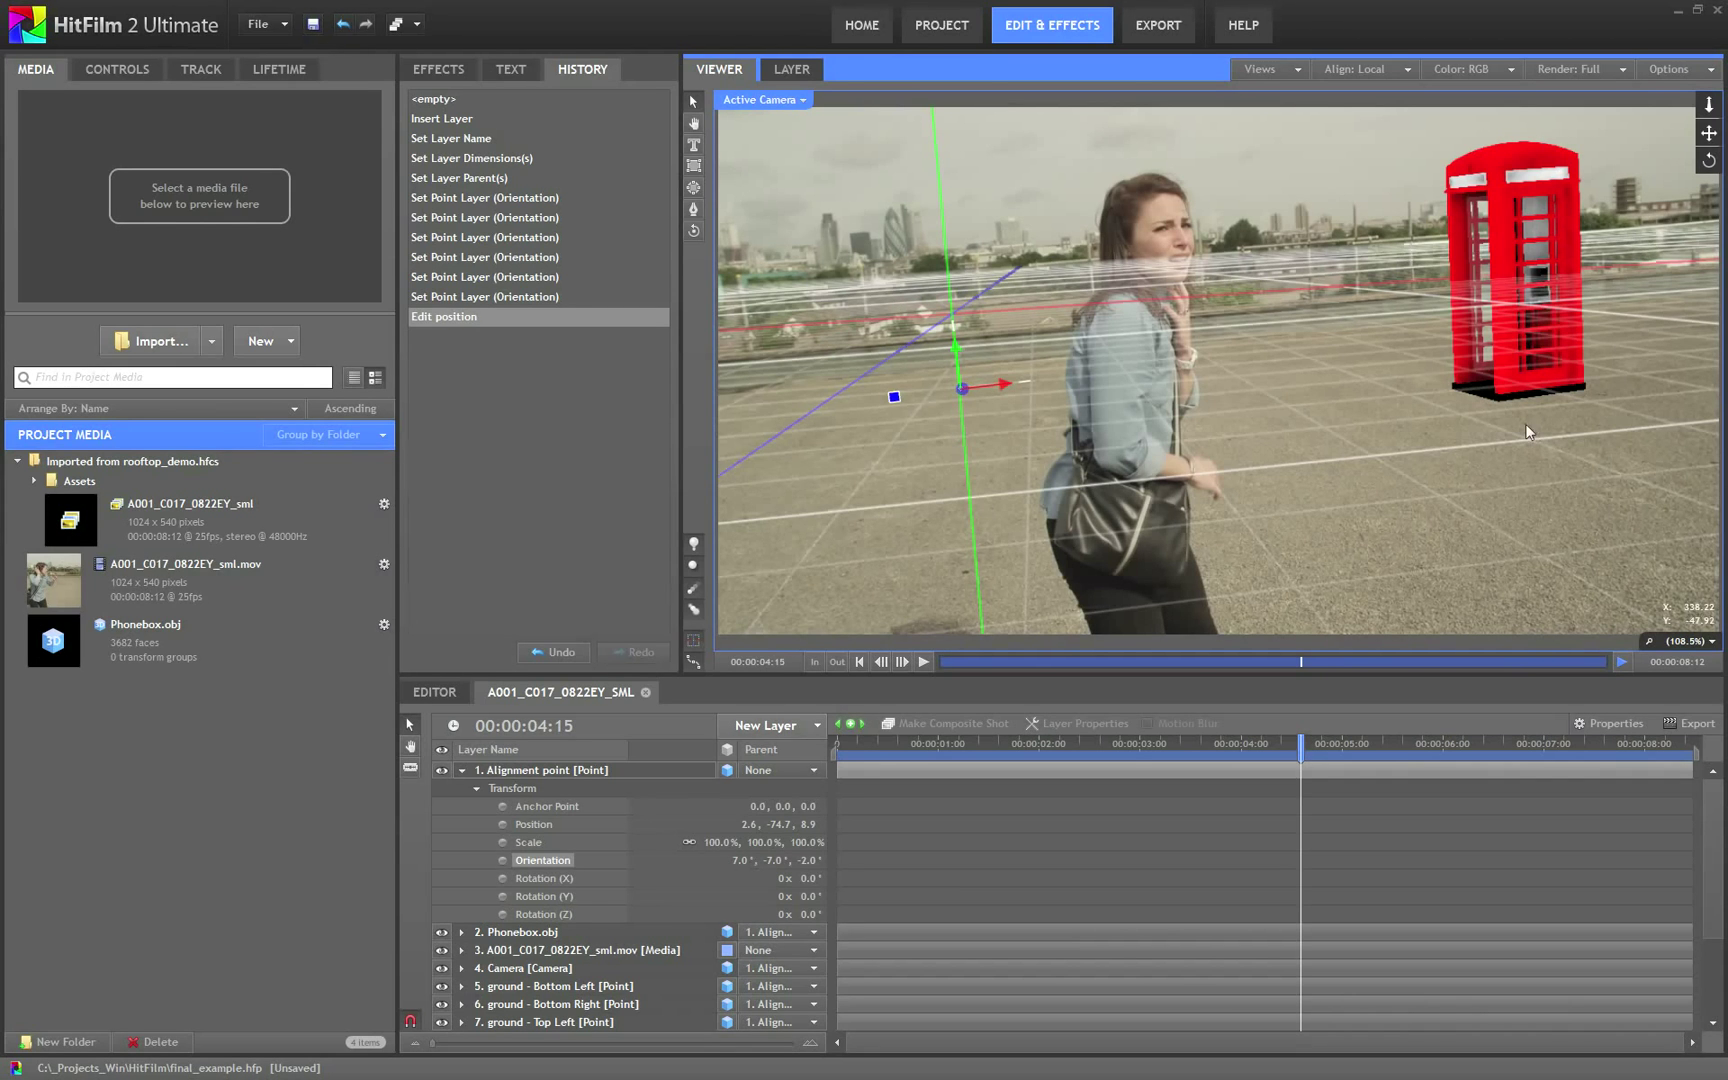
{"action": "mouse_move", "coordinate": [1697, 272]}
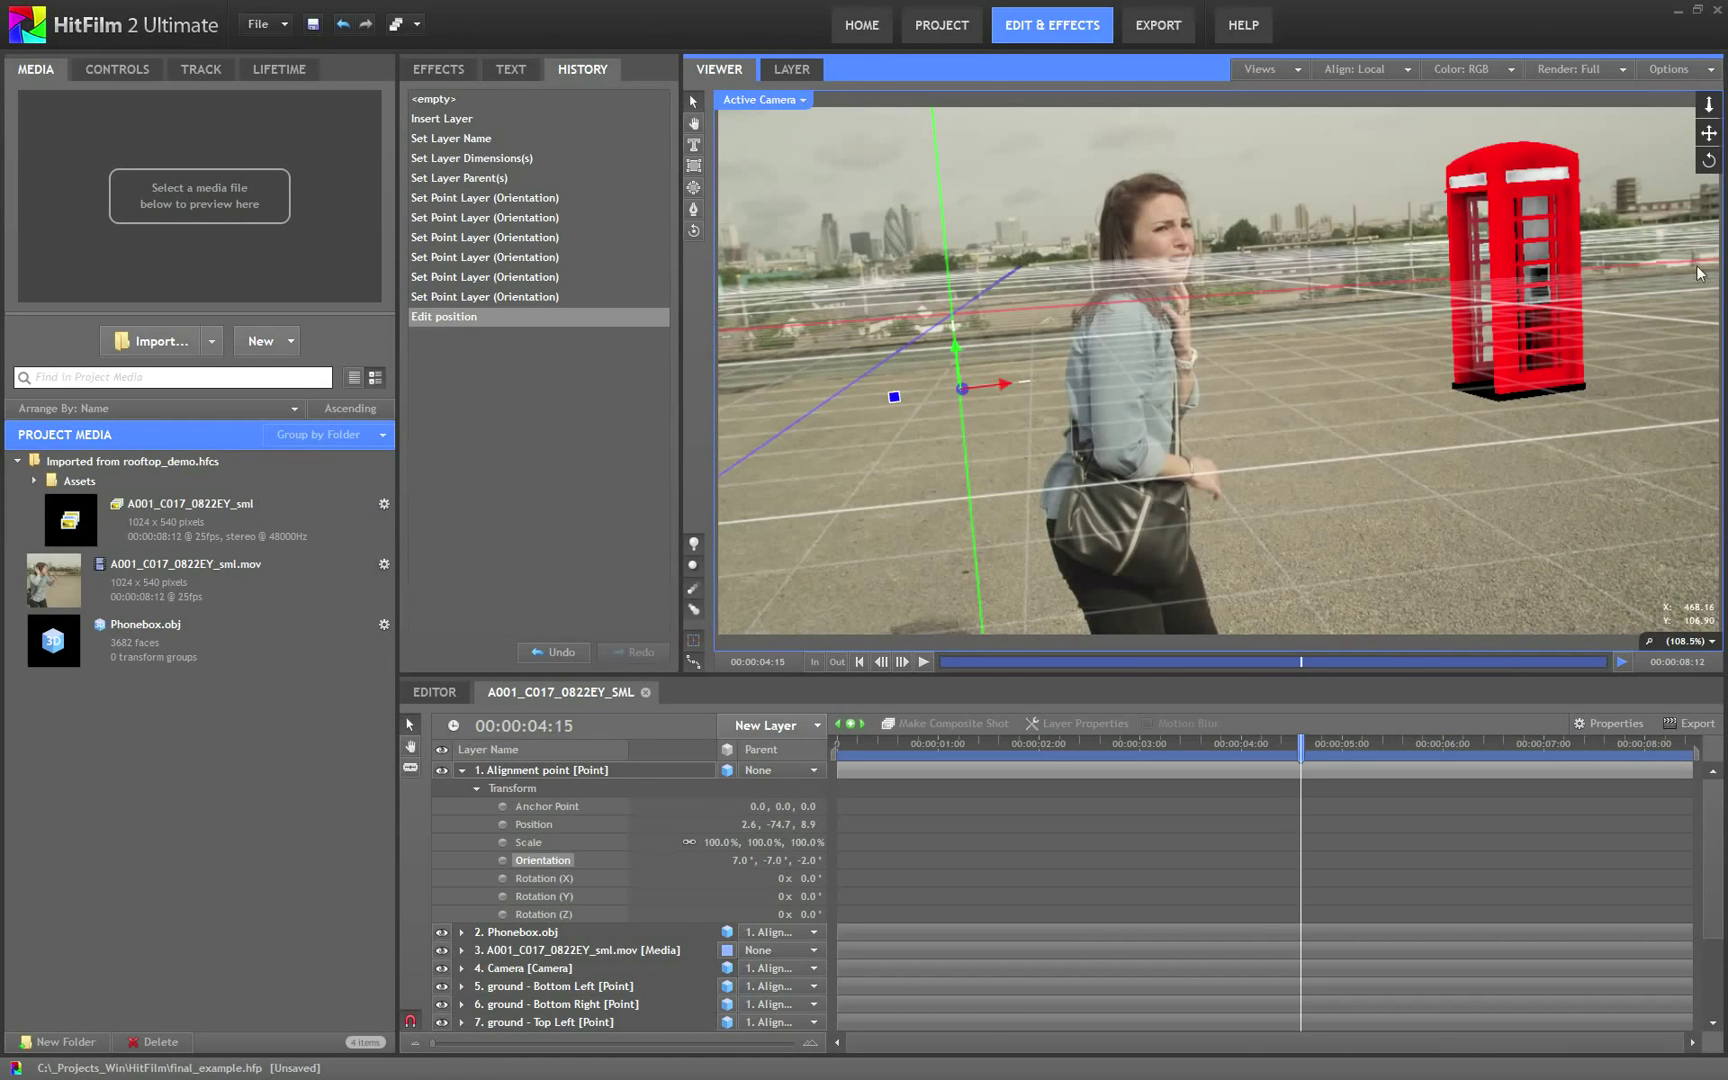
{"action": "mouse_move", "coordinate": [1326, 168]}
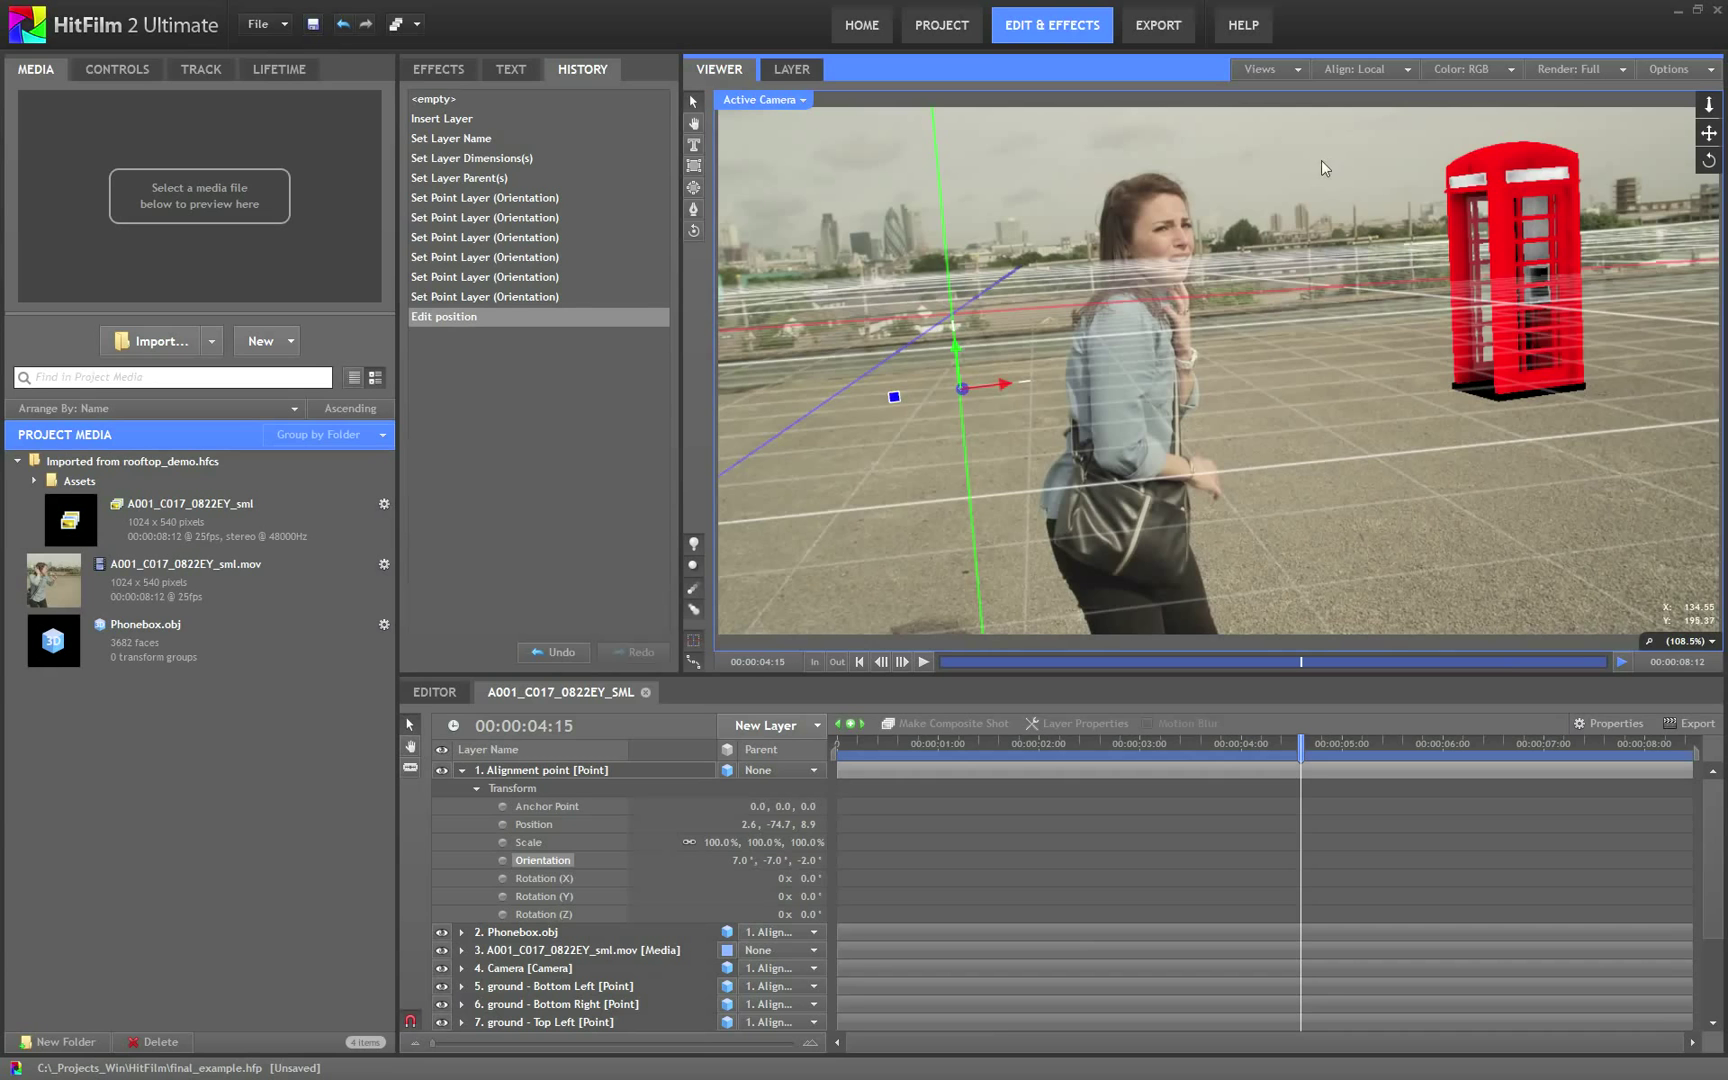
{"action": "mouse_move", "coordinate": [1306, 753]}
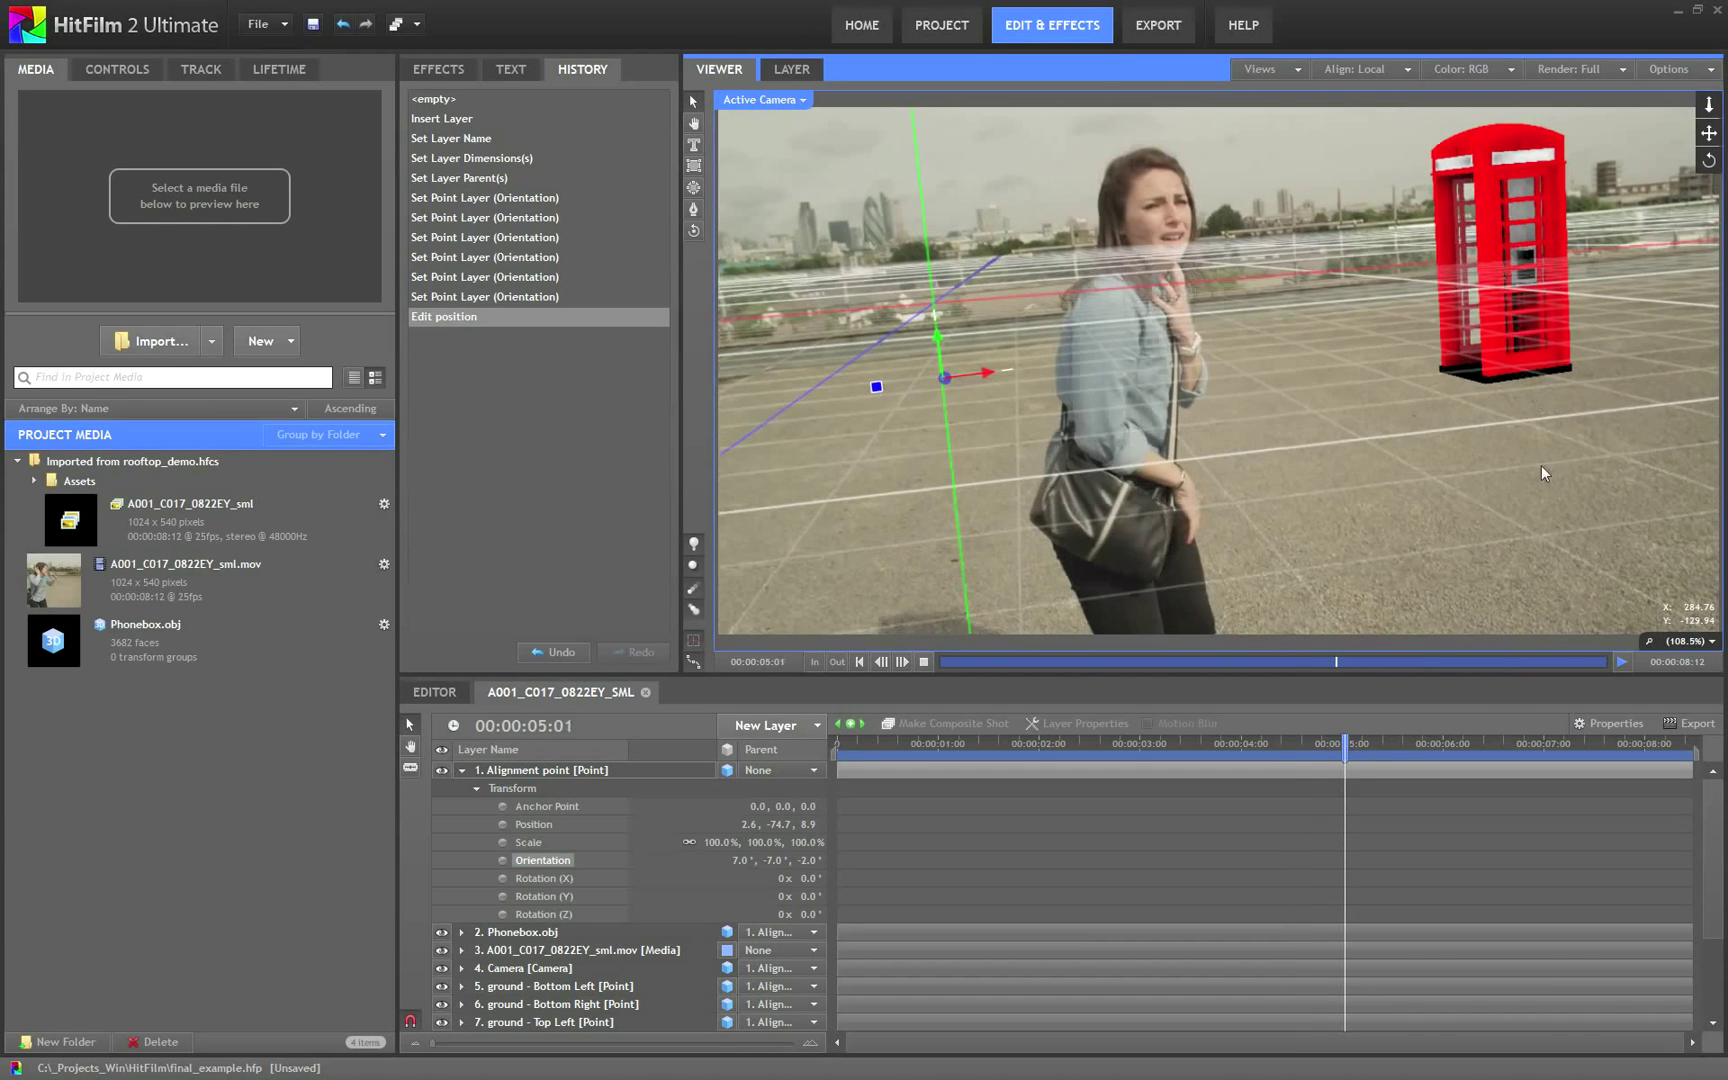
{"action": "left_click", "coordinate": [1497, 742]}
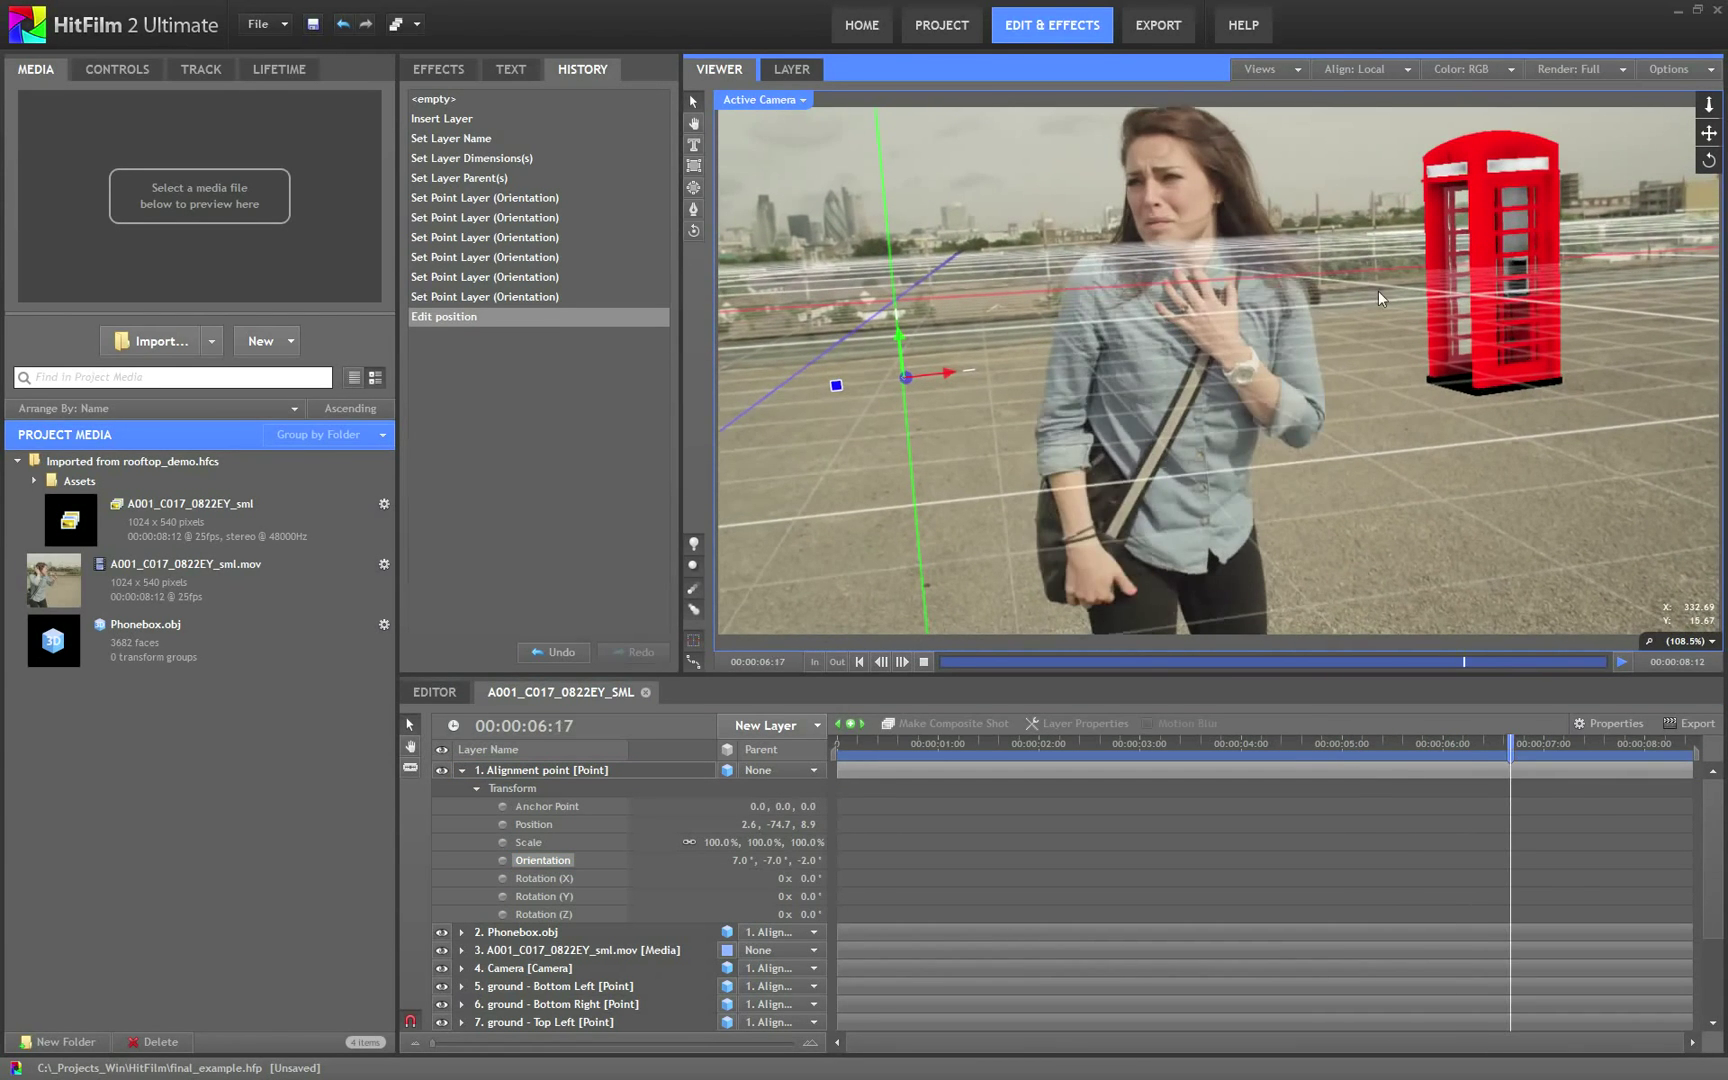
{"action": "left_click", "coordinate": [924, 661]}
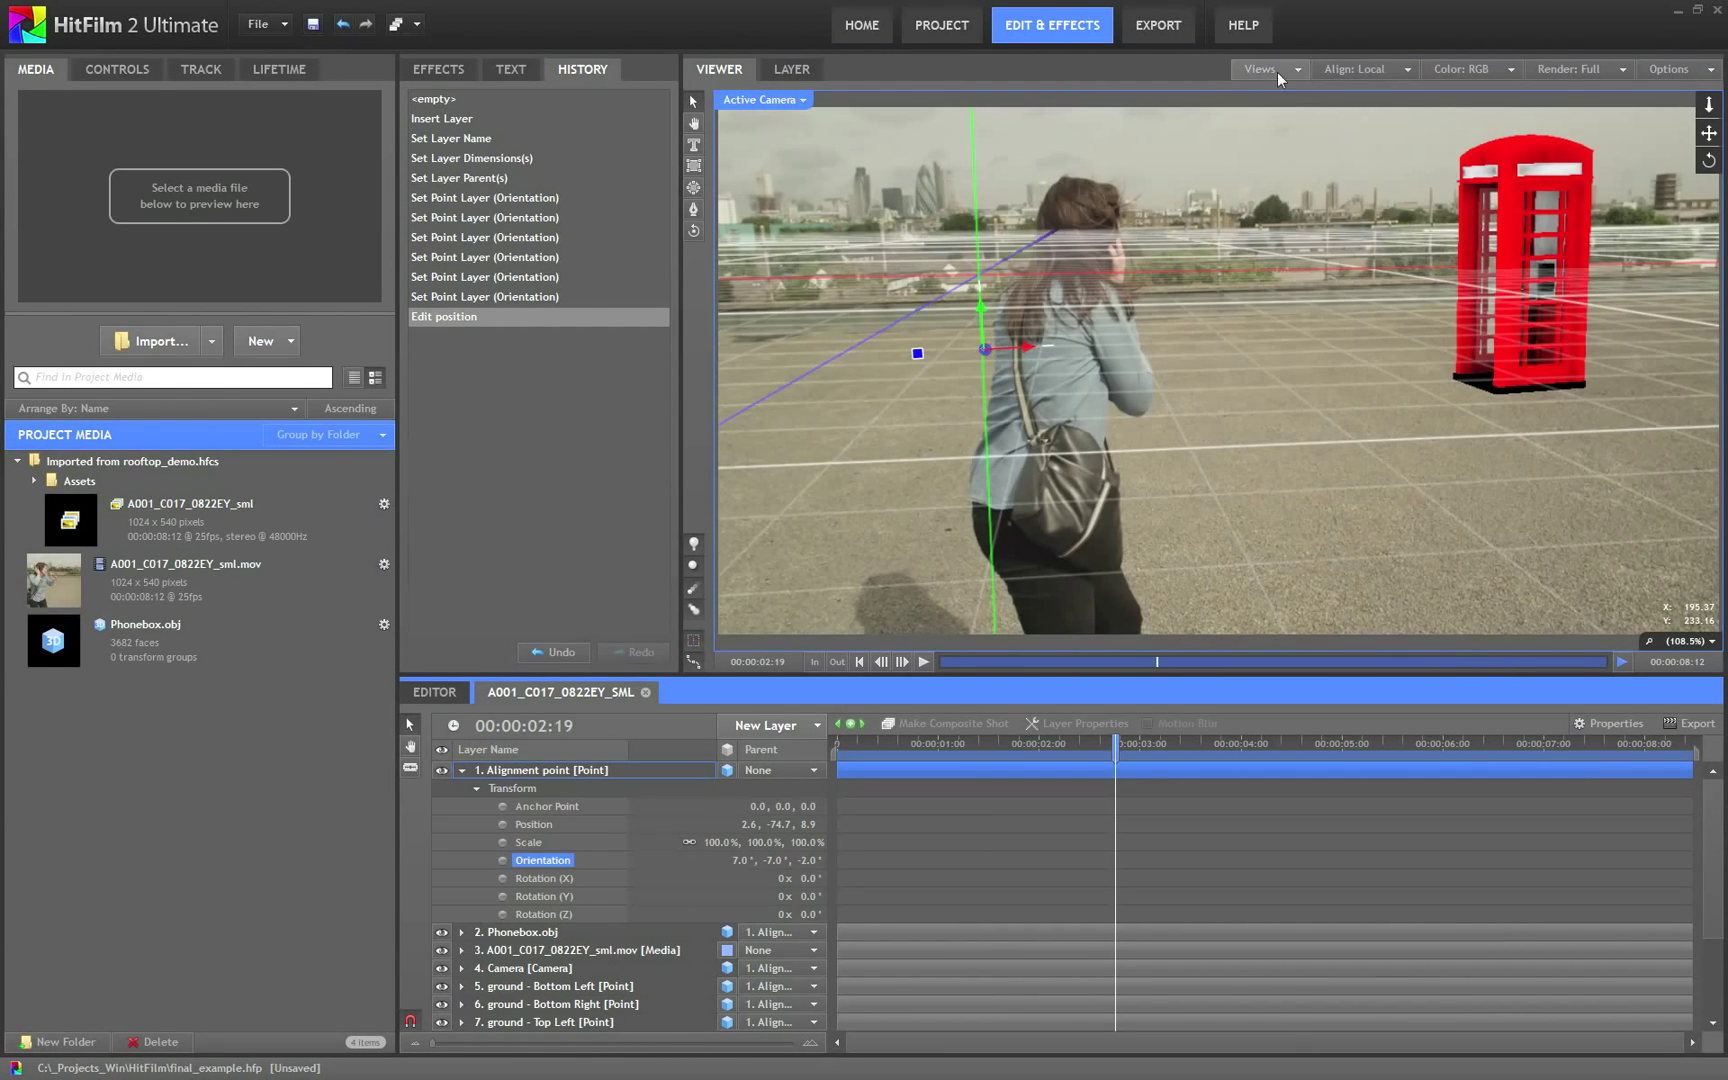
{"action": "left_click", "coordinate": [1264, 68]}
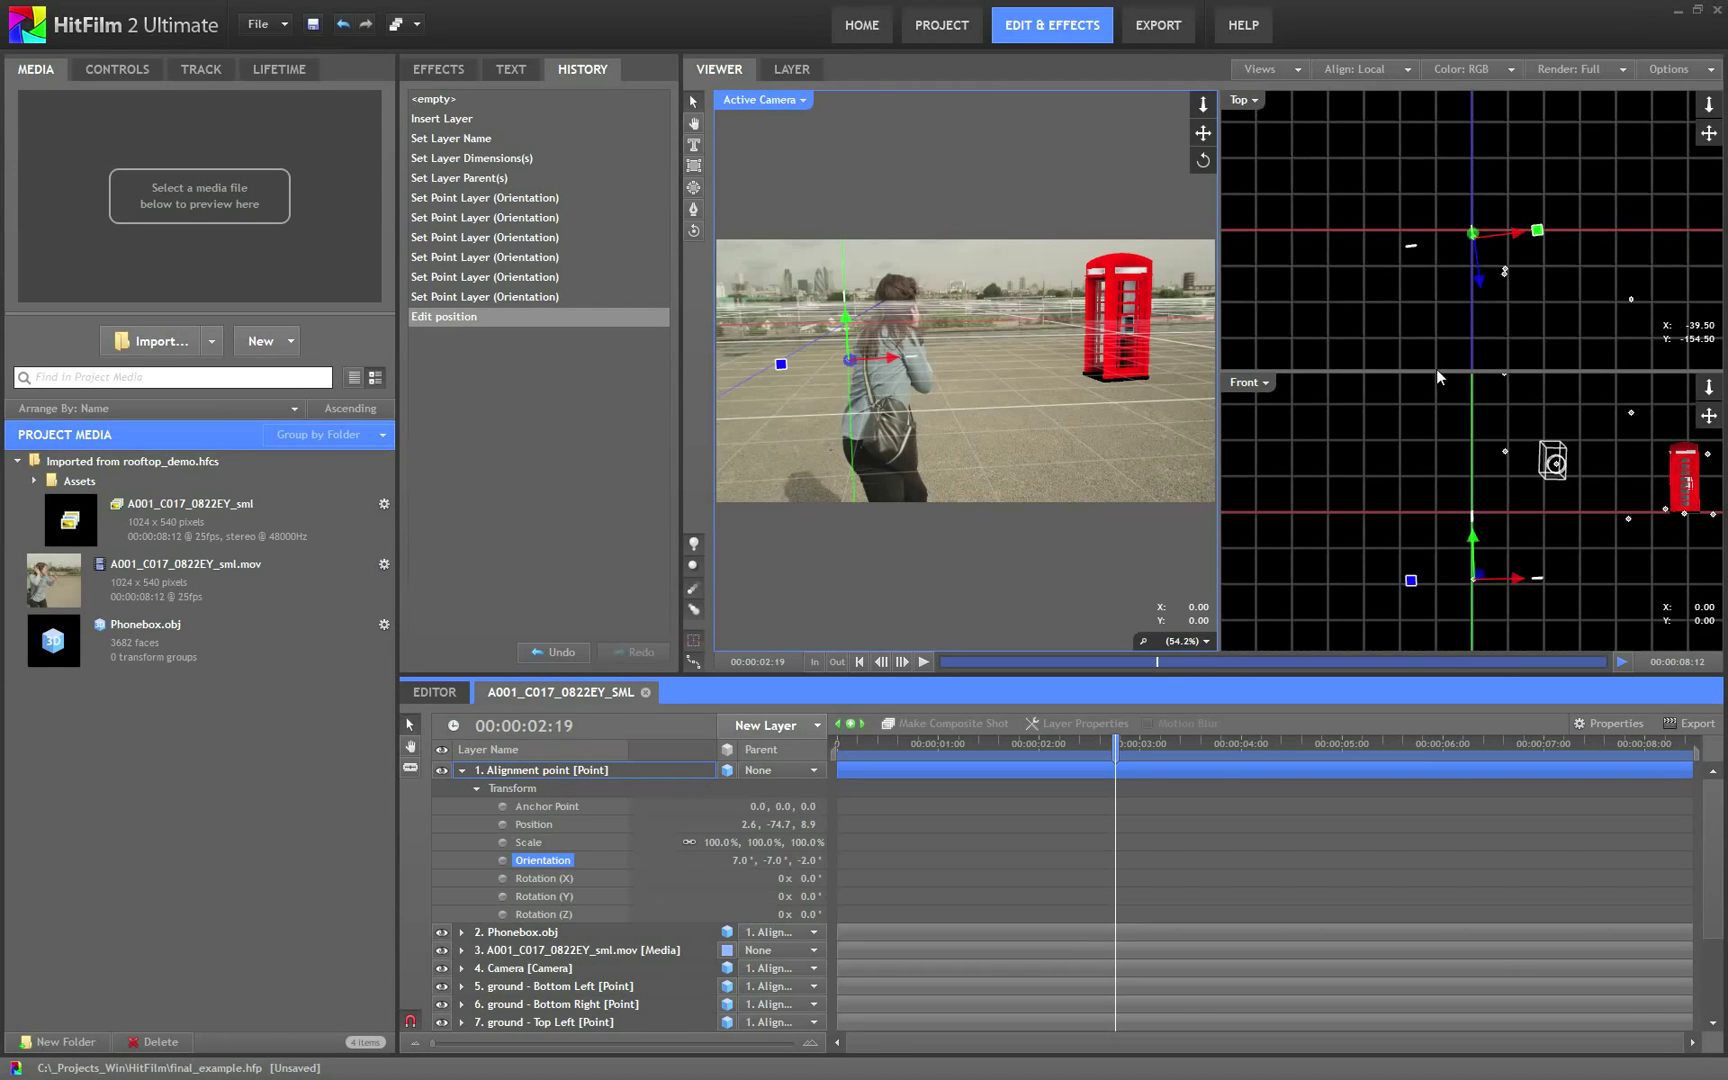
{"action": "mouse_move", "coordinate": [1587, 525]}
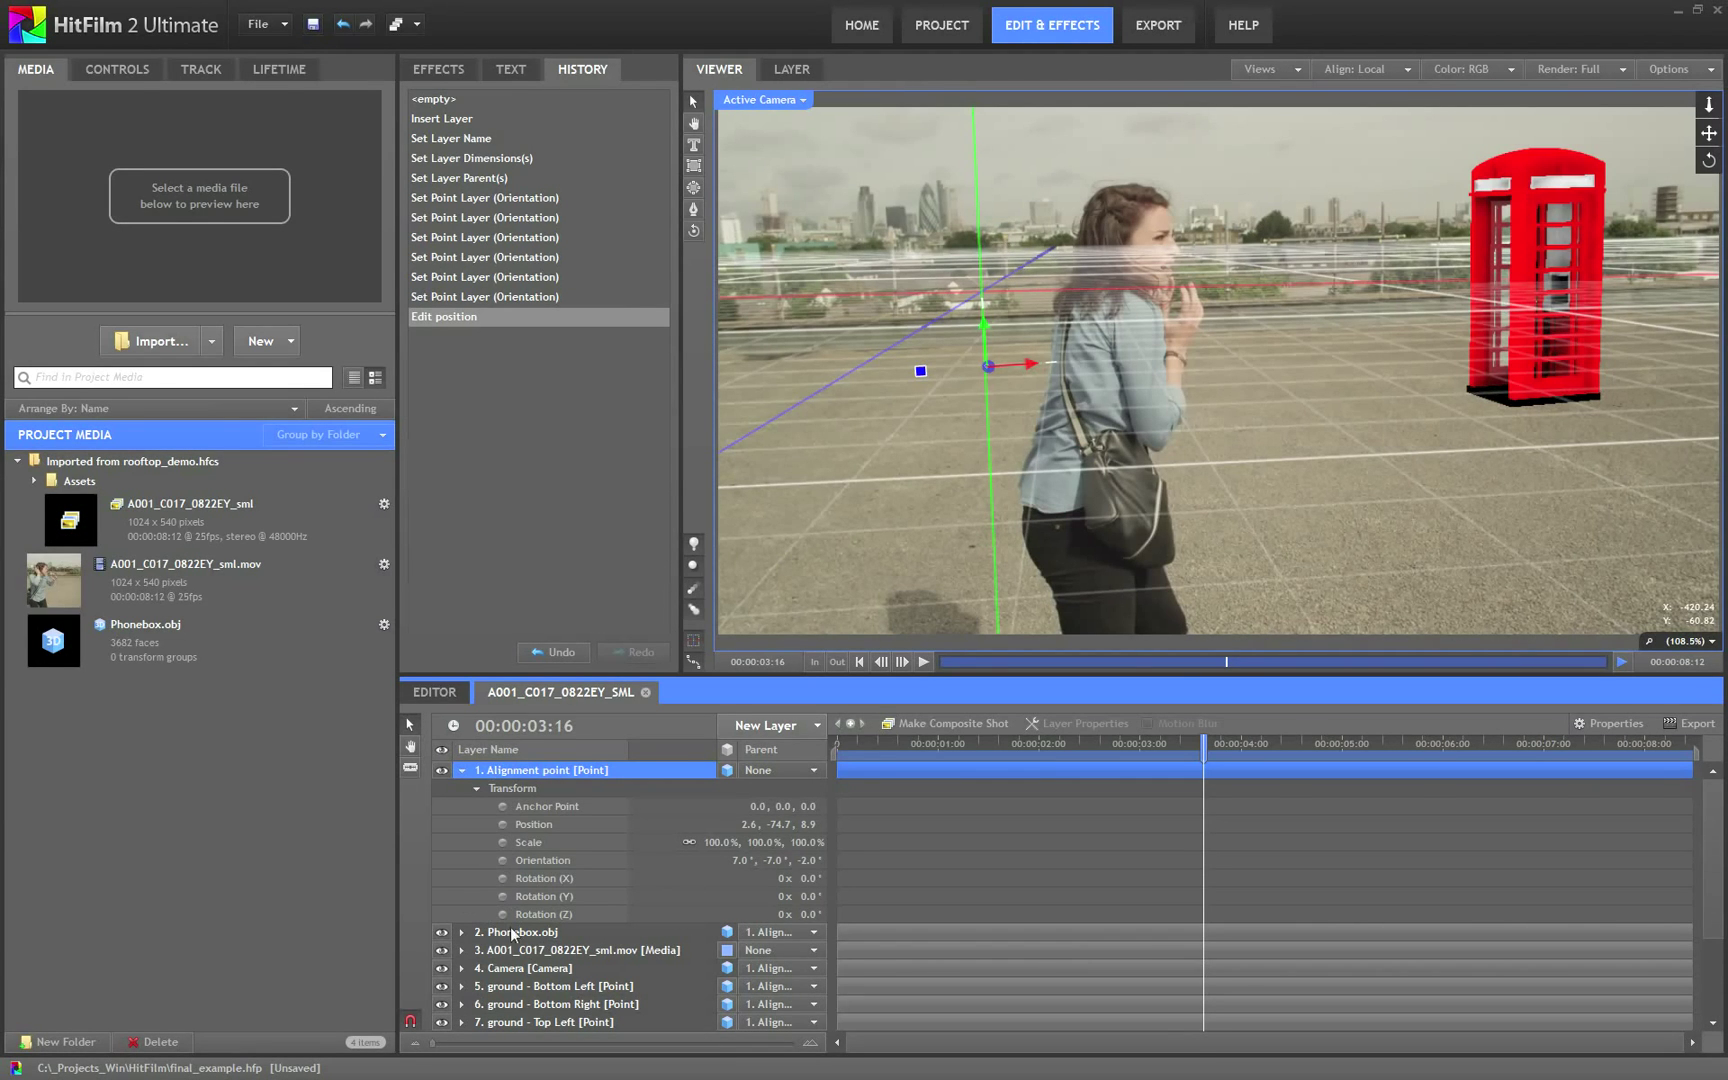
Select the A001_C017_0822EY_sml.mov footage layer and move the playhead to 4:16
{"action": "left_click", "coordinate": [540, 968]}
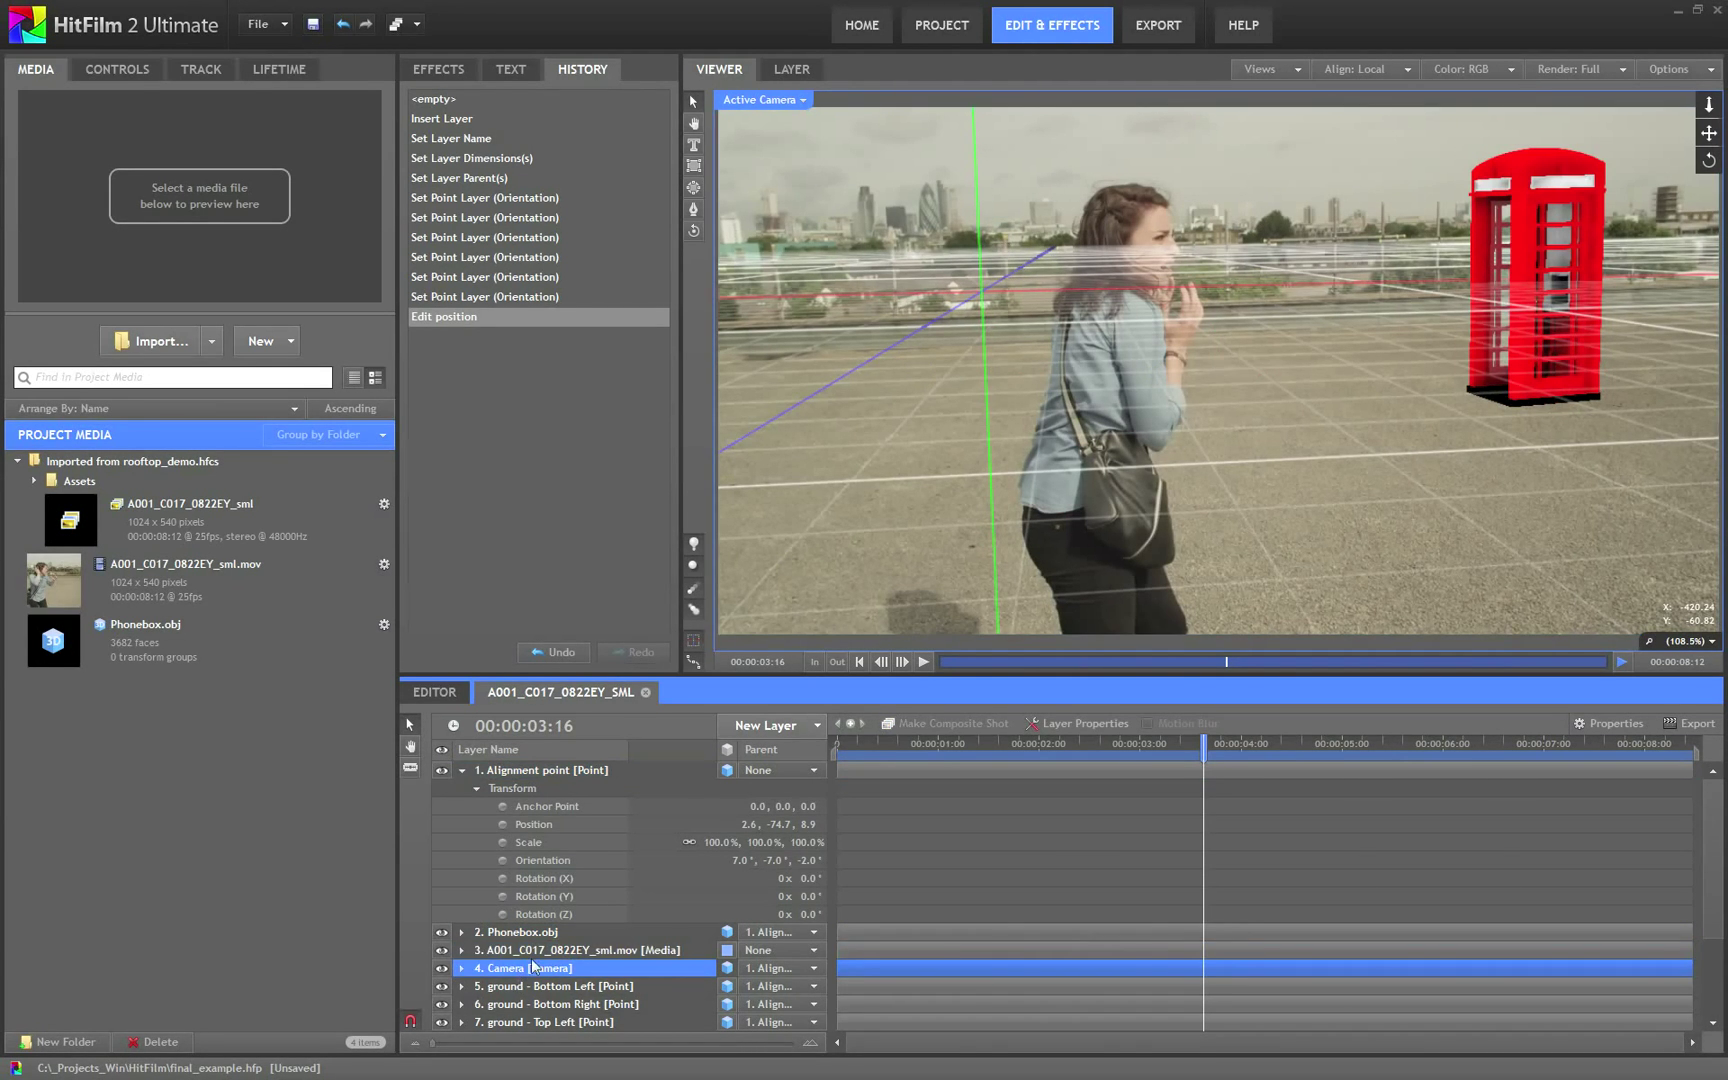
{"action": "left_click", "coordinate": [584, 950]}
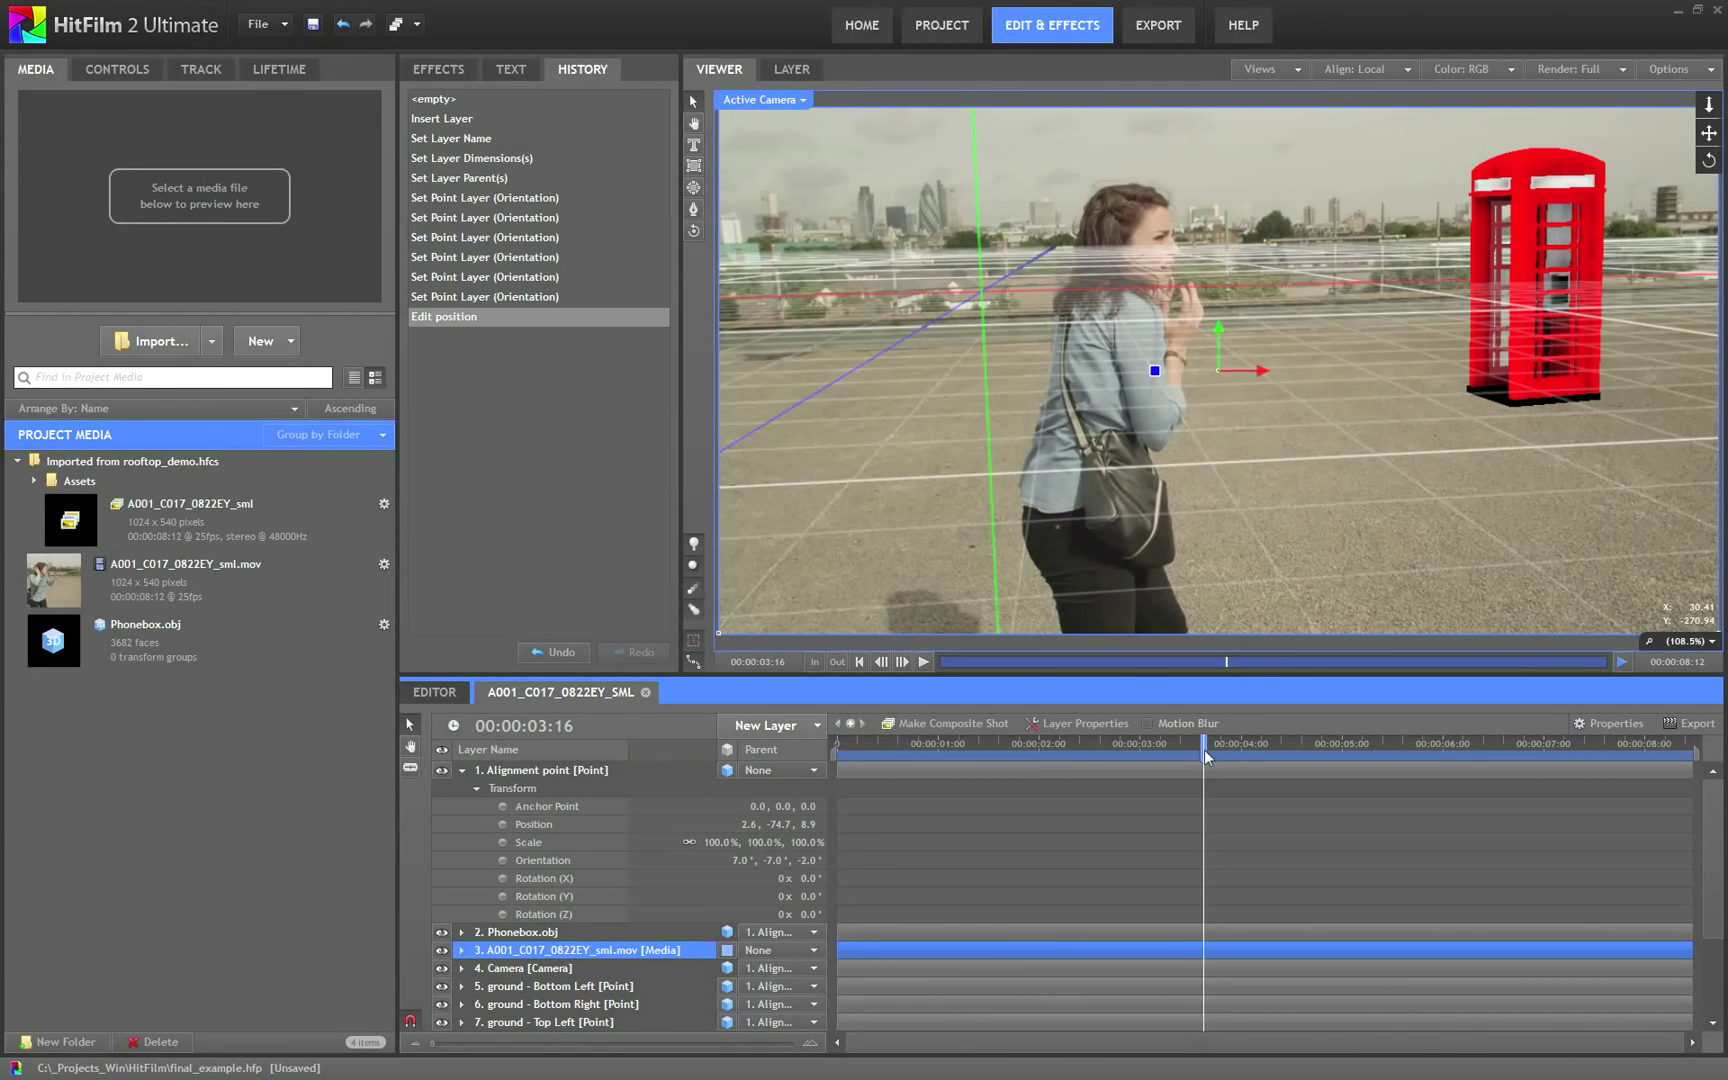
{"action": "left_click", "coordinate": [1543, 742]}
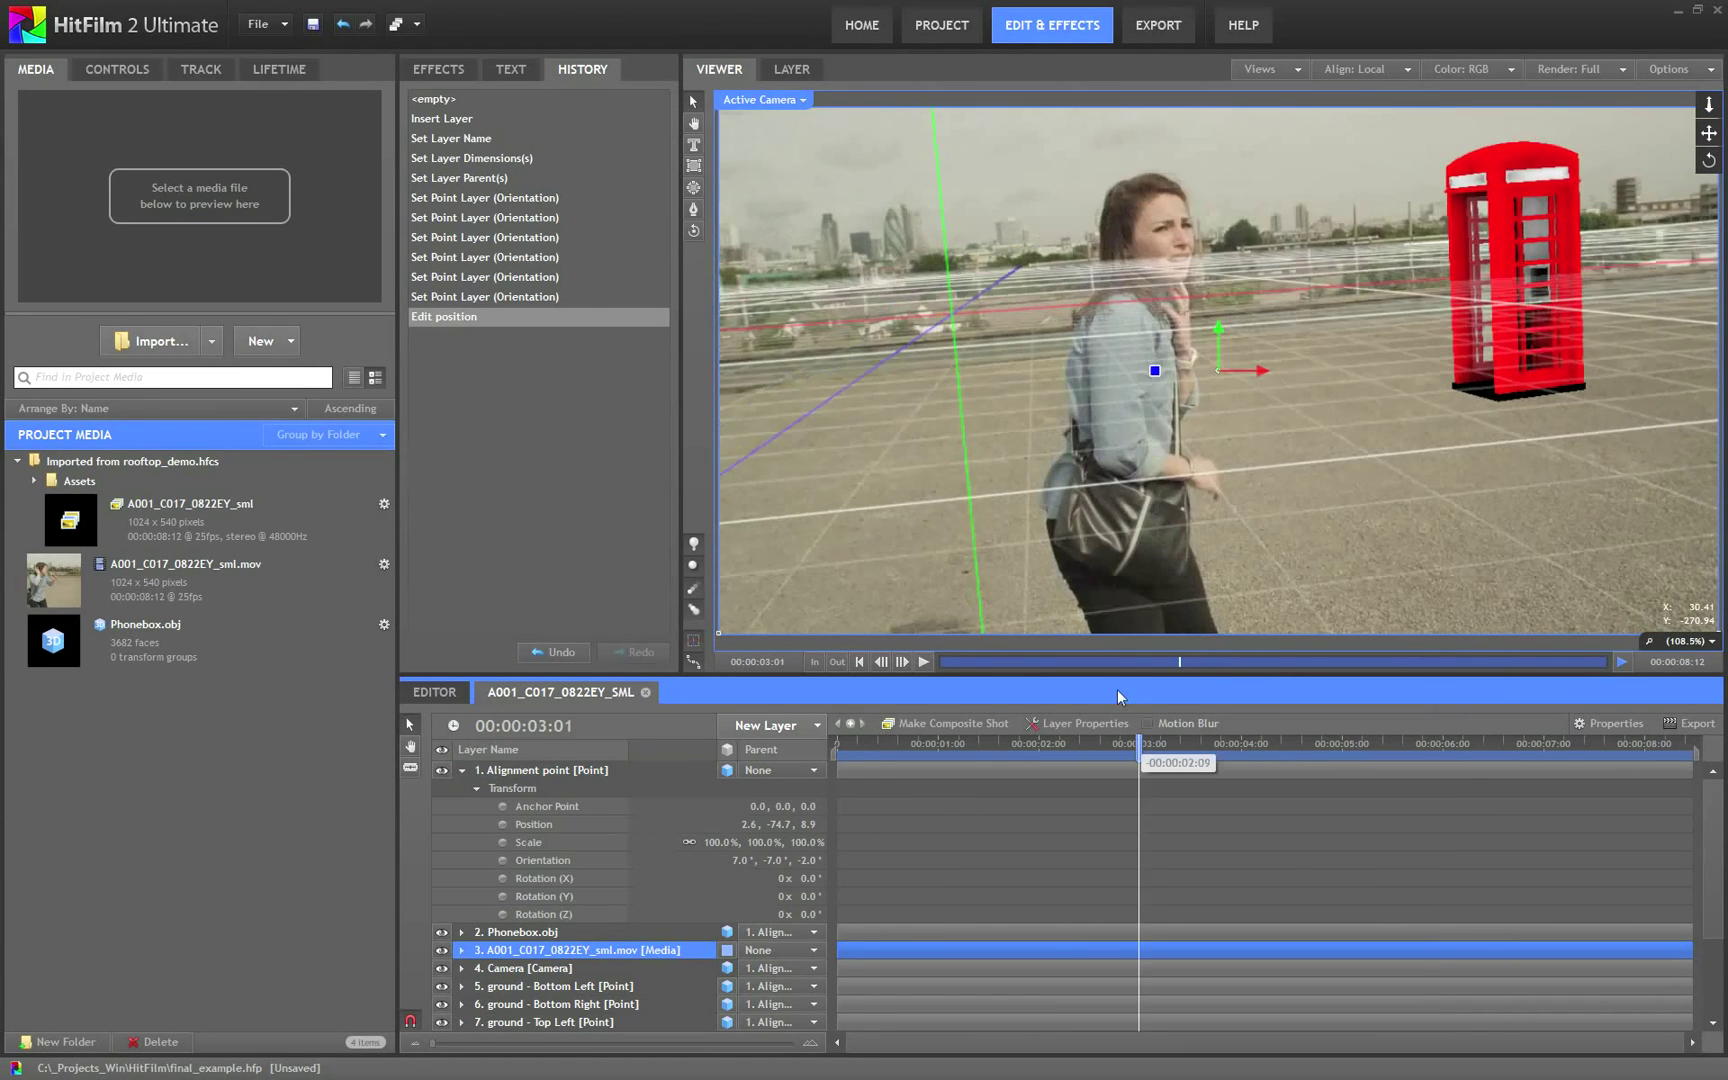
{"action": "left_click", "coordinate": [1267, 68]}
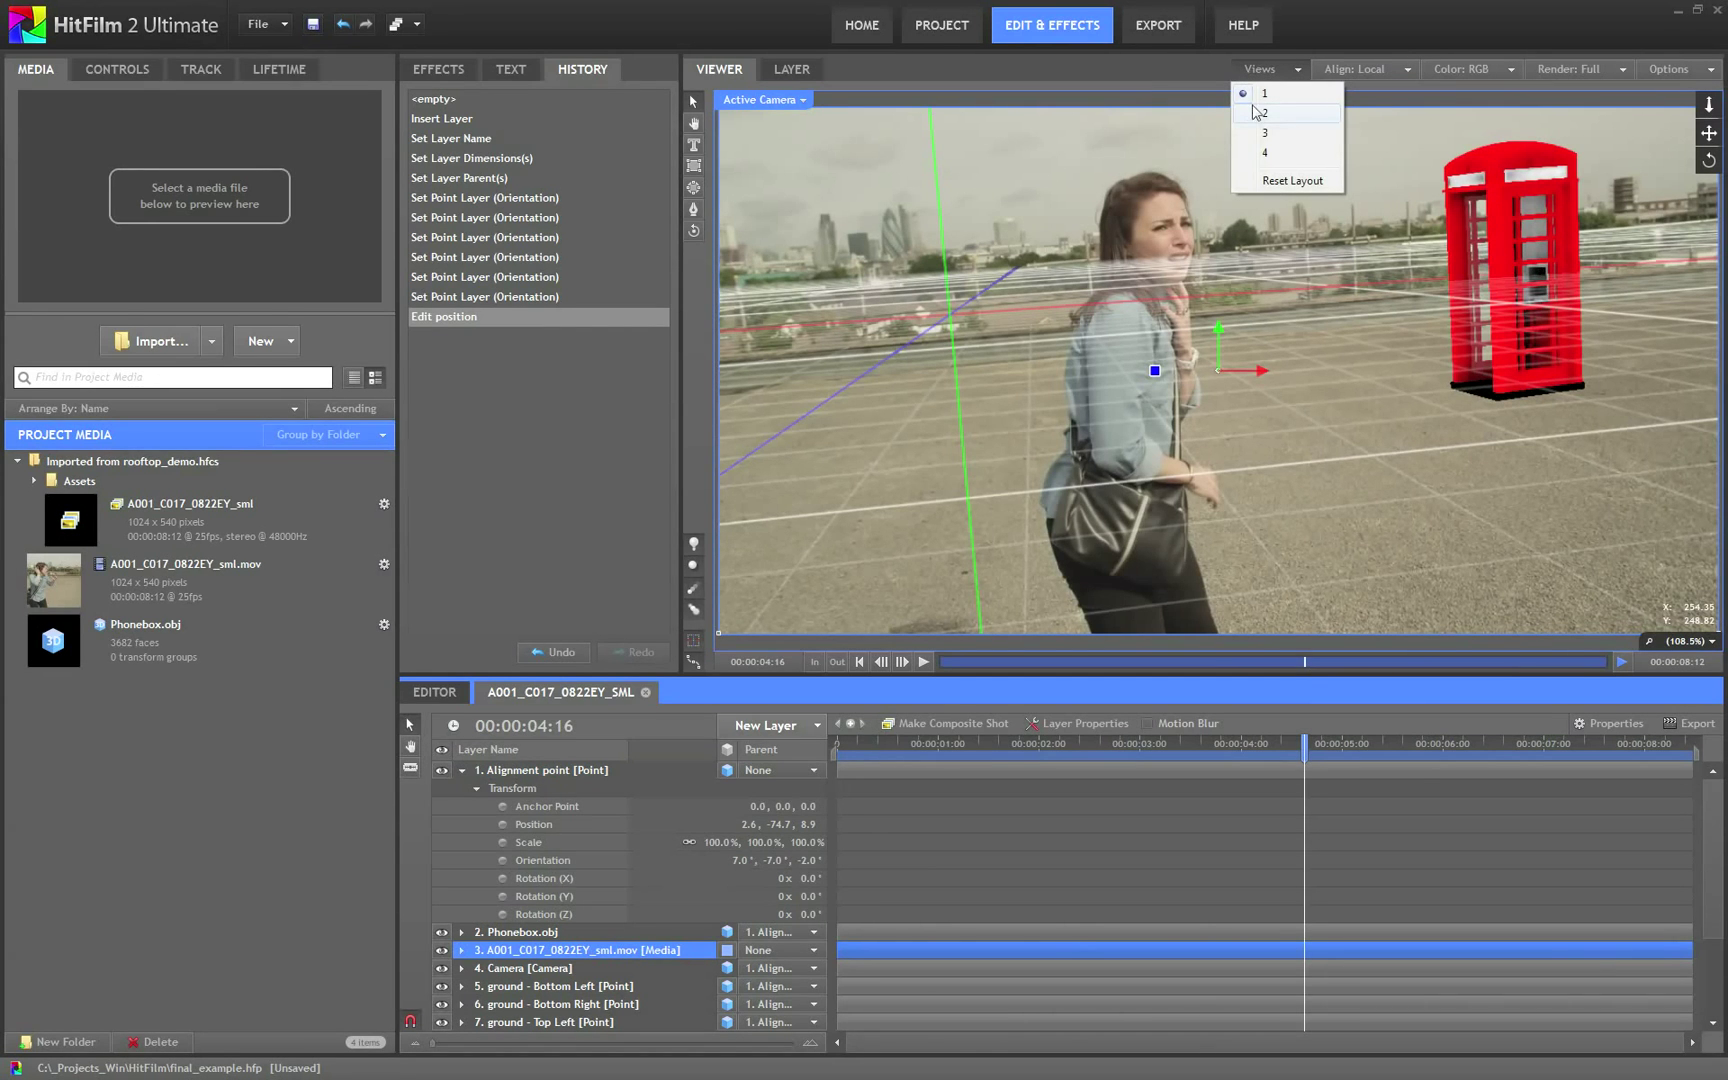
{"action": "left_click", "coordinate": [1263, 111]}
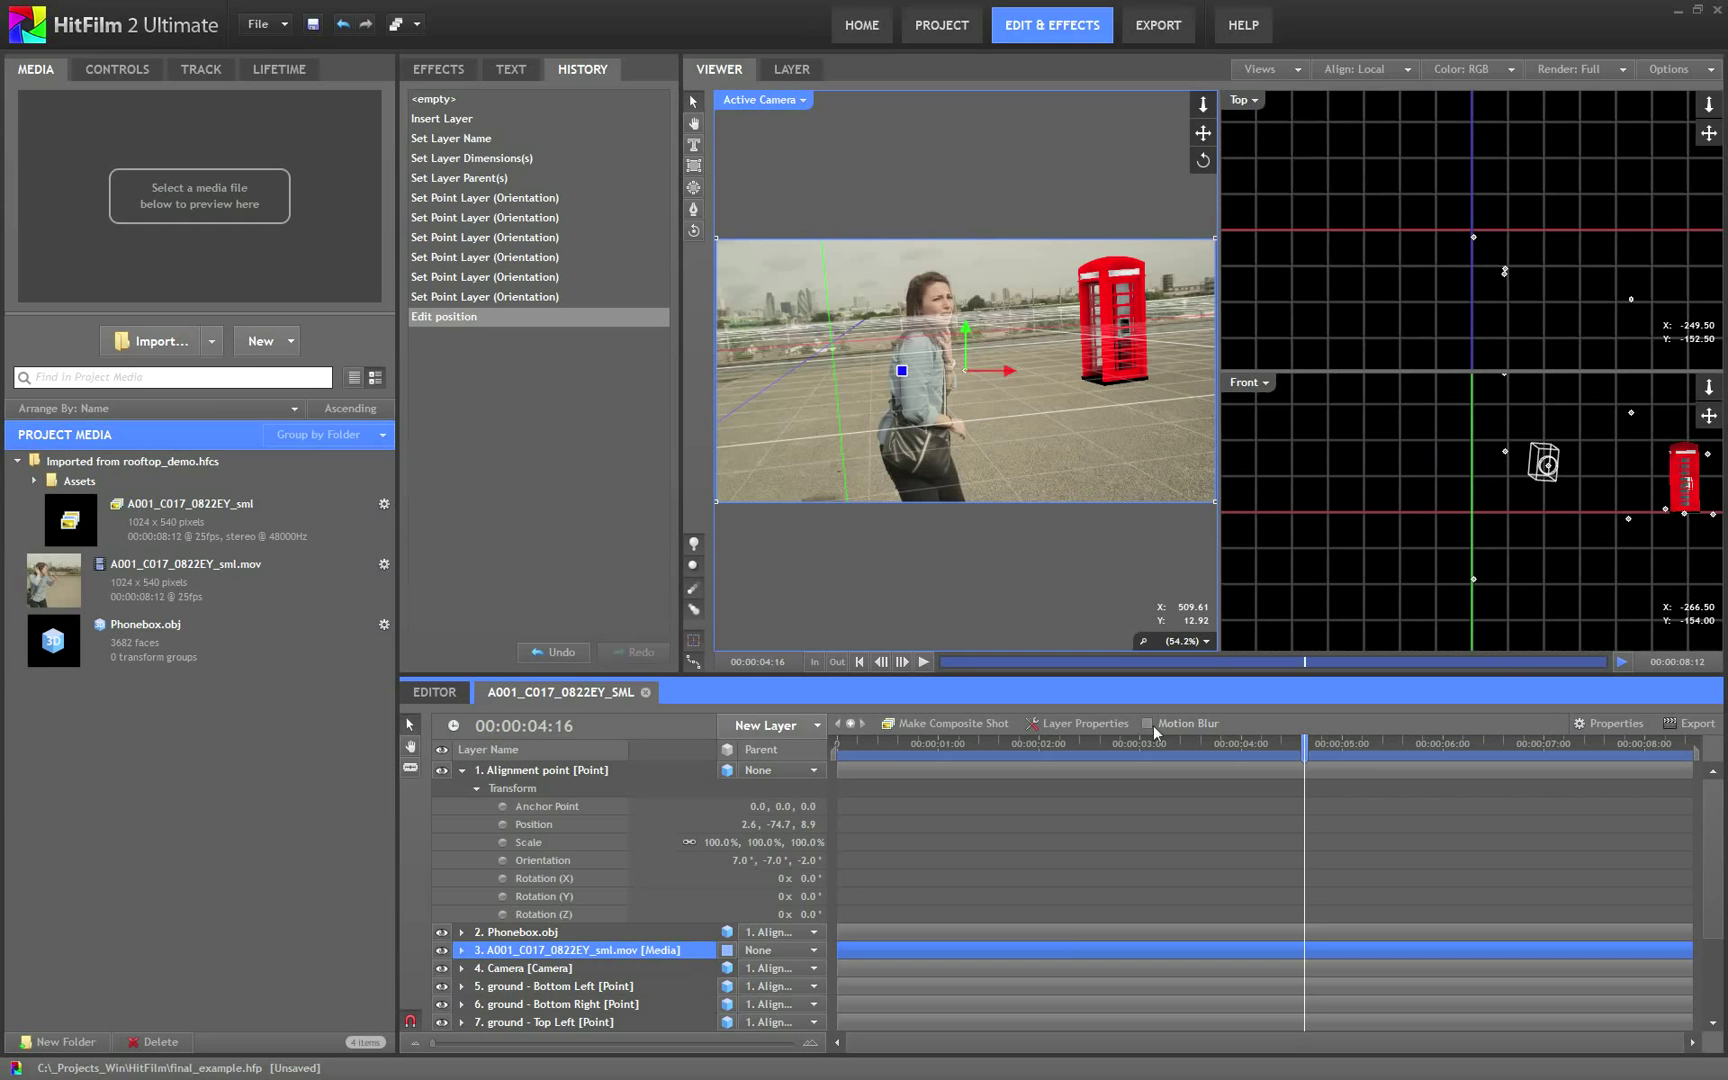
{"action": "left_click", "coordinate": [890, 743]}
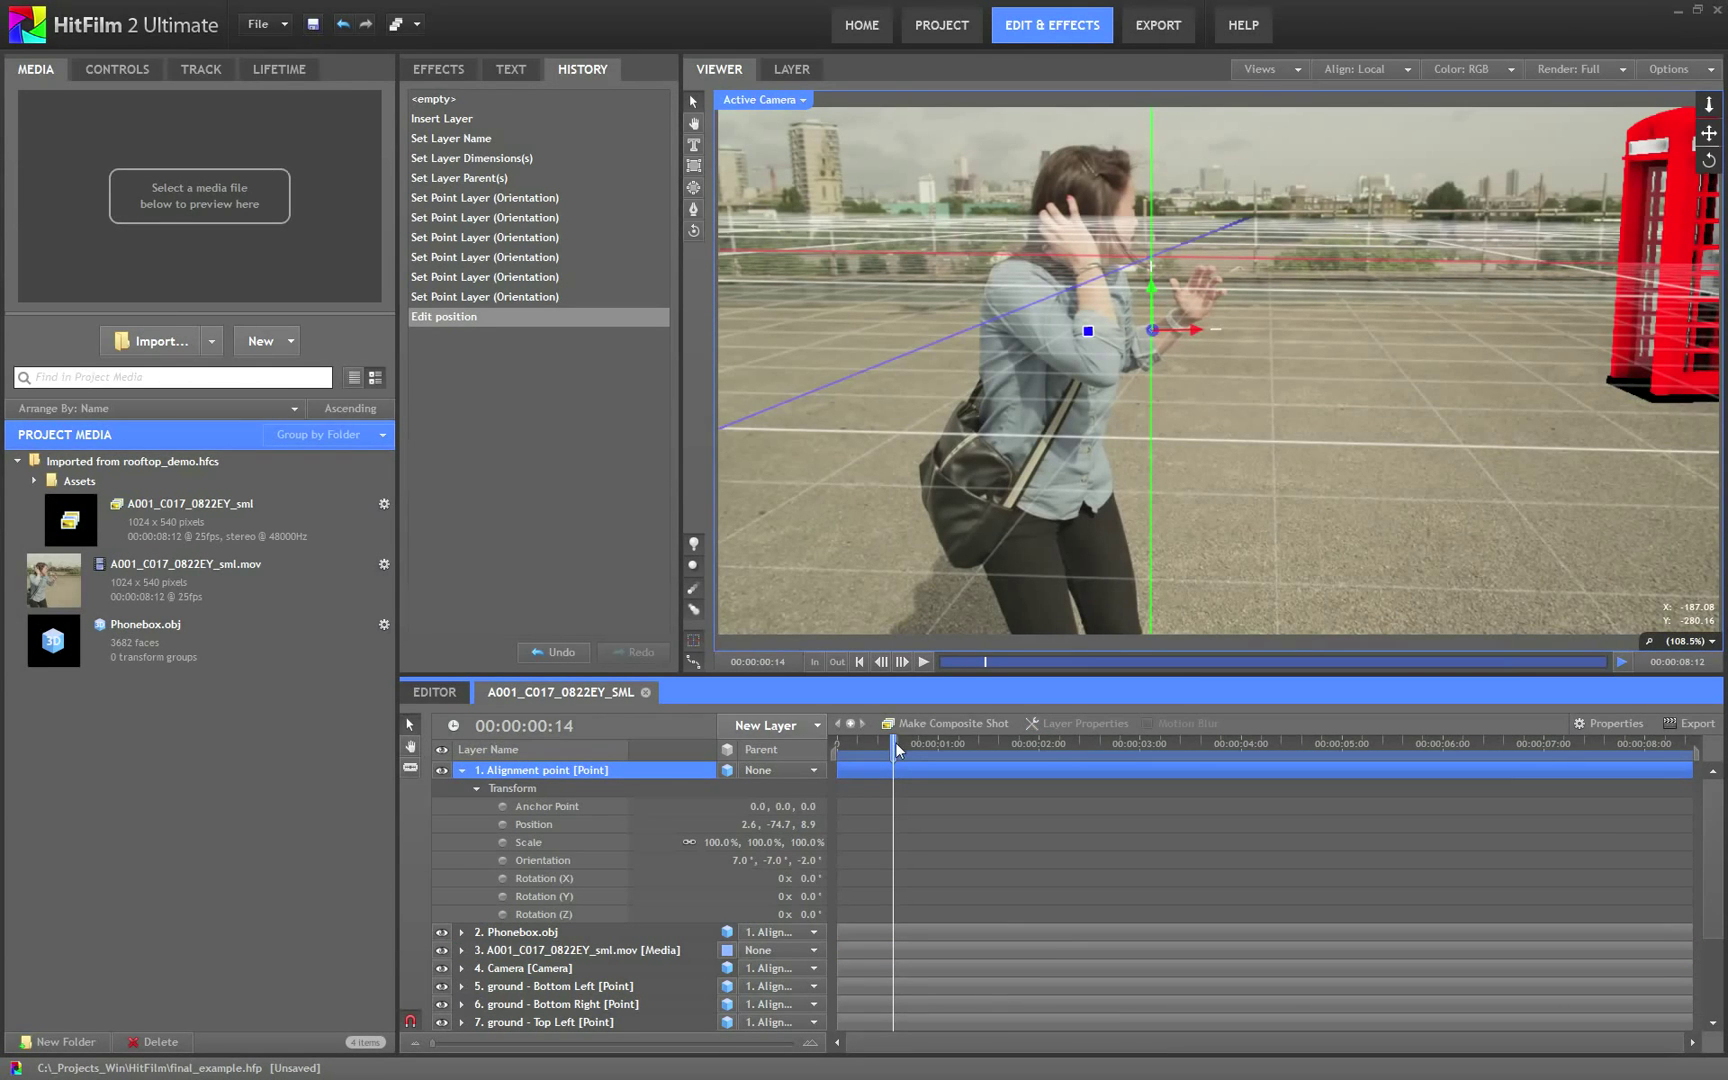